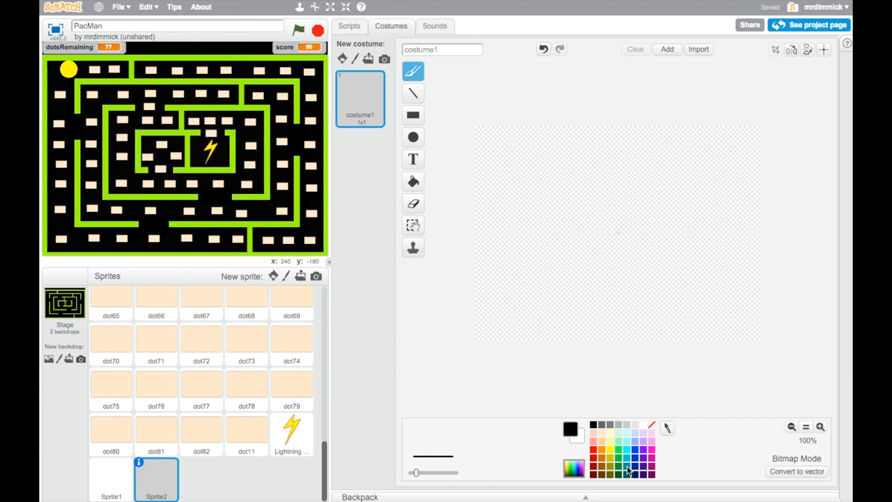
Draw the ghost's body as a filled teal ellipse head with a rectangle below it.
left_click(629, 469)
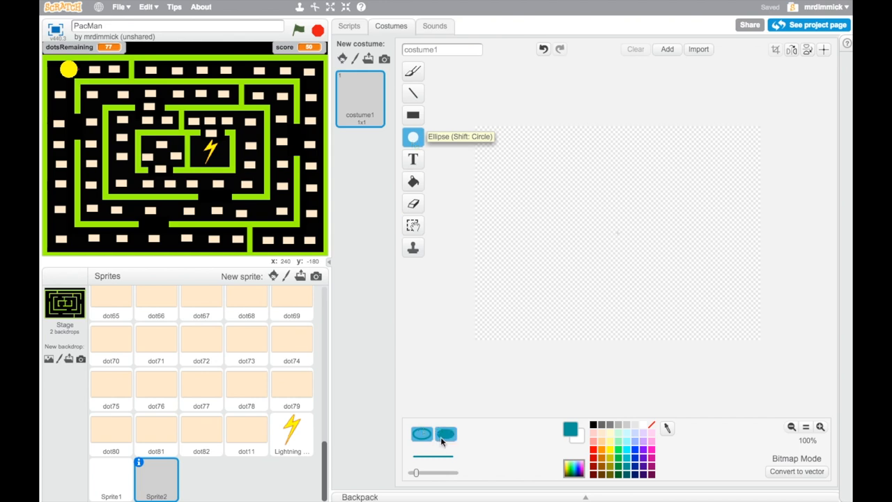
left_click(421, 433)
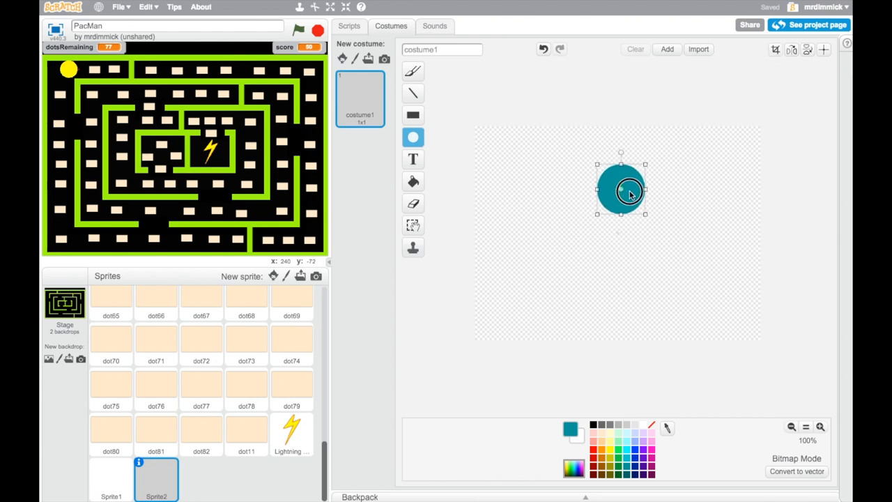
left_click(413, 114)
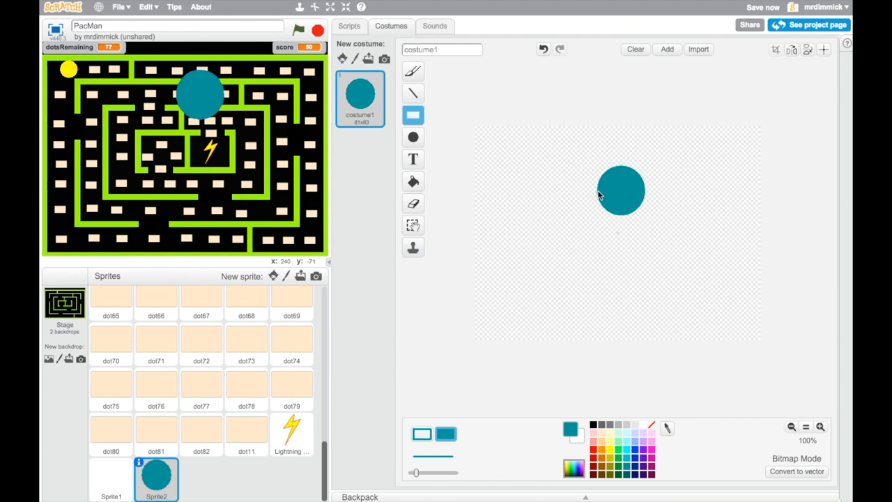
left_click_drag(621, 193, 642, 278)
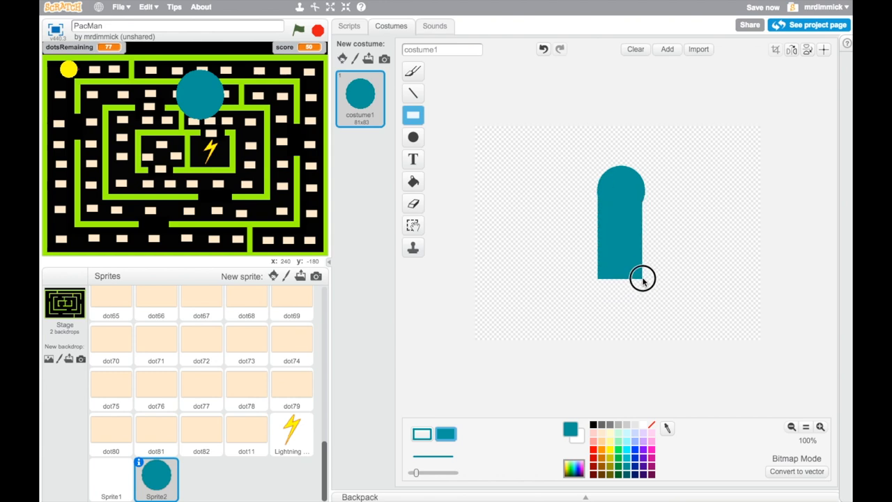
left_click(620, 223)
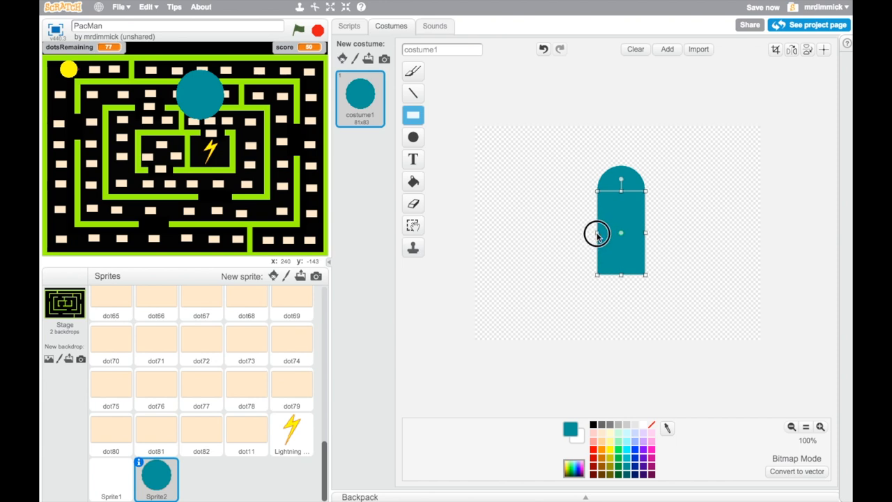
mouse_move(362, 175)
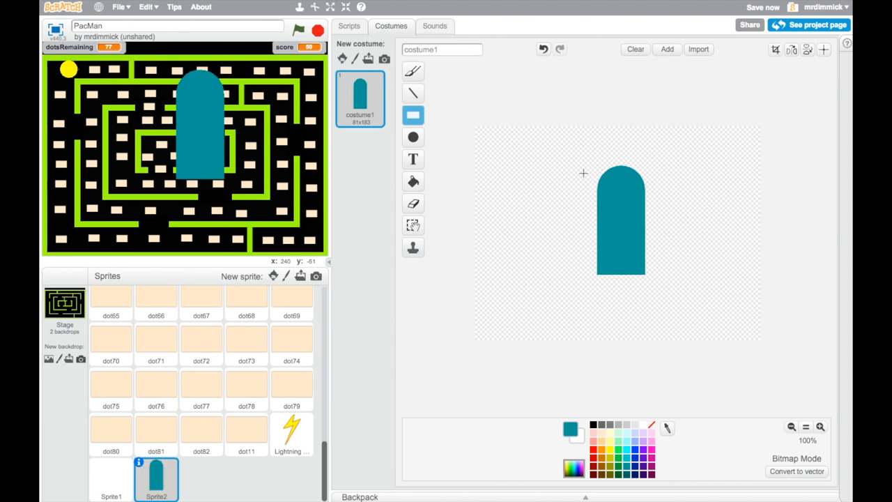
Add two white ellipse eyes to the head and switch to black for the pupils.
left_click(412, 137)
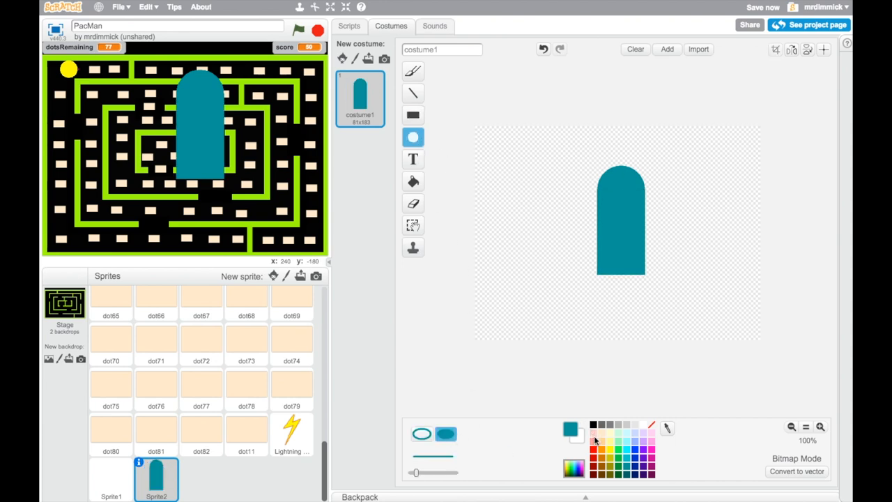
left_click(422, 434)
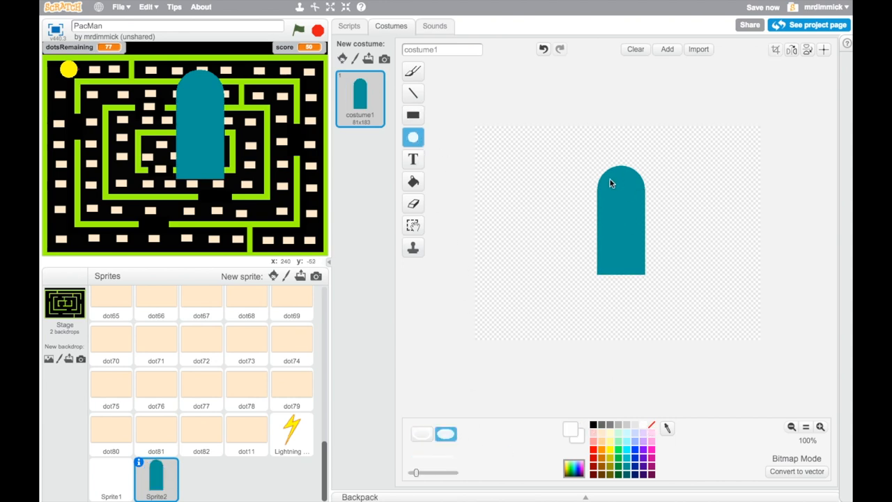
left_click(620, 197)
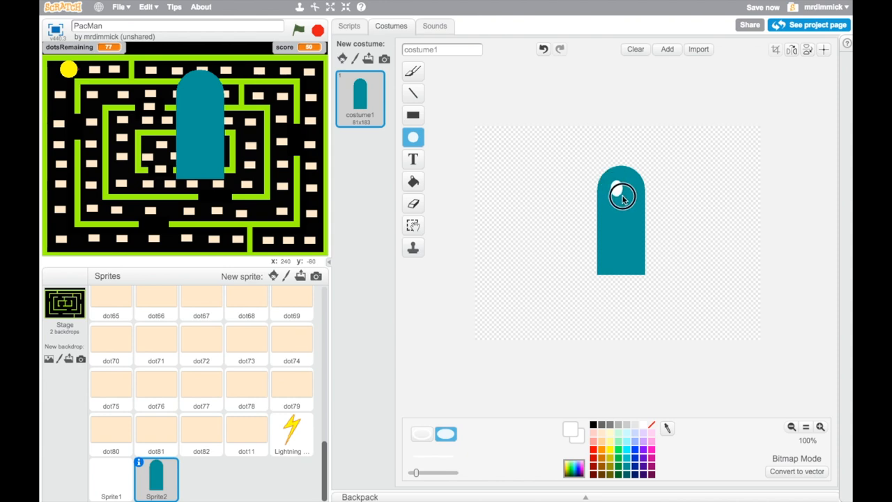
left_click(621, 196)
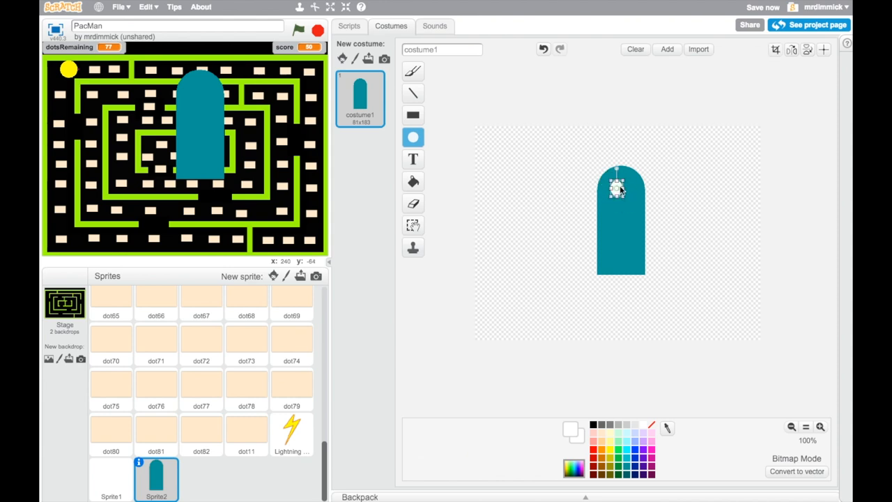
left_click(620, 194)
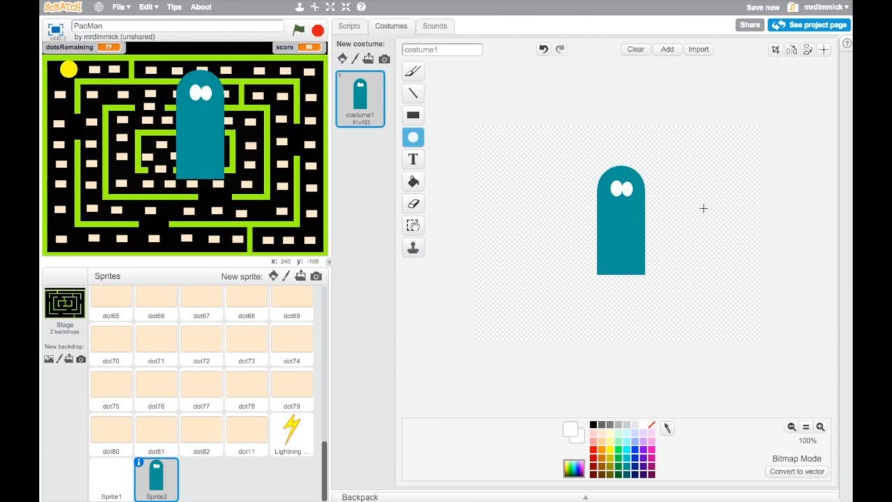
left_click(594, 424)
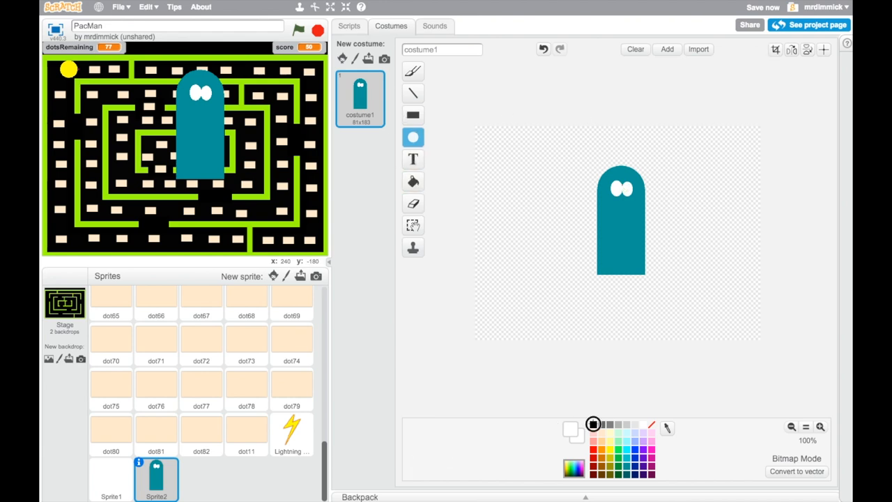
left_click(412, 70)
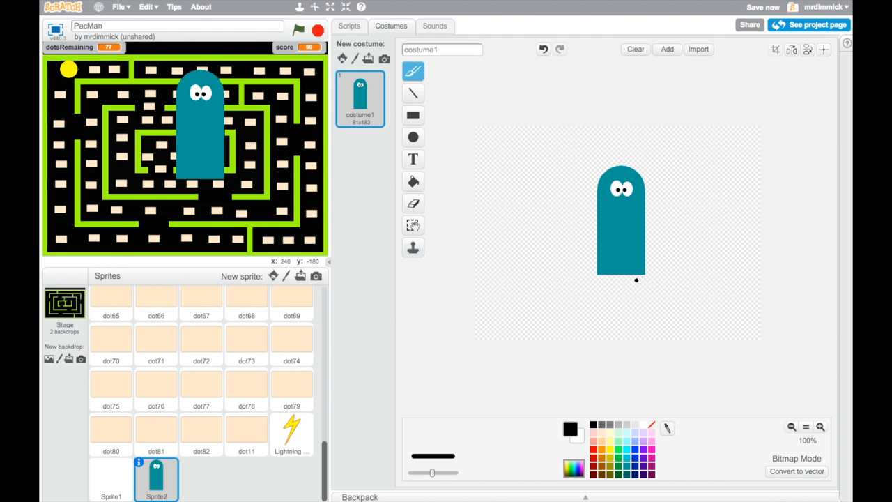
mouse_move(553, 223)
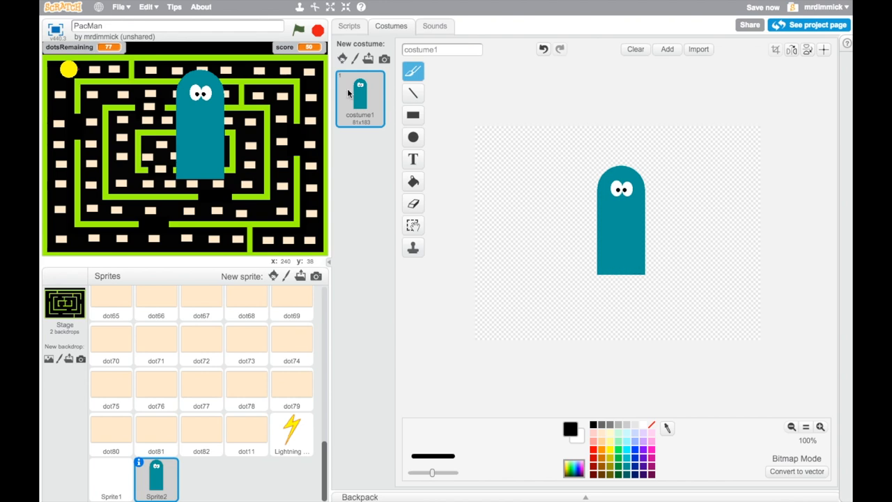
Duplicate the ghost costume and erase a wavy notched edge into the first costume's bottom.
right_click(359, 98)
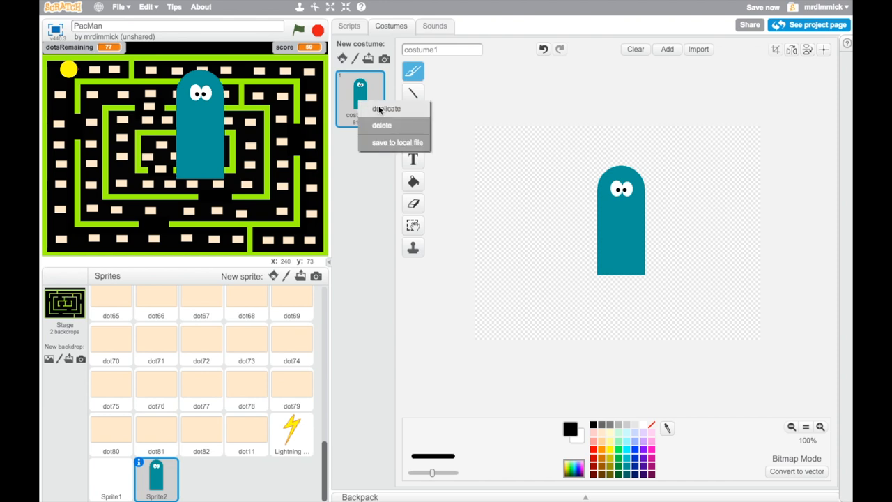
left_click(387, 109)
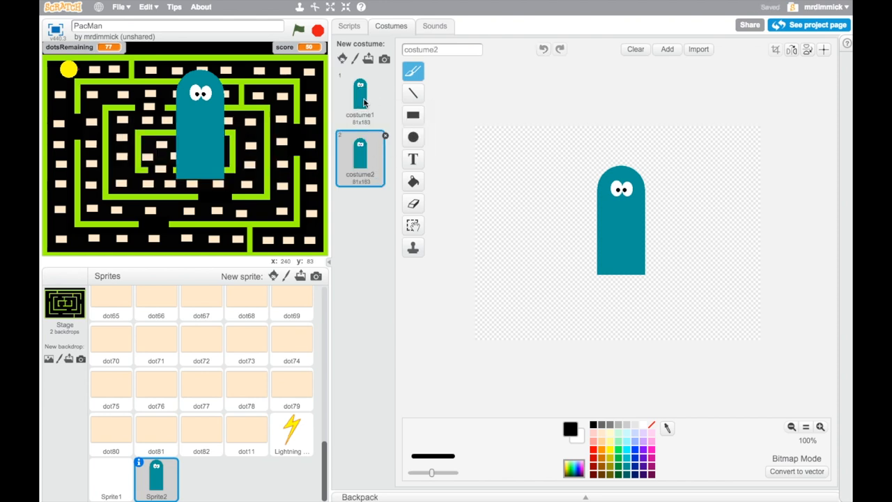
left_click(360, 97)
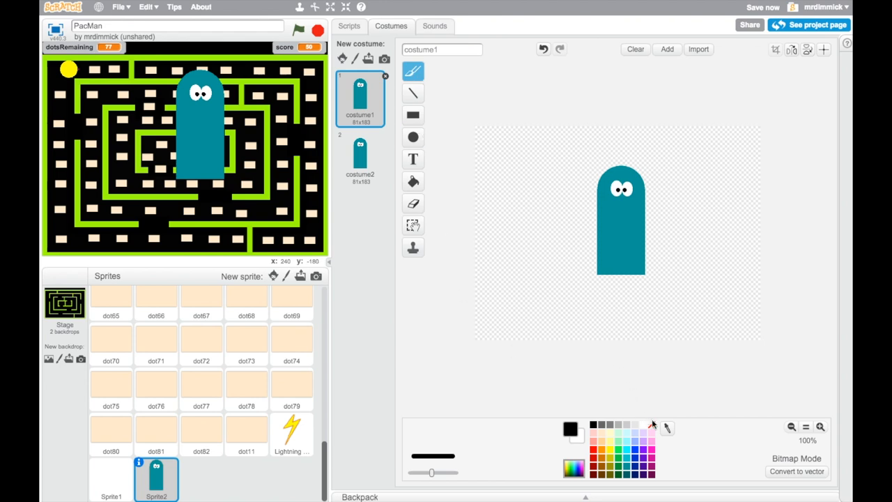
left_click(413, 224)
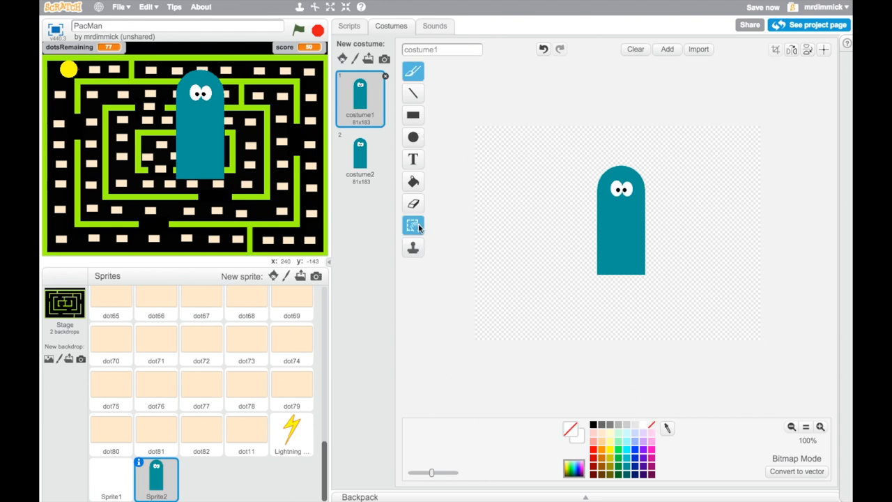
left_click(413, 203)
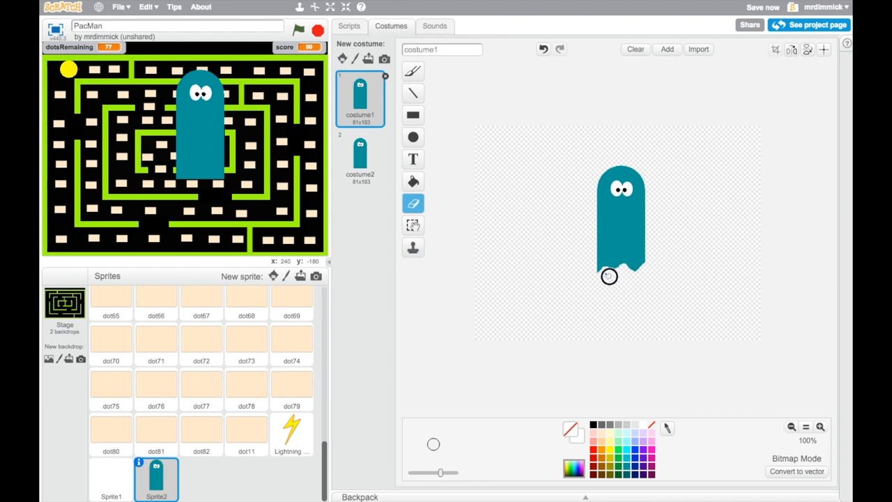
left_click(360, 156)
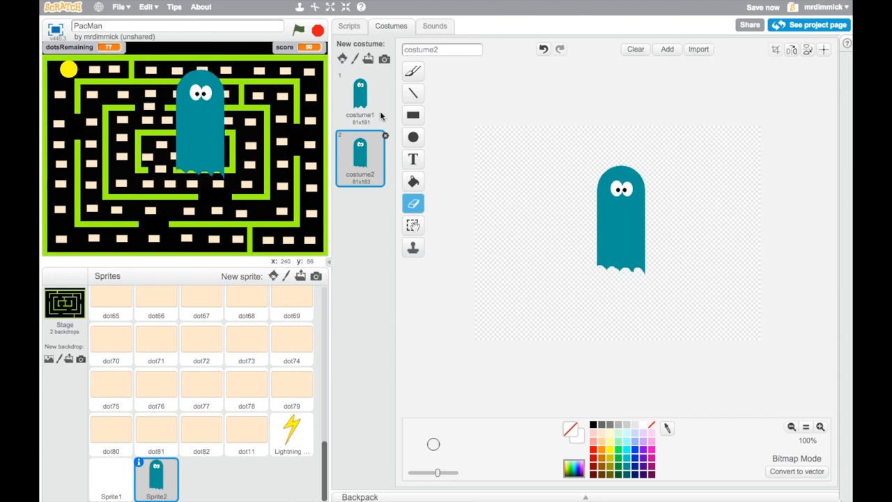
Notch the second costume's bottom differently and flip between the two to compare.
left_click(359, 98)
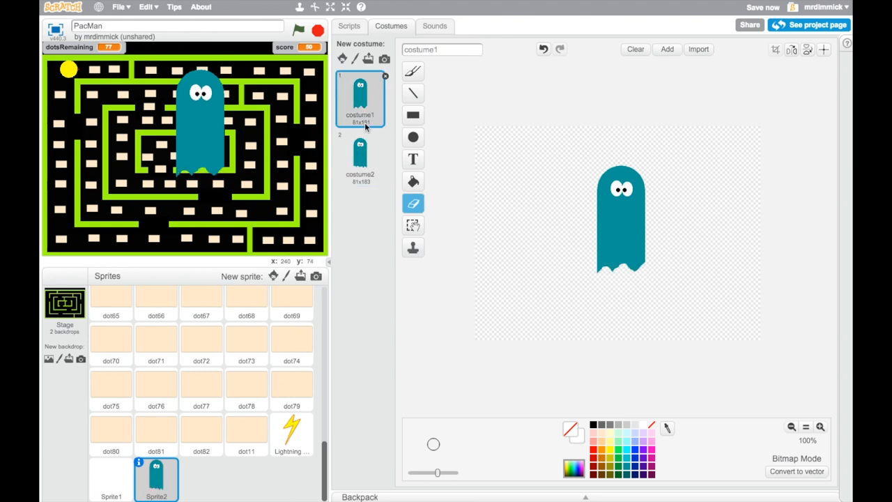
left_click(359, 159)
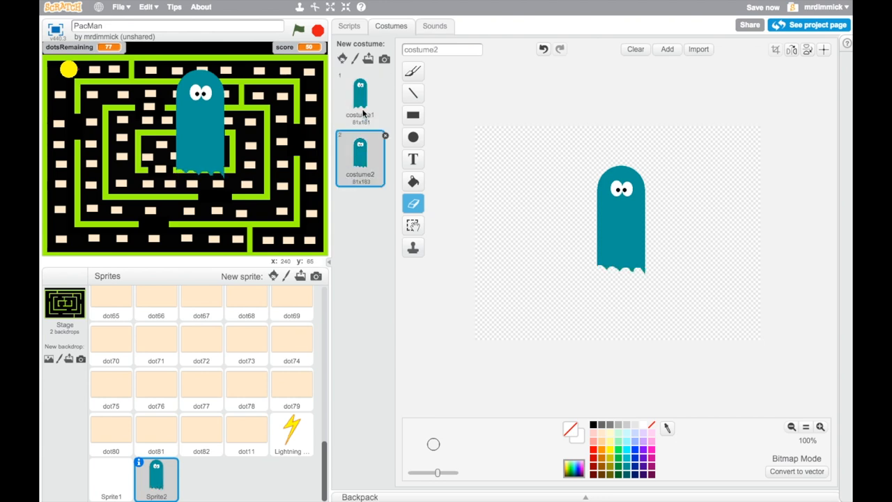
left_click(360, 98)
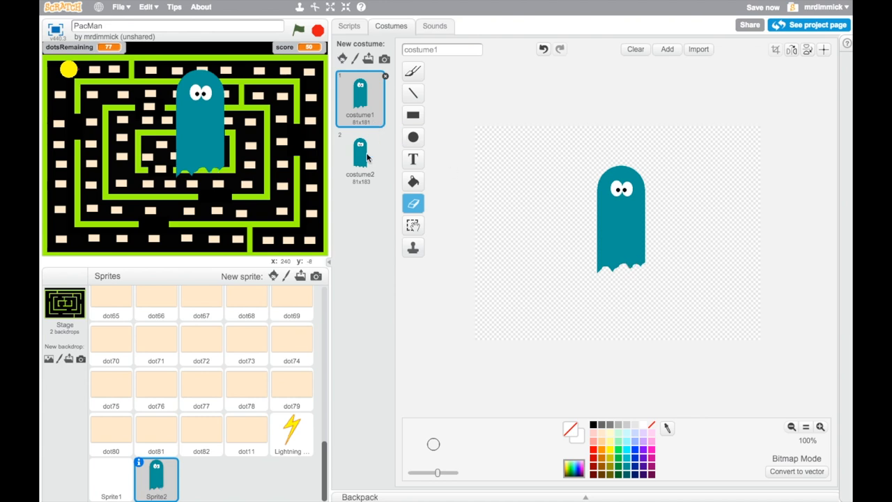
left_click(360, 156)
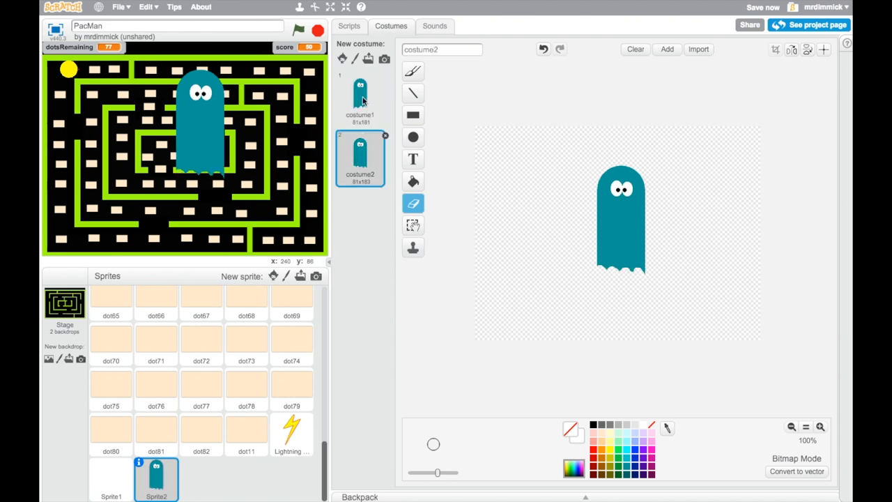
left_click(360, 97)
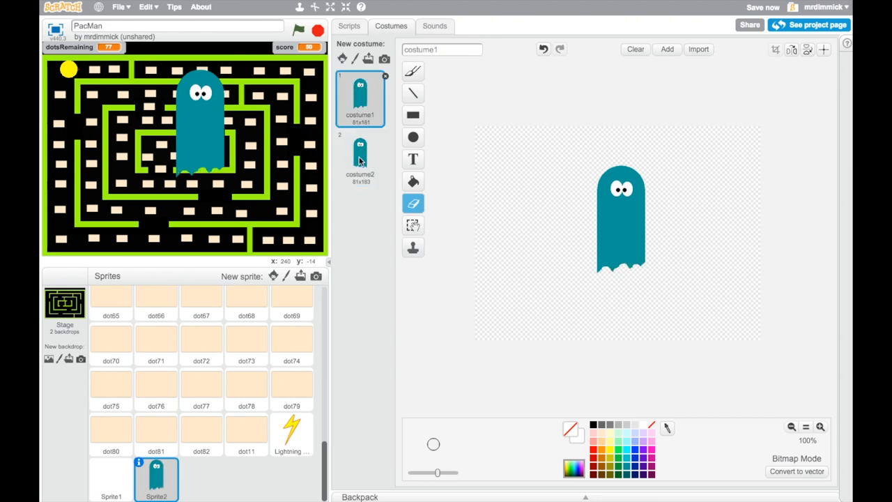
left_click(360, 156)
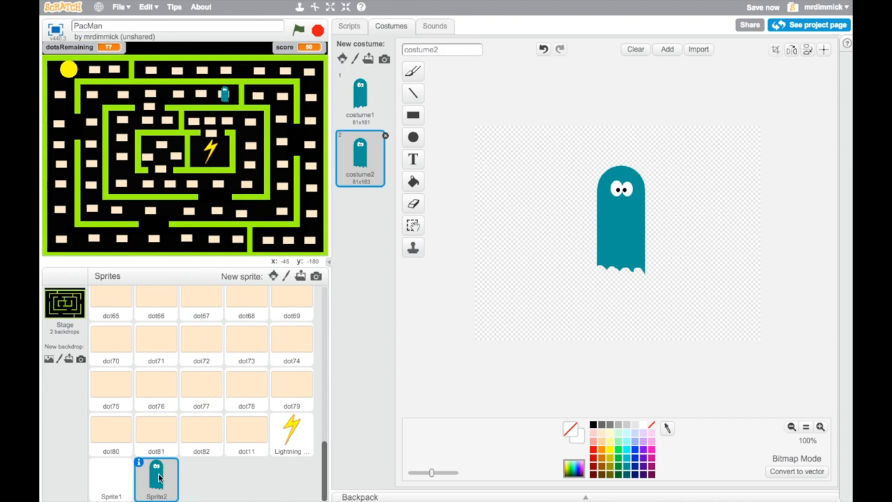
right_click(156, 480)
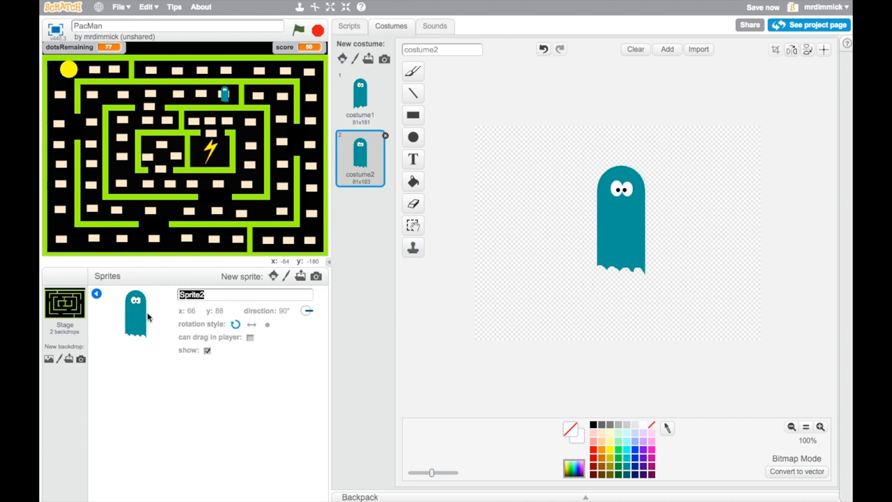
type("SlowDownG")
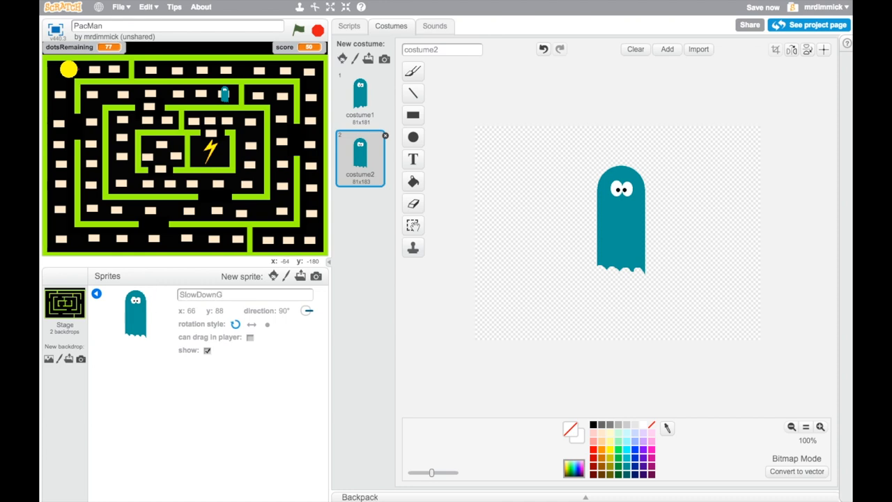
type("host")
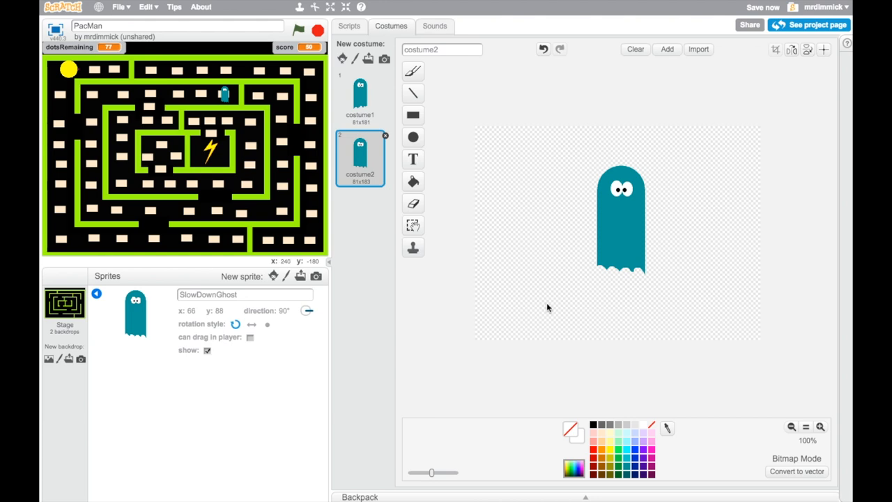
mouse_move(435, 361)
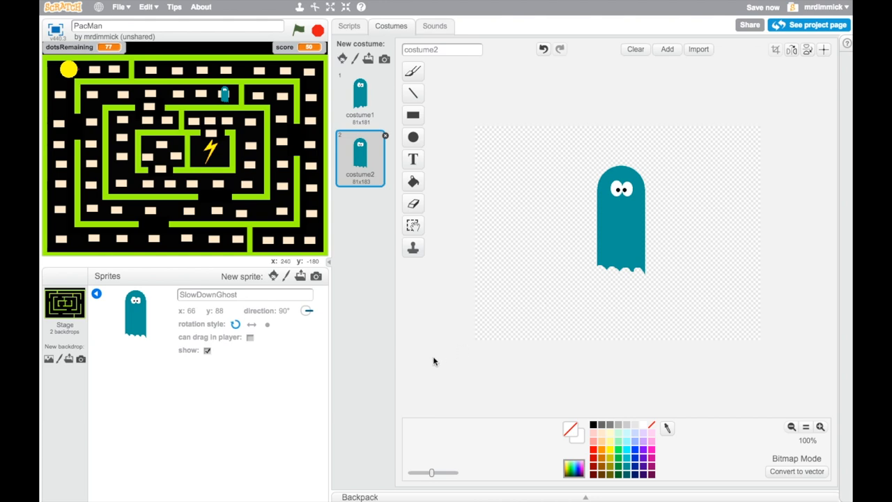
mouse_move(430, 363)
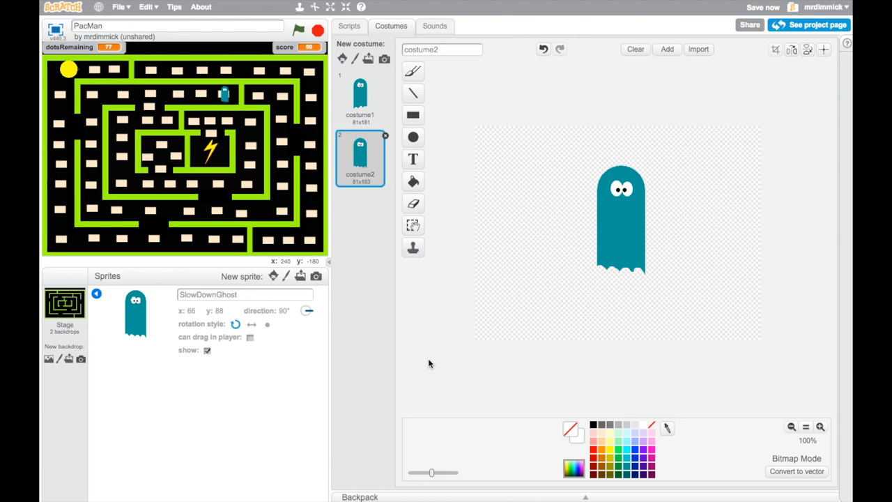
mouse_move(341, 369)
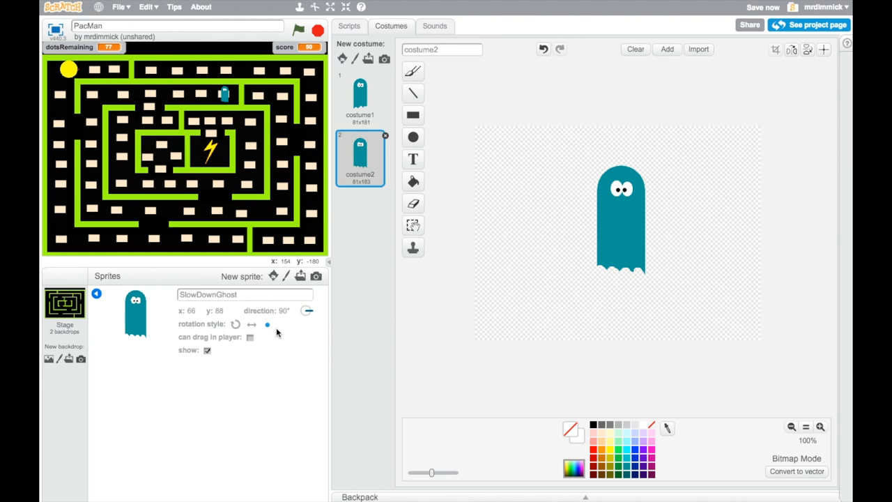
left_click(360, 98)
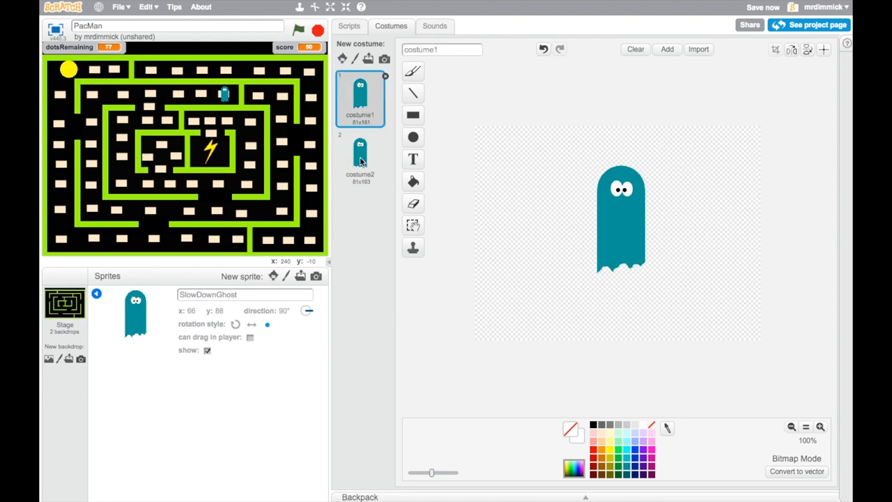
left_click(359, 156)
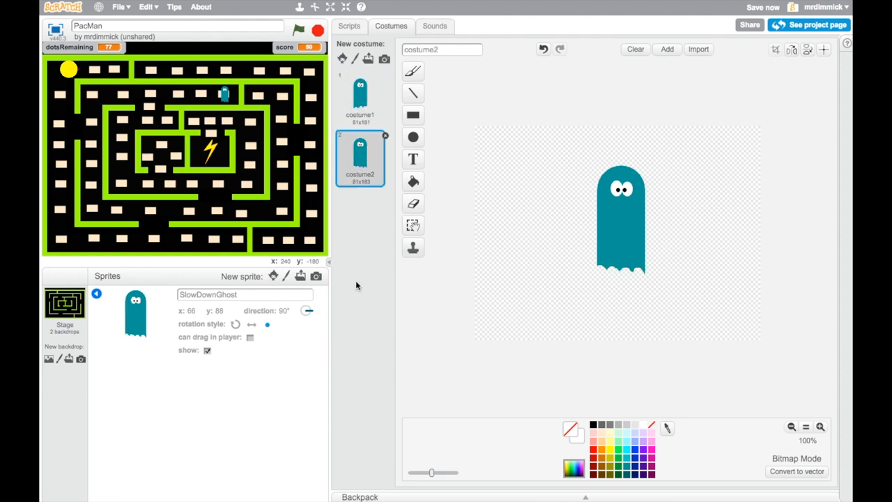
mouse_move(284, 333)
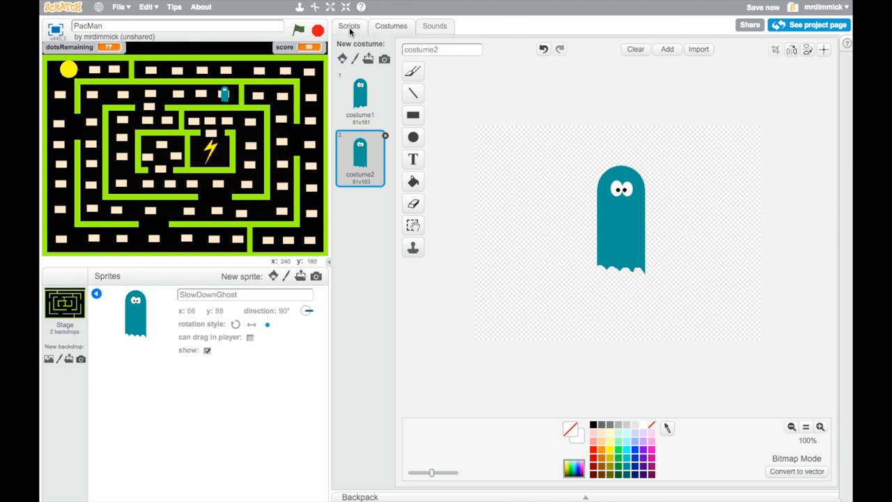
Give the ghost a script that shows it when the new ShowSlowDownGhost message is received.
left_click(349, 25)
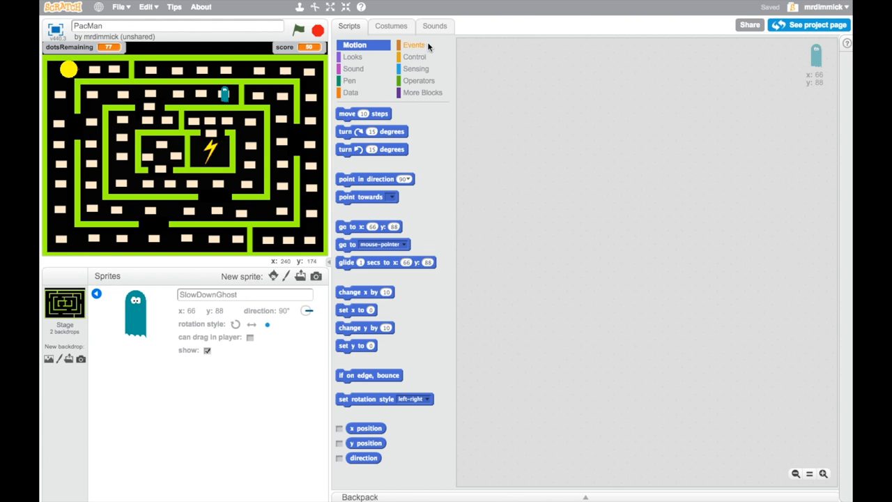
left_click(412, 44)
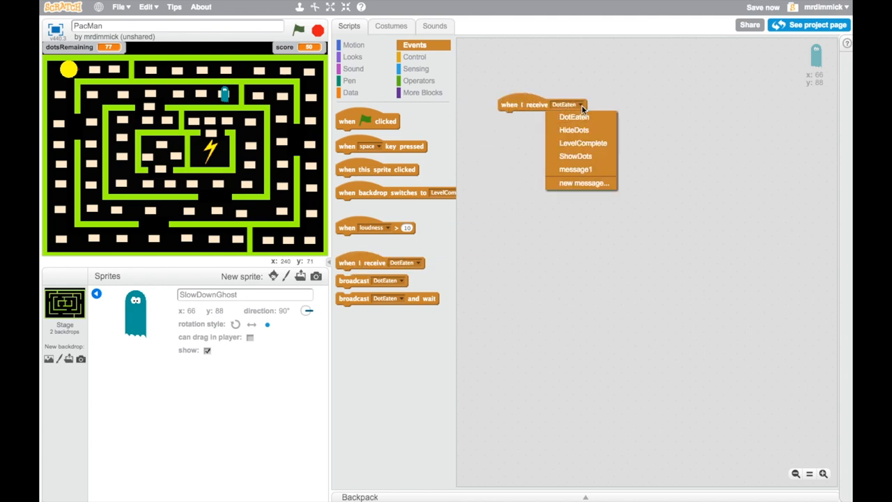
left_click(584, 183)
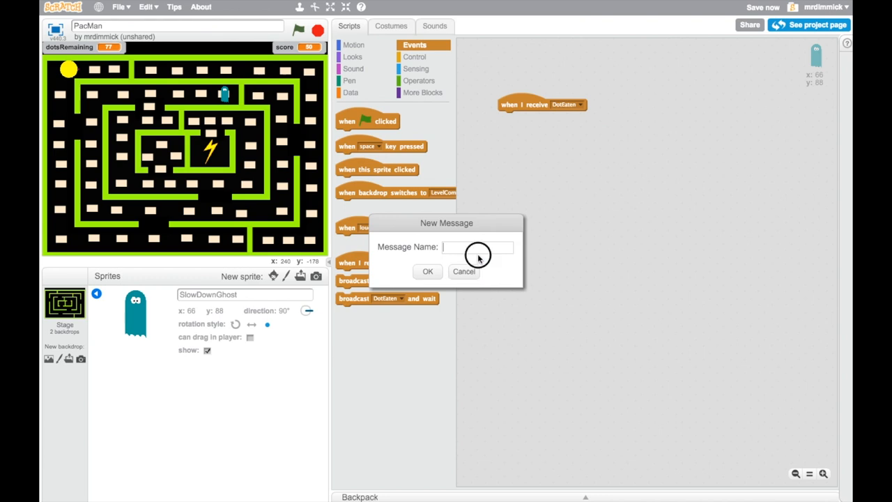
type("ShowS")
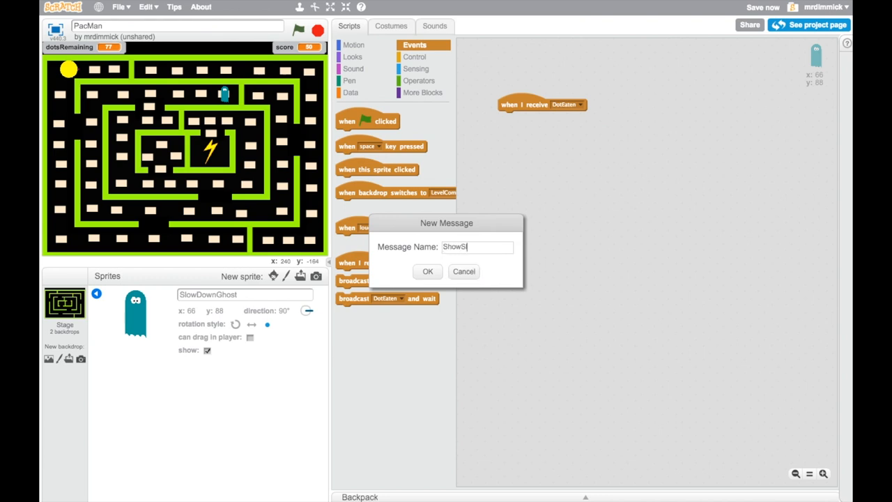
type("lowDownGho")
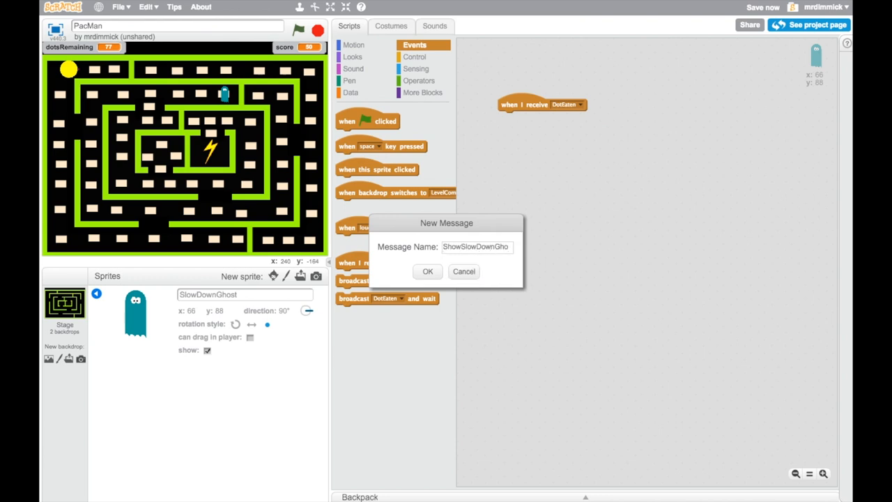
left_click(427, 270)
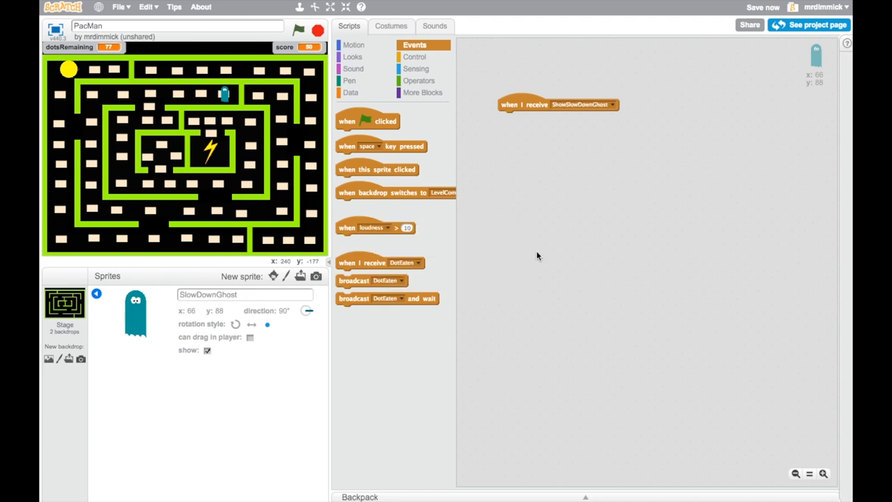
mouse_move(596, 110)
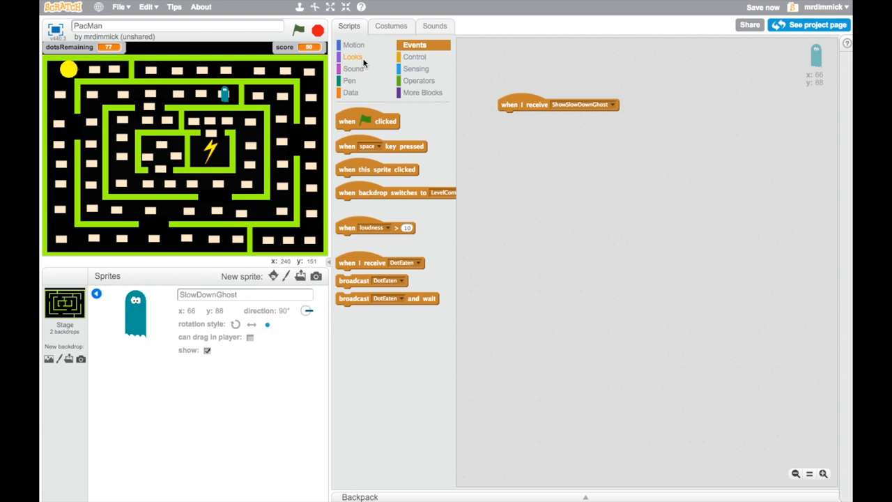
left_click(352, 56)
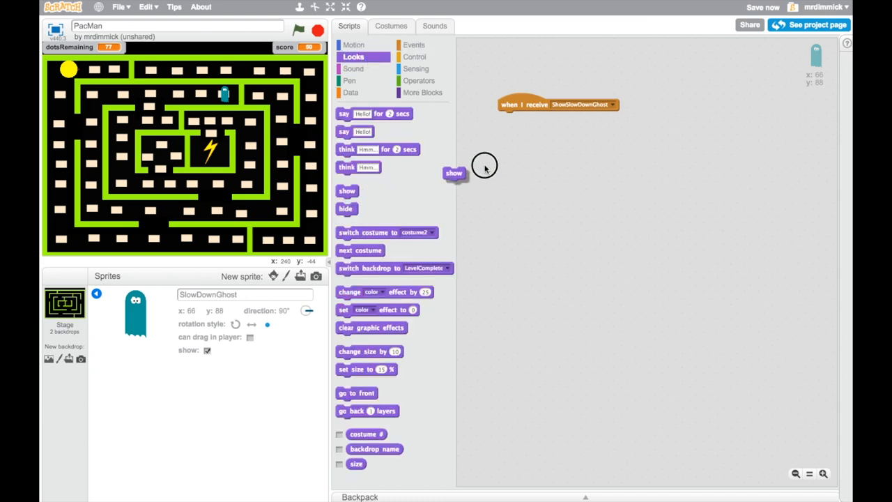
left_click_drag(455, 173, 509, 117)
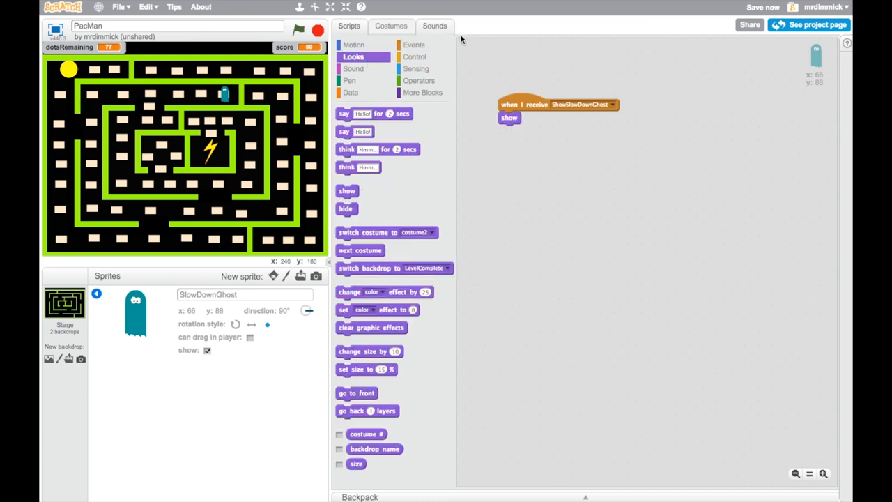
Add a second script that hides the ghost on a new HideSlowDownGhost message, placed beside the first.
left_click(414, 44)
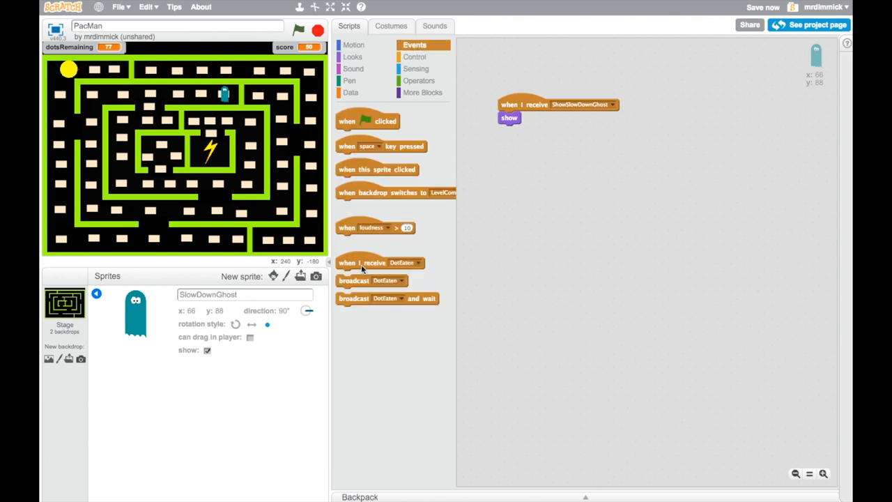
left_click(569, 162)
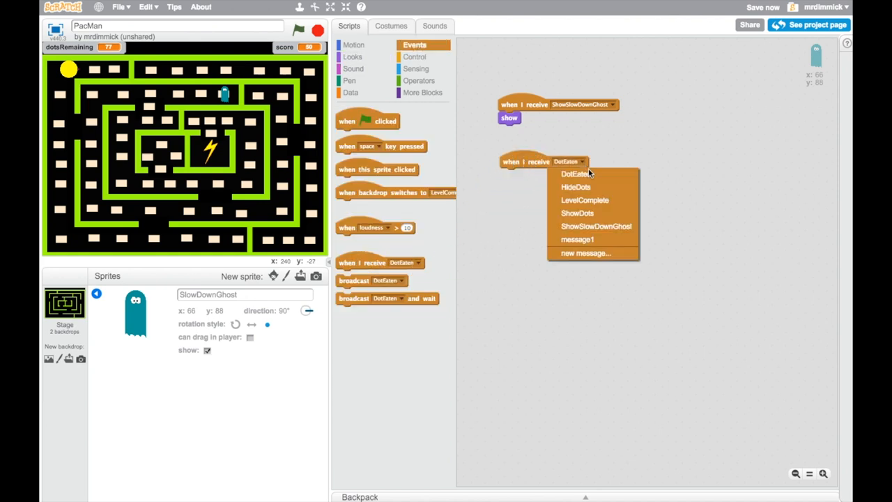
left_click(586, 254)
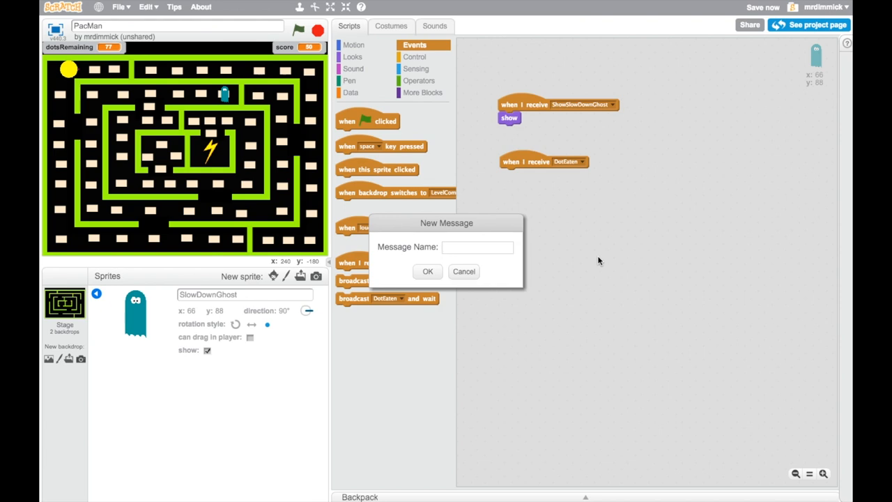
type("HideSlowDown")
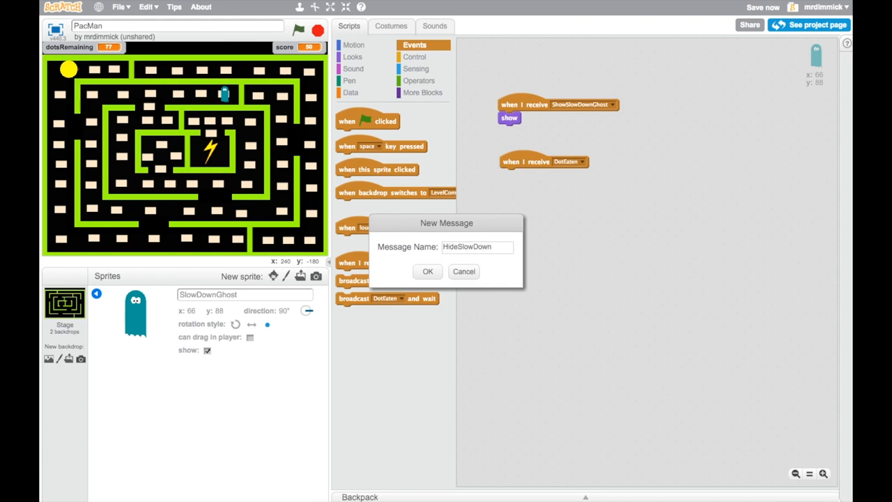
type("Gh")
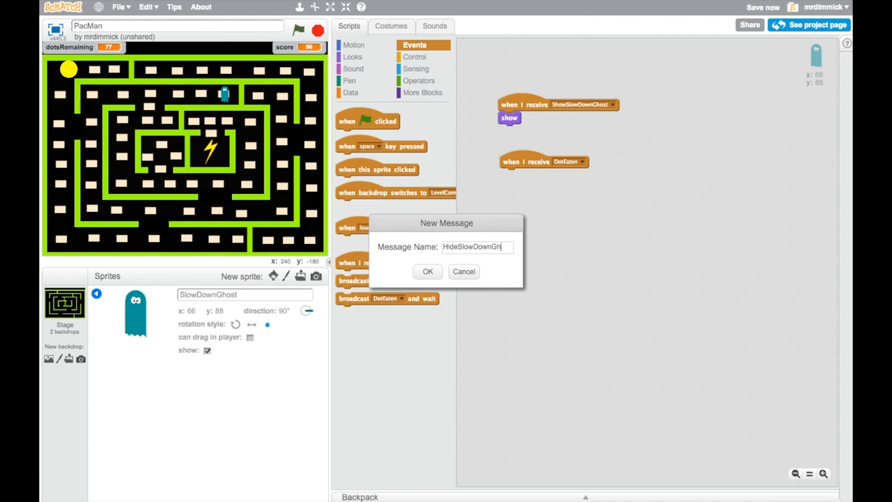
left_click(428, 270)
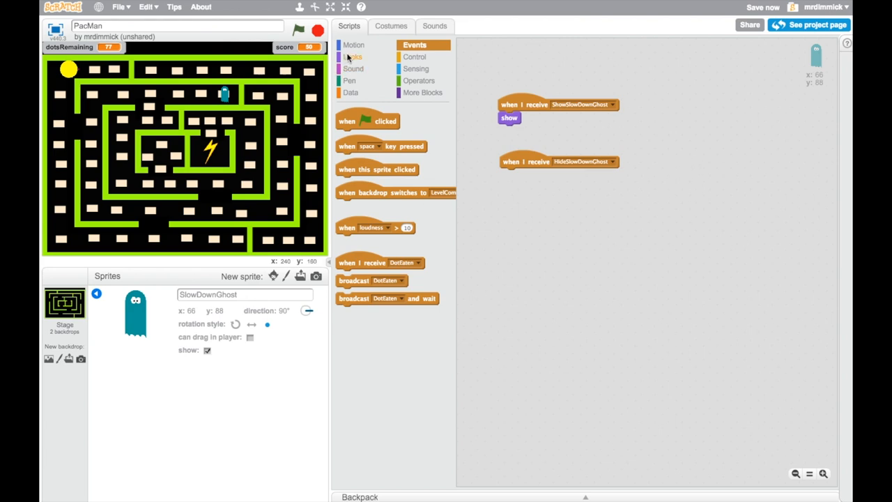
left_click(354, 56)
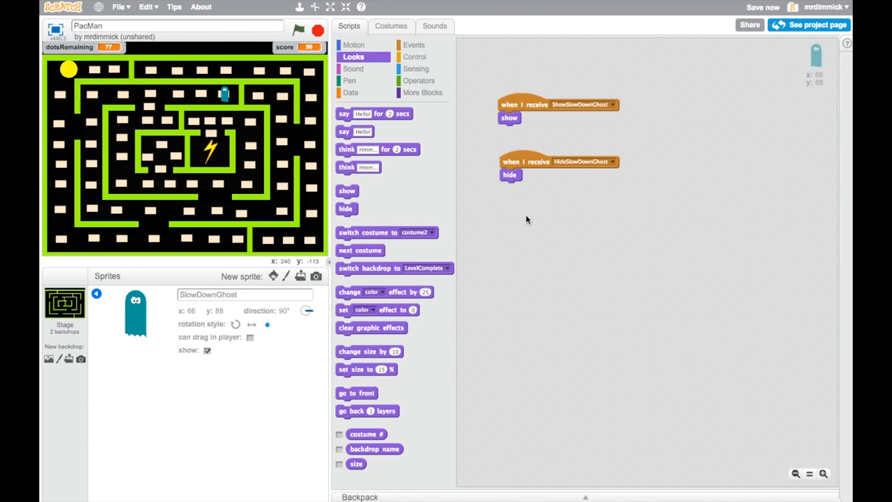
left_click_drag(559, 162, 698, 106)
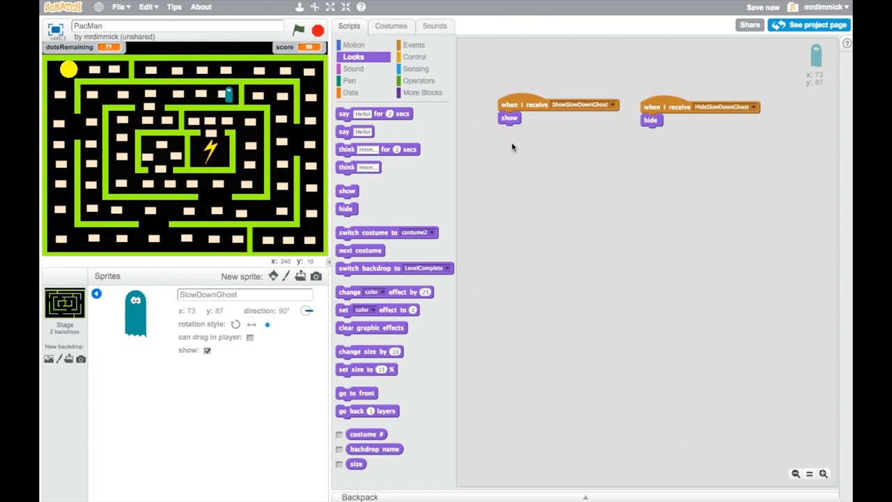
mouse_move(537, 117)
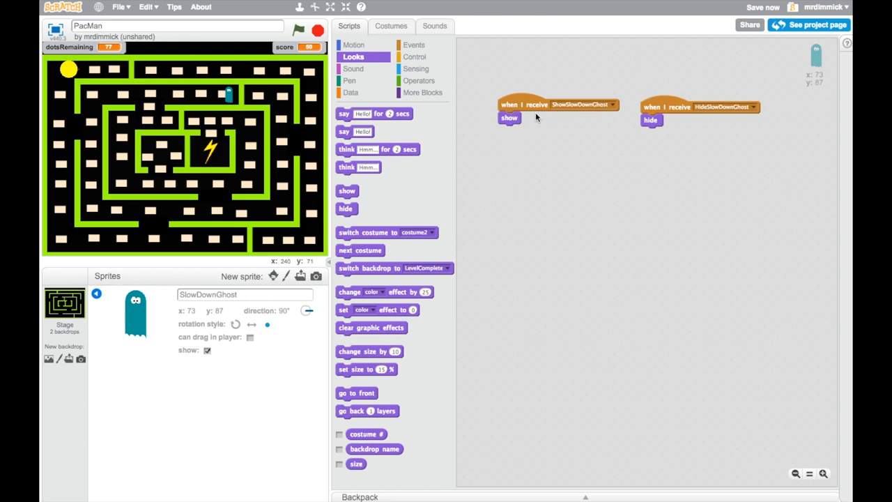
Under show, loop forever switching to the next costume with a 0.1-second wait each cycle.
left_click(416, 56)
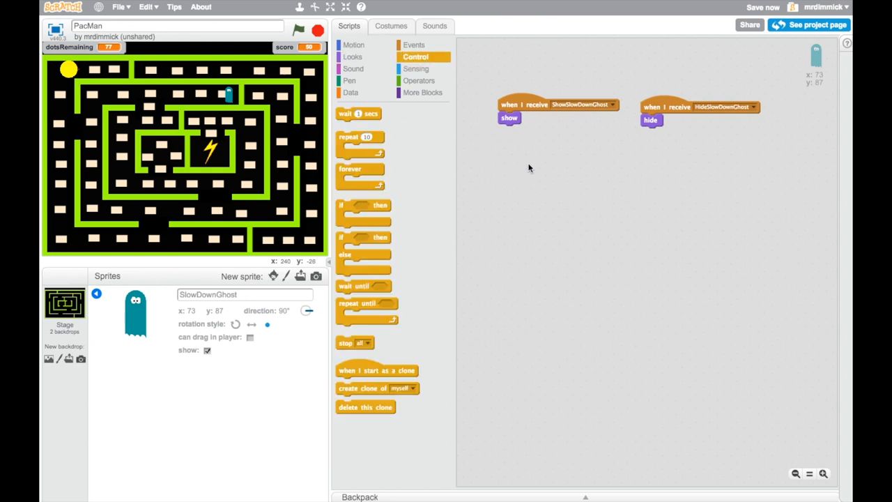
mouse_move(354, 168)
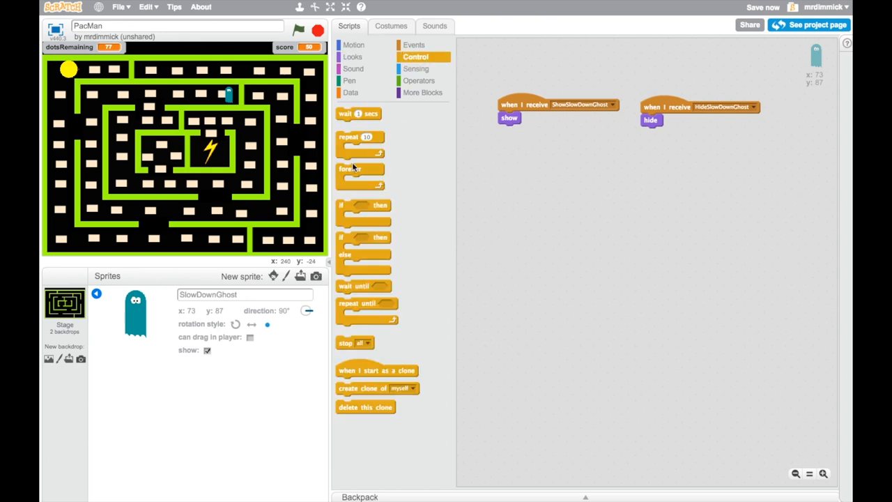
left_click_drag(359, 168, 519, 131)
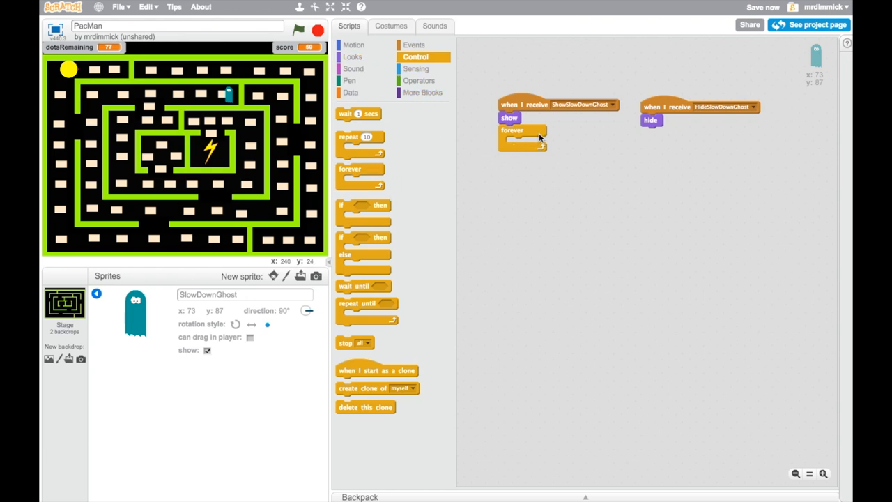
left_click(353, 55)
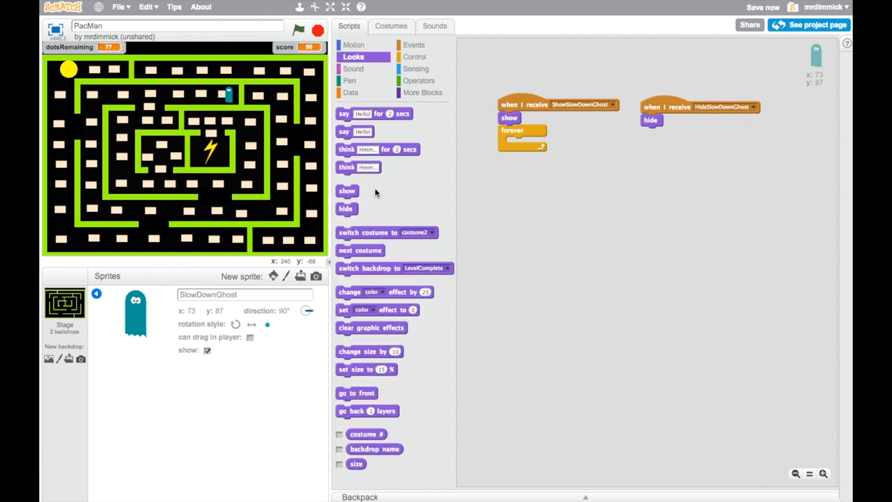
left_click_drag(360, 251, 541, 147)
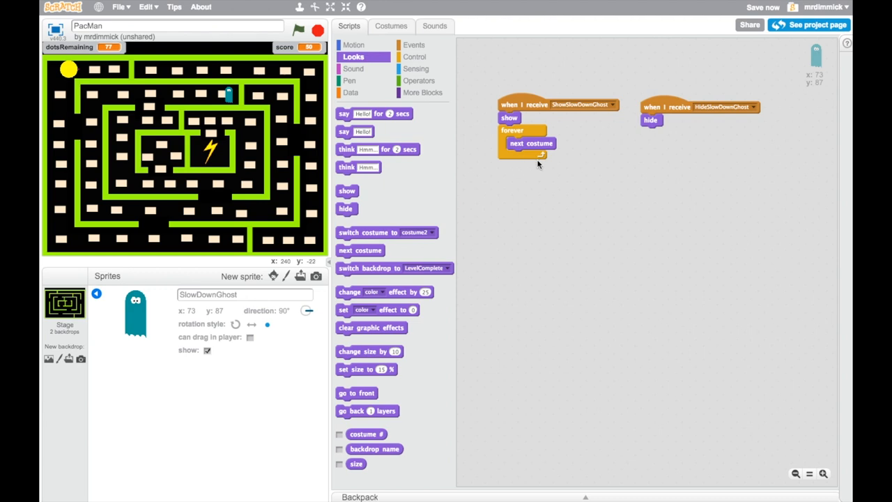
mouse_move(415, 56)
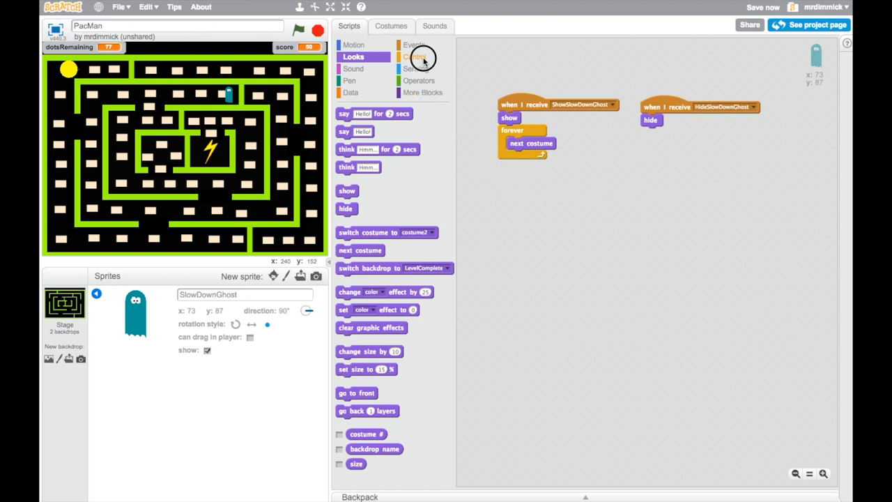
left_click(415, 56)
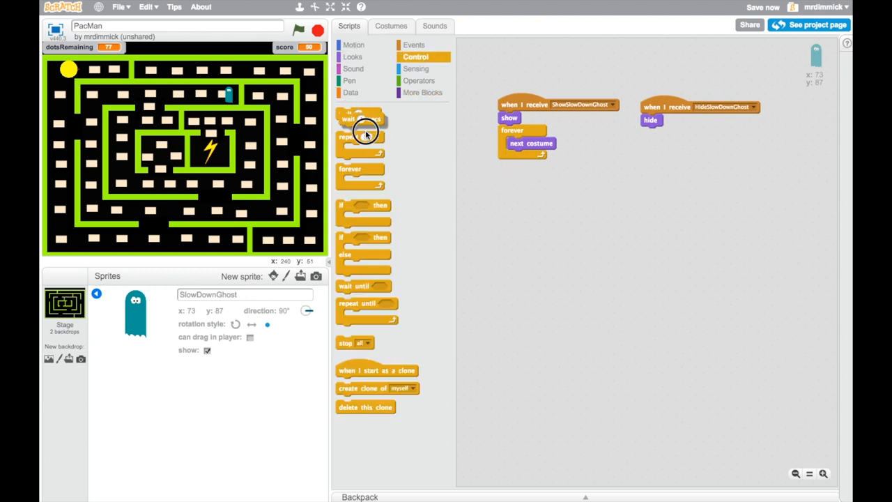
left_click_drag(360, 119, 529, 156)
type("0.1")
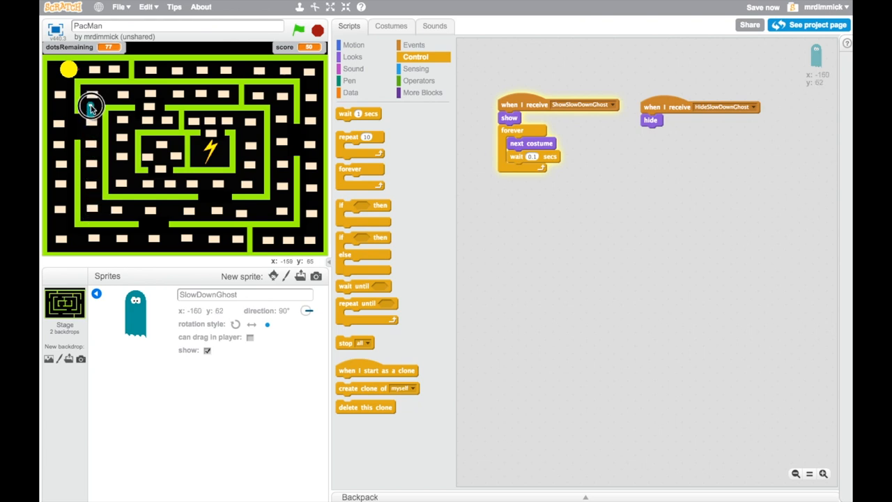
mouse_move(223, 95)
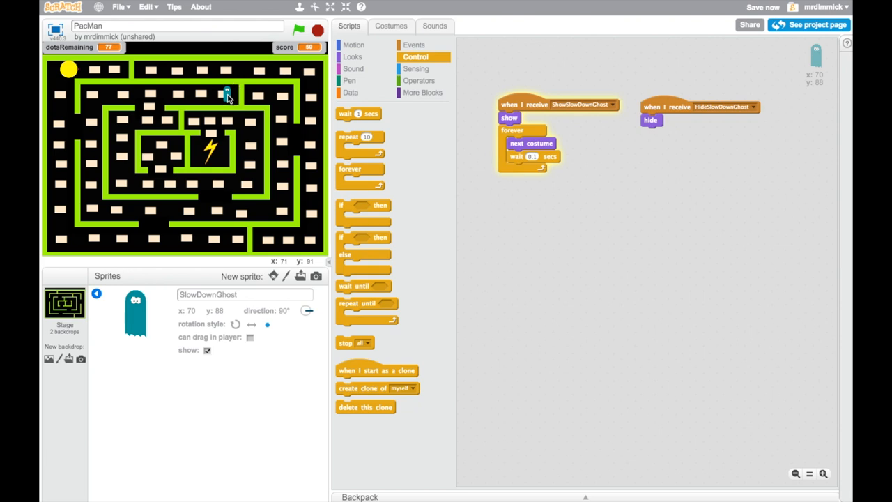
mouse_move(519, 212)
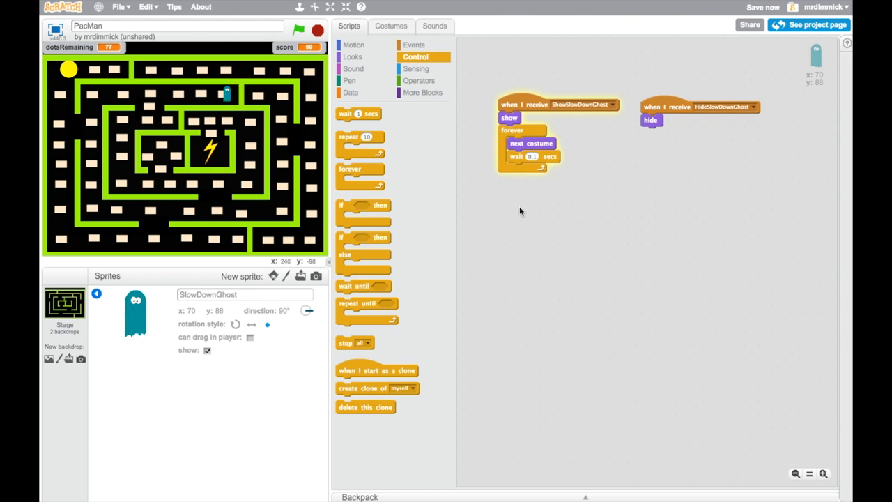
Start a second ShowSlowDownGhost script that goes to a start x-y position, then a forever loop.
left_click(414, 45)
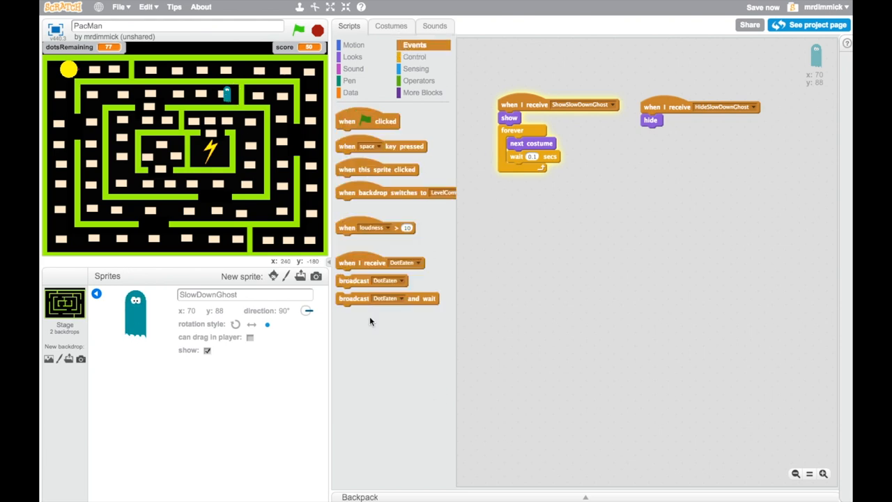
left_click(580, 217)
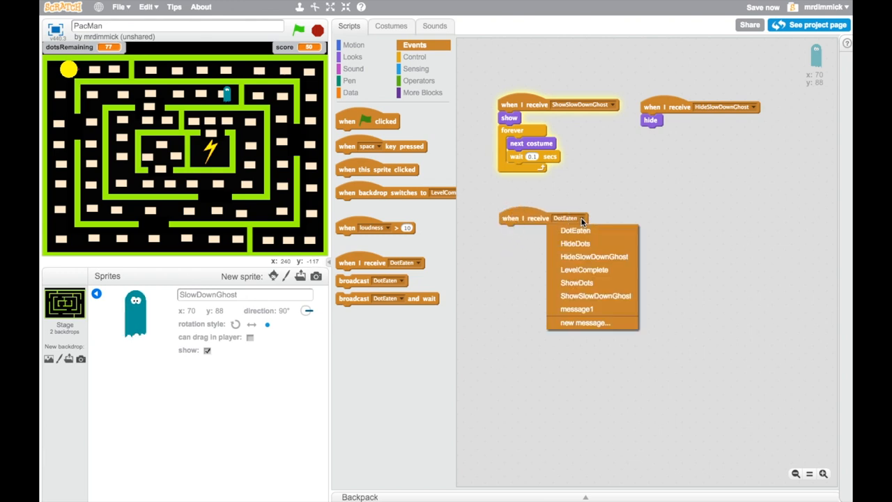
mouse_move(595, 295)
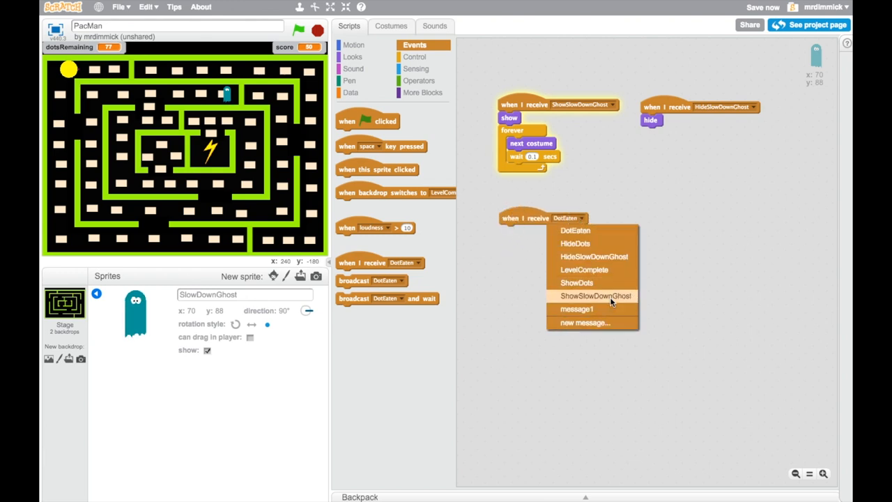
left_click(595, 296)
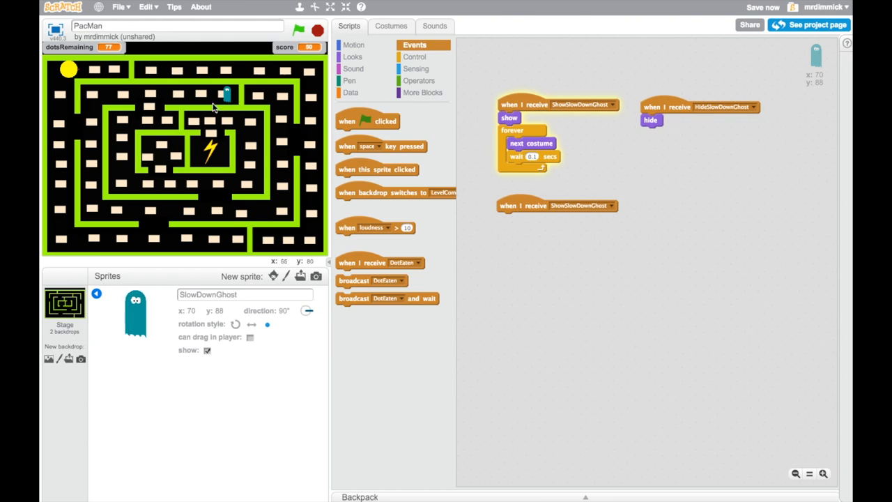
mouse_move(541, 201)
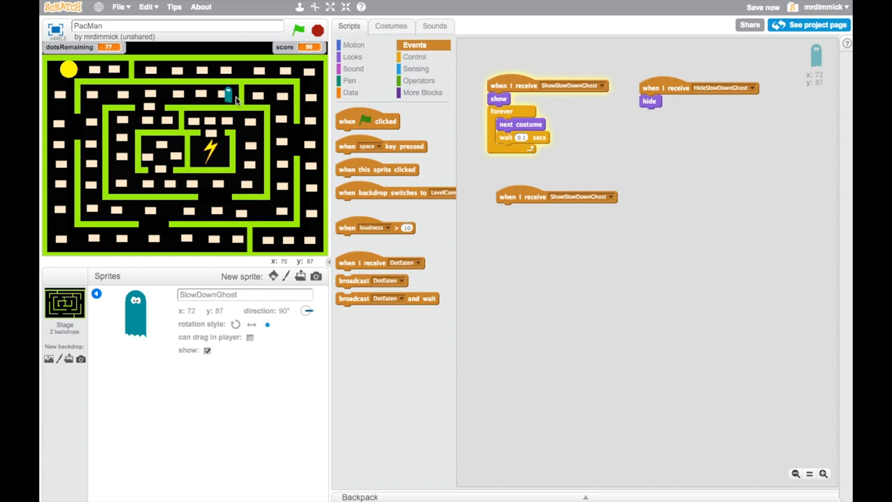
left_click(354, 45)
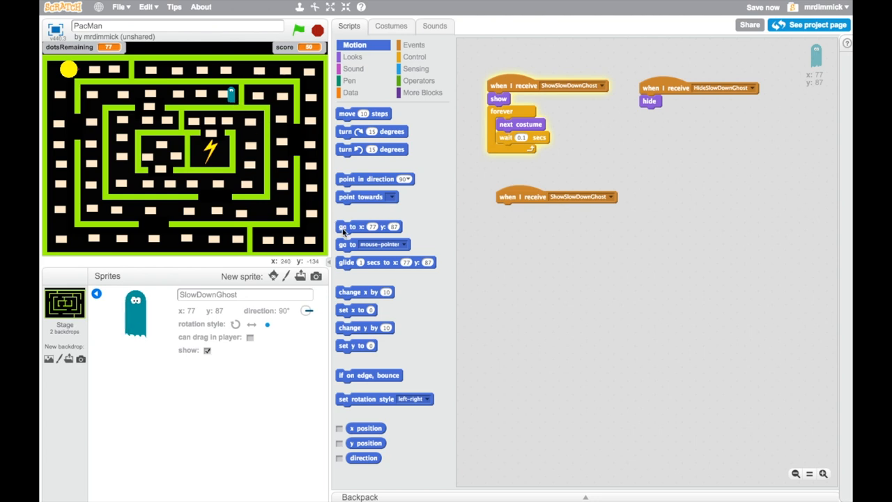
left_click_drag(368, 226, 519, 214)
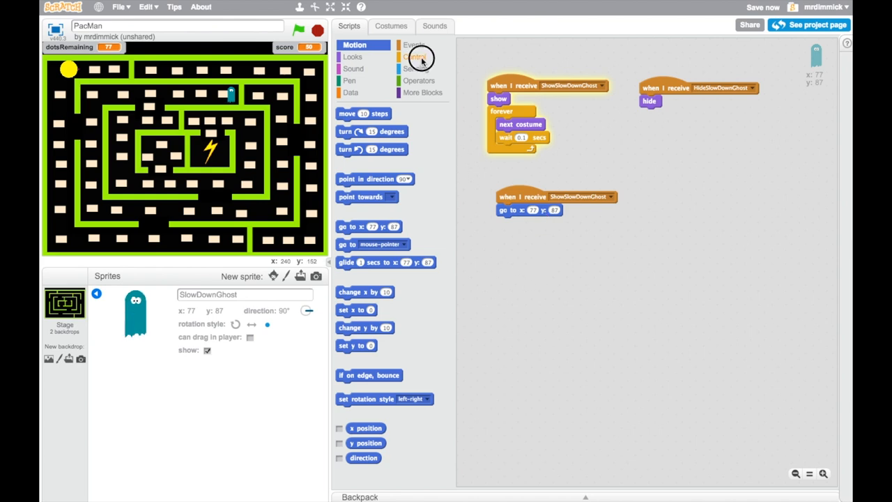
left_click(416, 56)
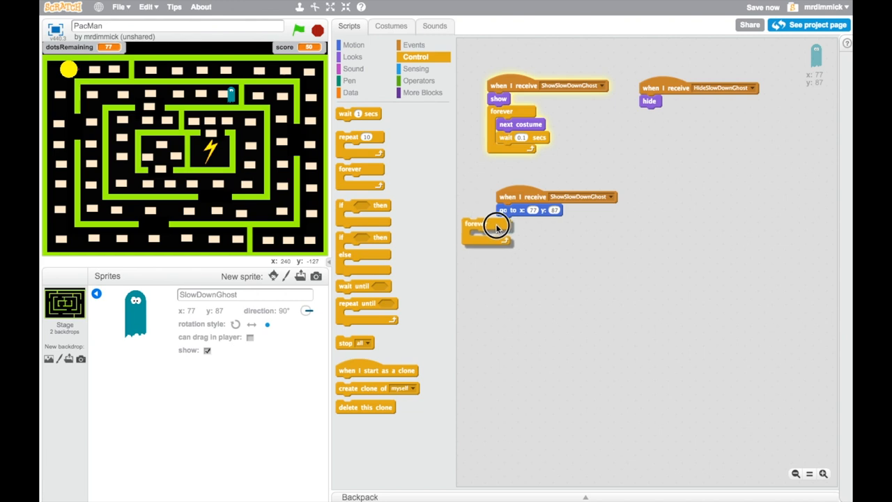
left_click(500, 226)
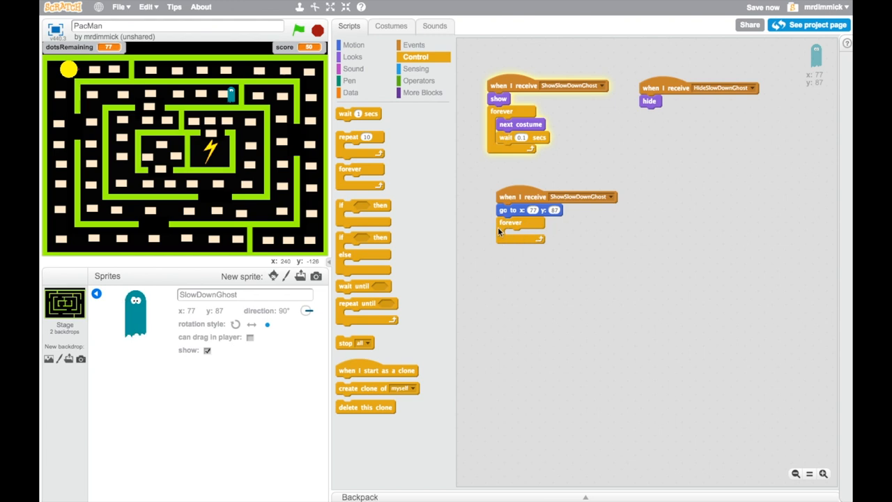
Fill the forever loop with glide blocks moving the ghost through waypoints around the maze.
left_click(354, 44)
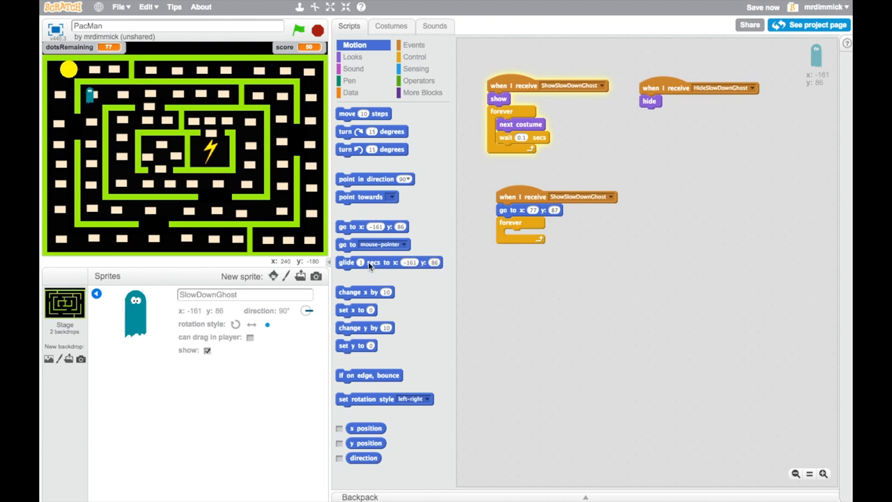
left_click_drag(387, 262, 550, 239)
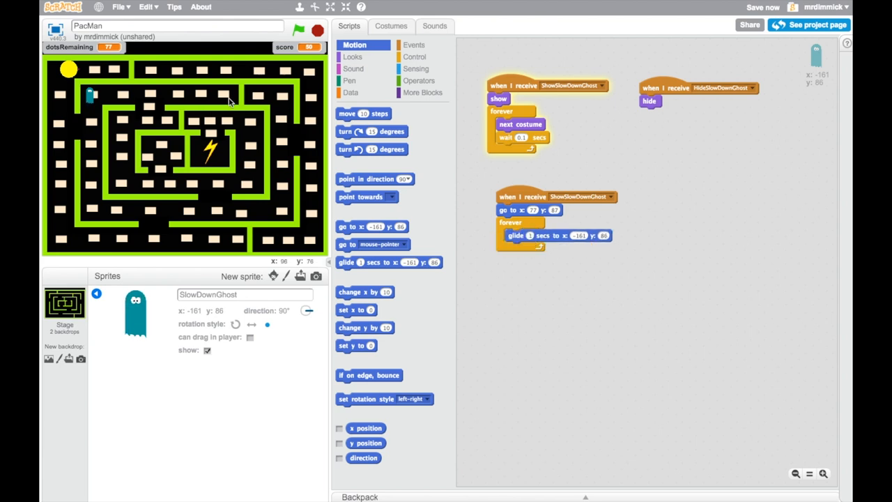
mouse_move(427, 192)
type("5")
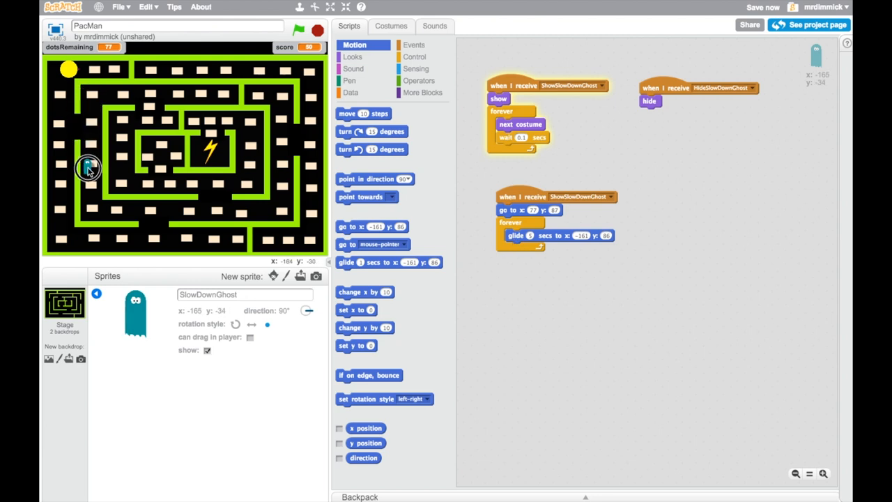
mouse_move(92, 207)
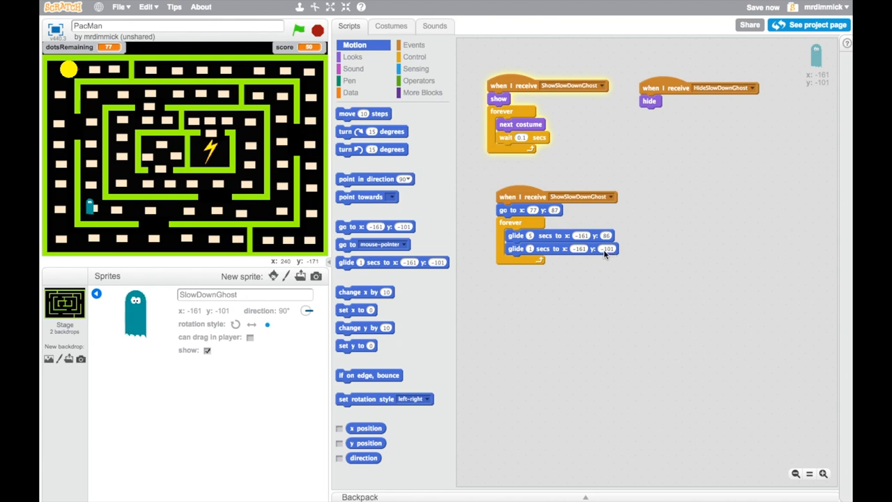
mouse_move(98, 104)
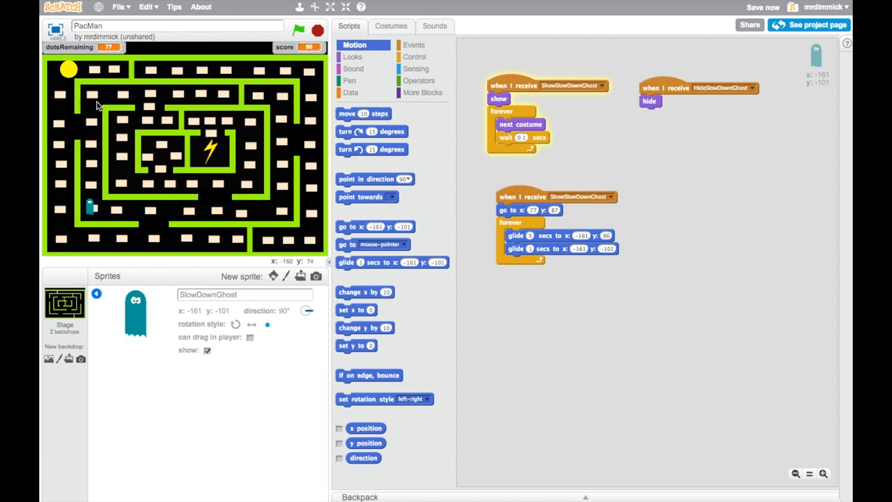
mouse_move(95, 161)
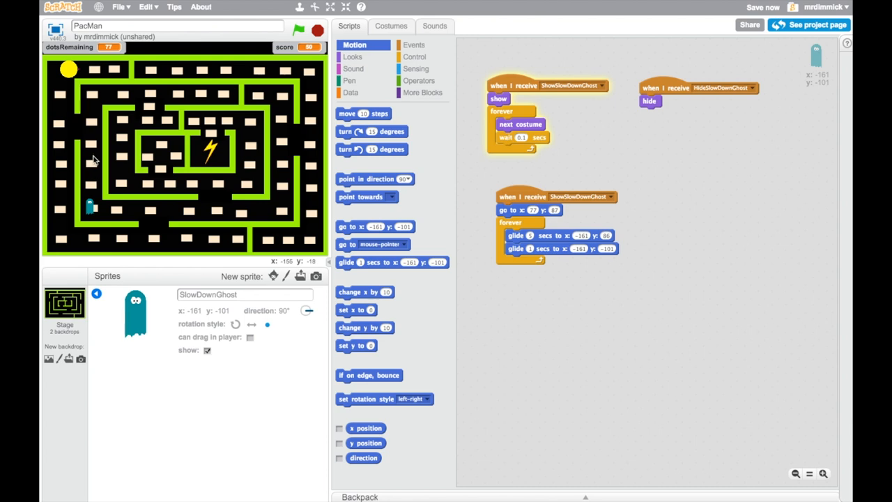
mouse_move(70, 159)
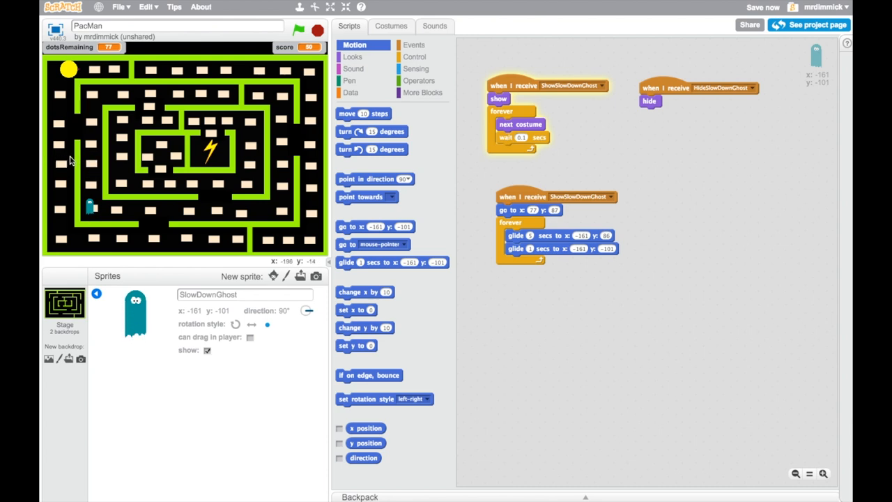
mouse_move(272, 165)
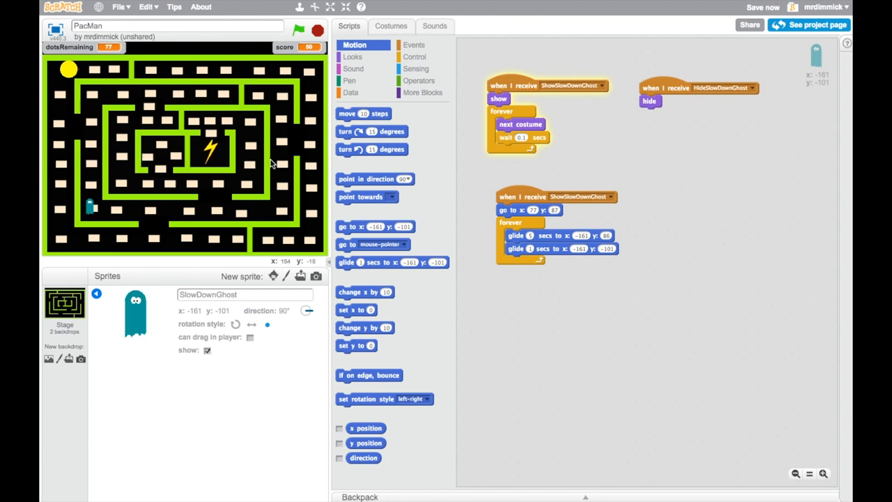
mouse_move(186, 134)
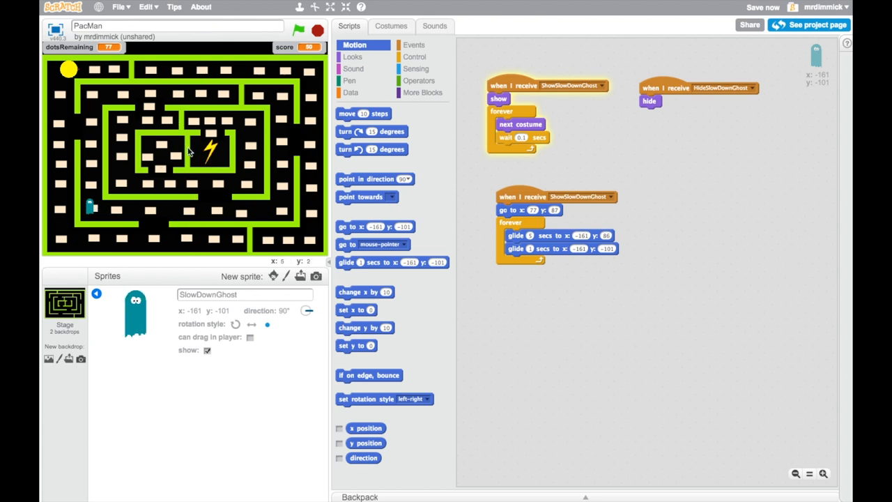
mouse_move(82, 221)
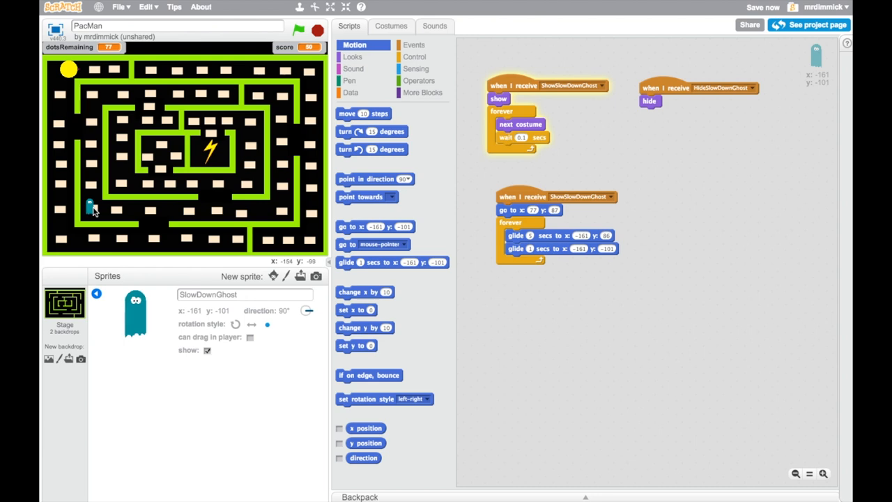
mouse_move(281, 272)
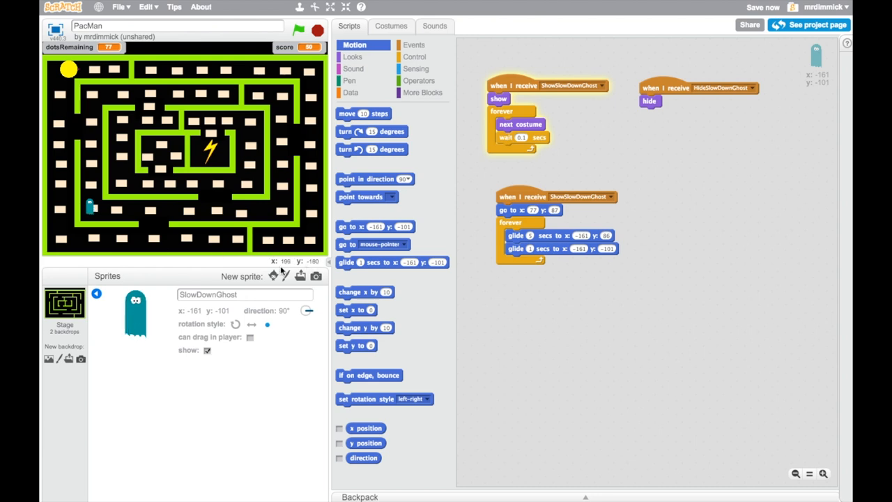
mouse_move(91, 209)
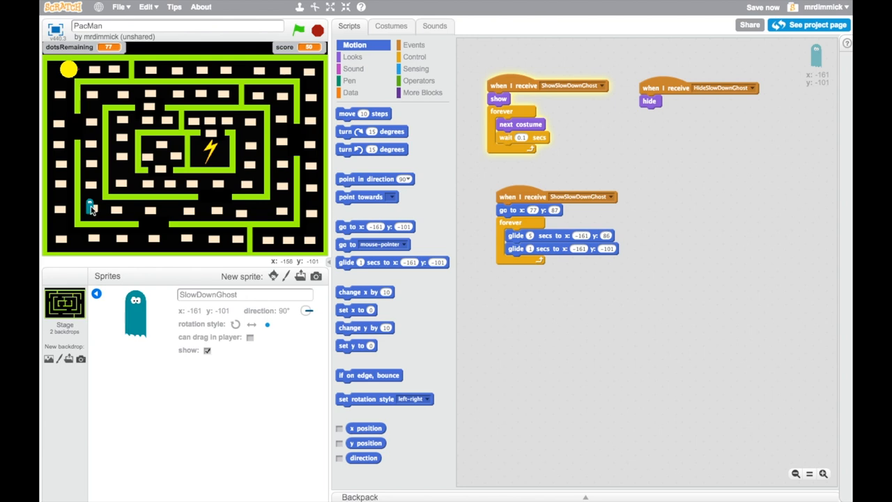
mouse_move(92, 209)
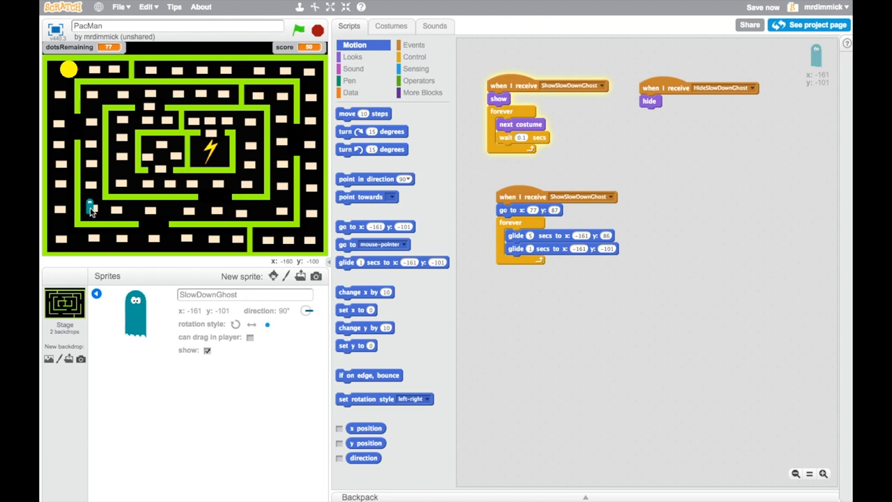
mouse_move(585, 252)
type("5")
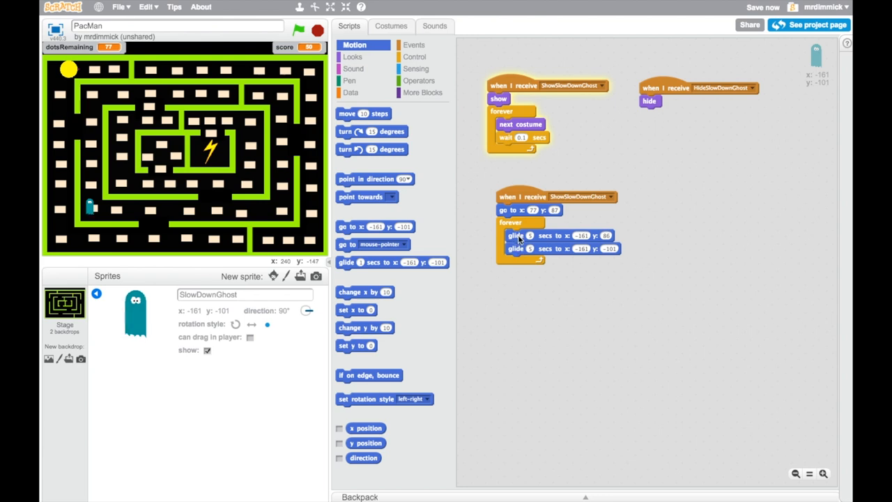
mouse_move(467, 240)
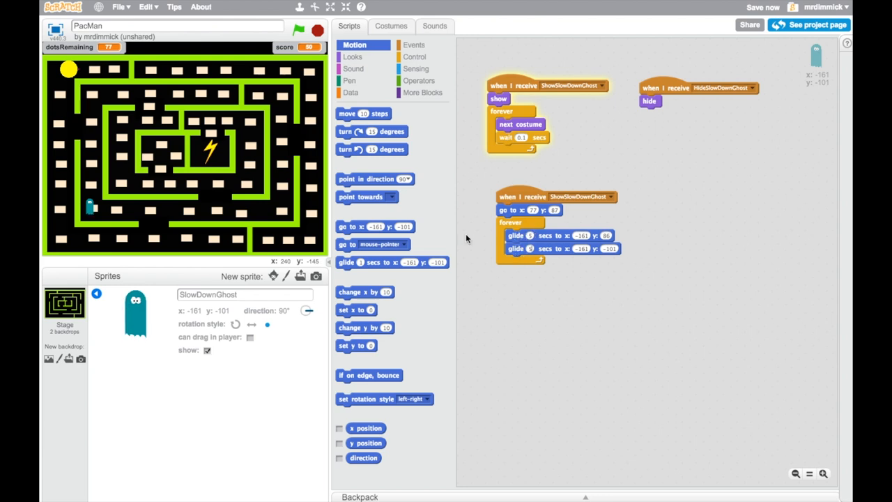
mouse_move(100, 203)
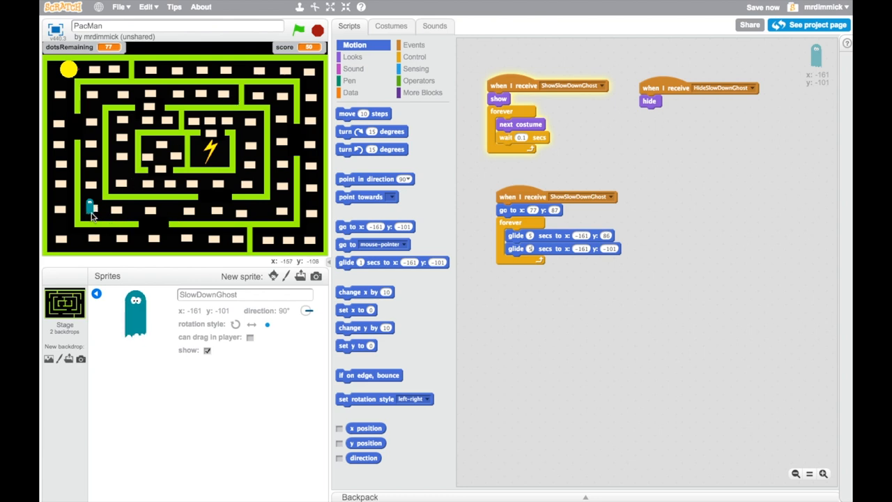
mouse_move(216, 97)
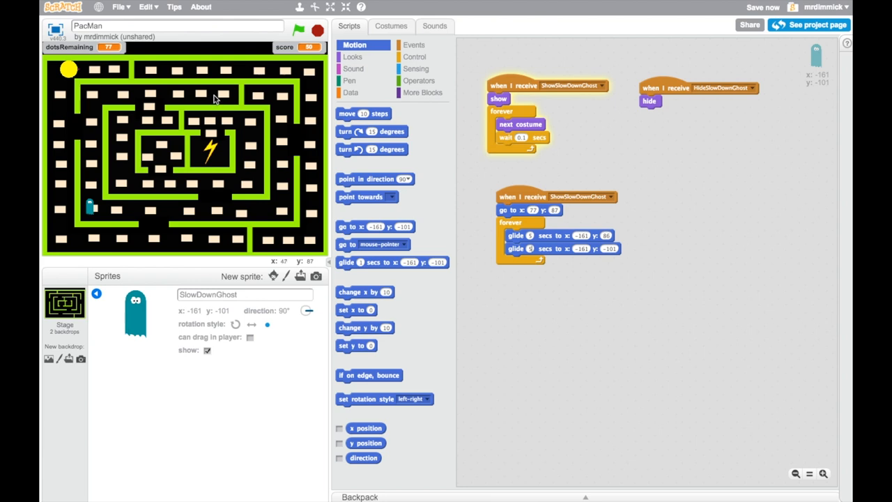
mouse_move(86, 230)
type("5")
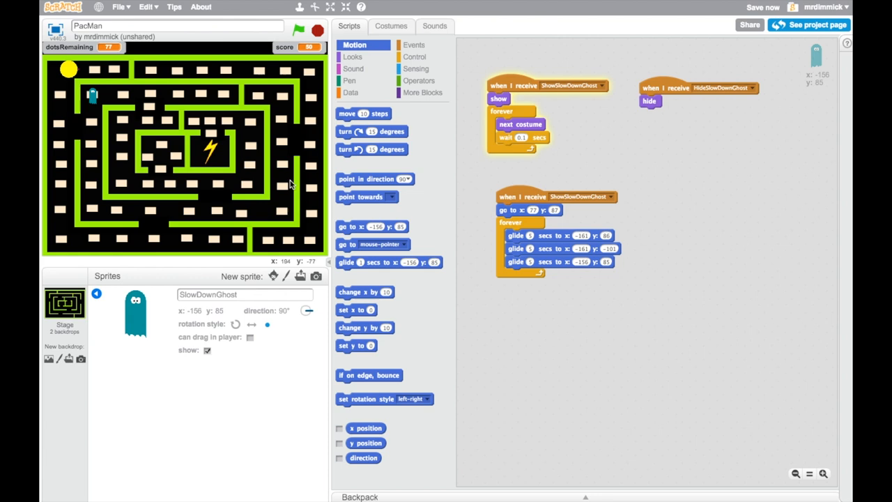
left_click(217, 94)
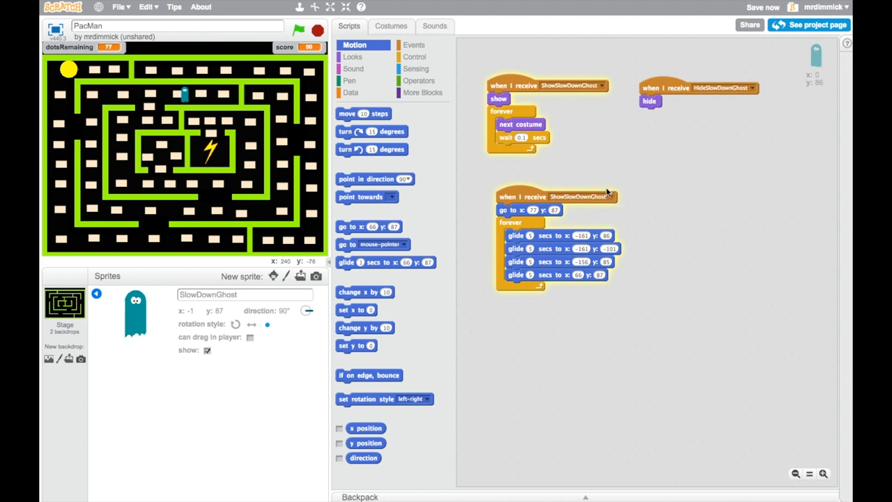
Place a third ShowSlowDownGhost receiver beside the ghost scripts with a forever loop.
left_click(414, 45)
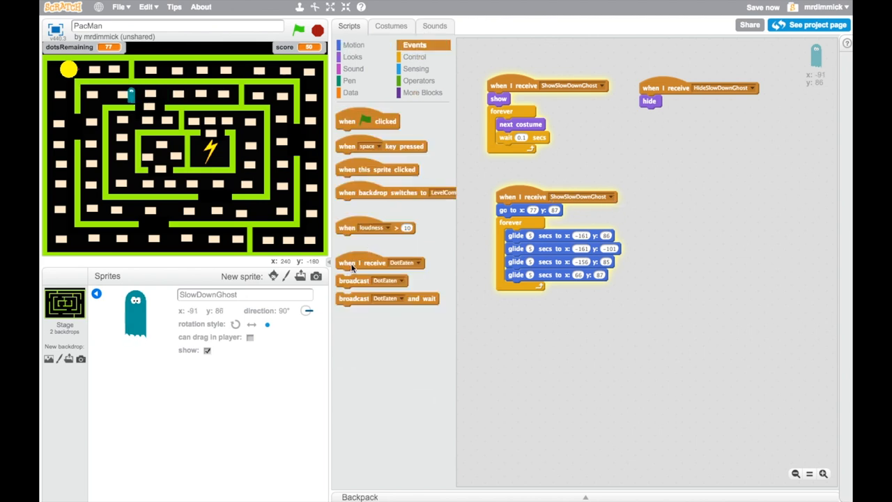
left_click_drag(362, 263, 700, 187)
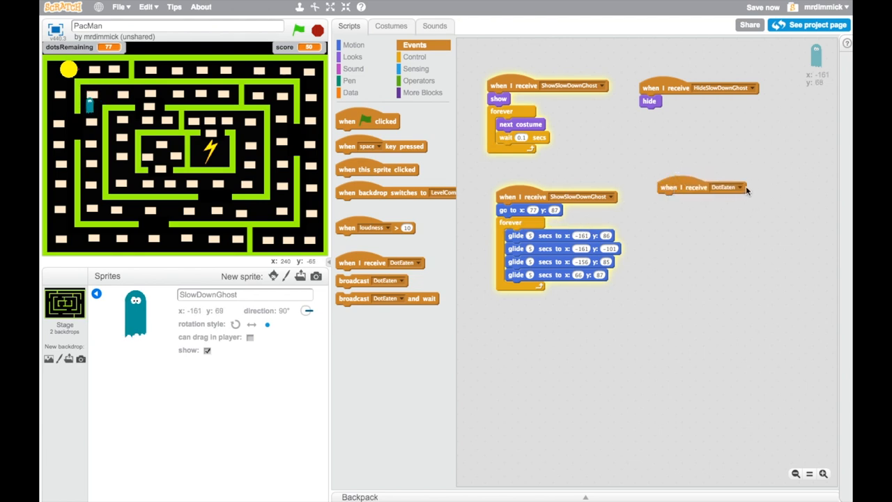
left_click(725, 187)
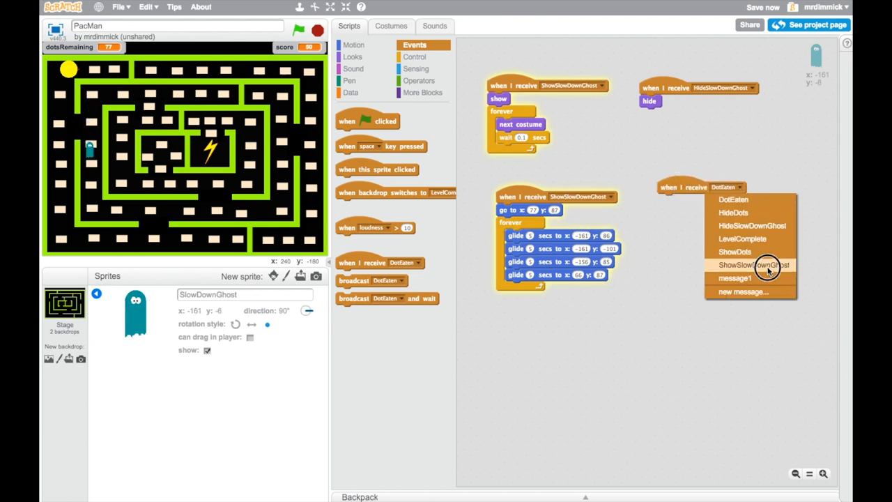
left_click(753, 264)
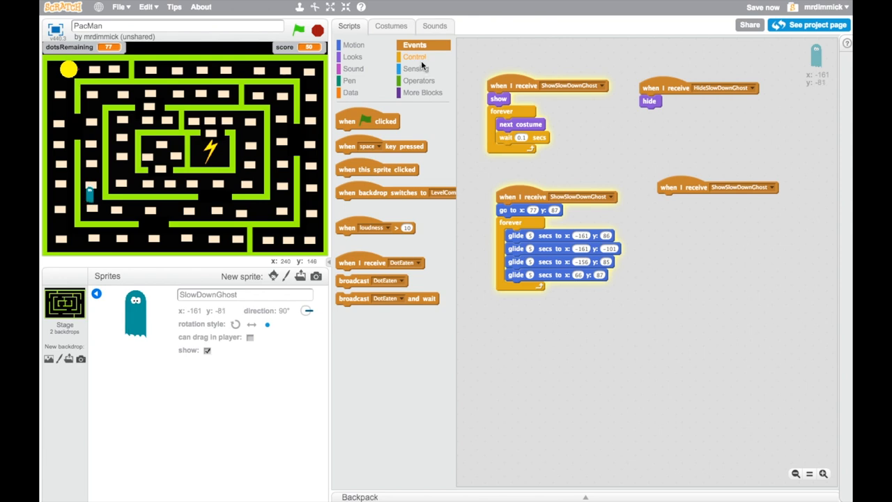
left_click(416, 56)
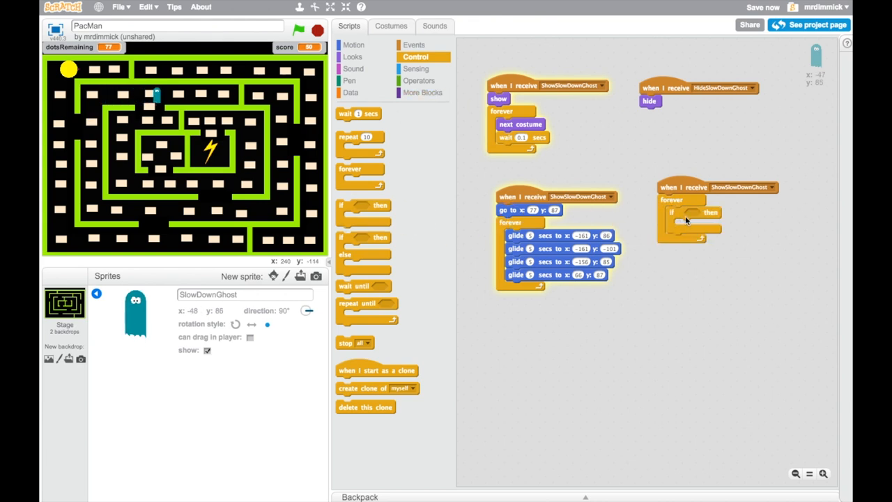
Inside the loop, if touching PacMan set speed lower, wait, then restore speed.
left_click(415, 69)
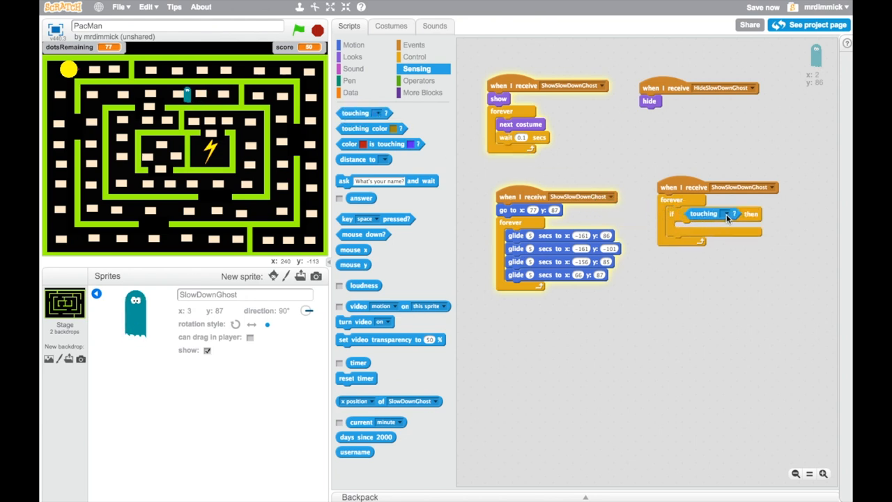
left_click(732, 213)
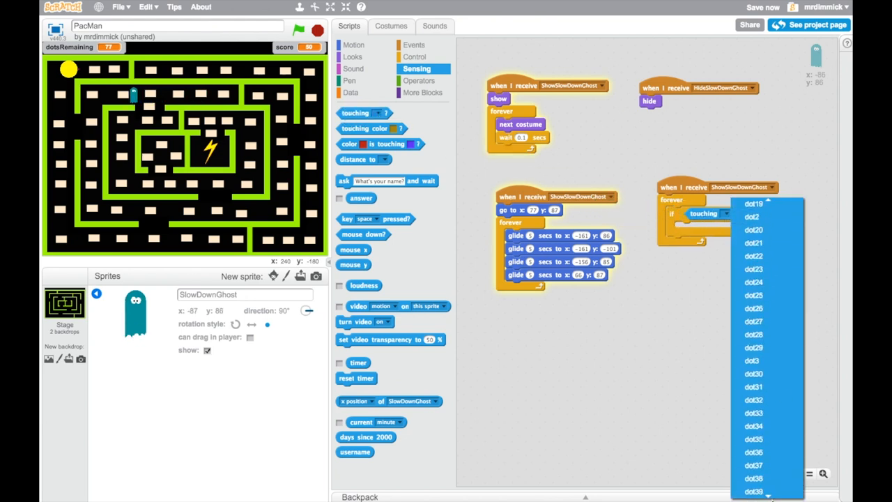
scroll("down", 3)
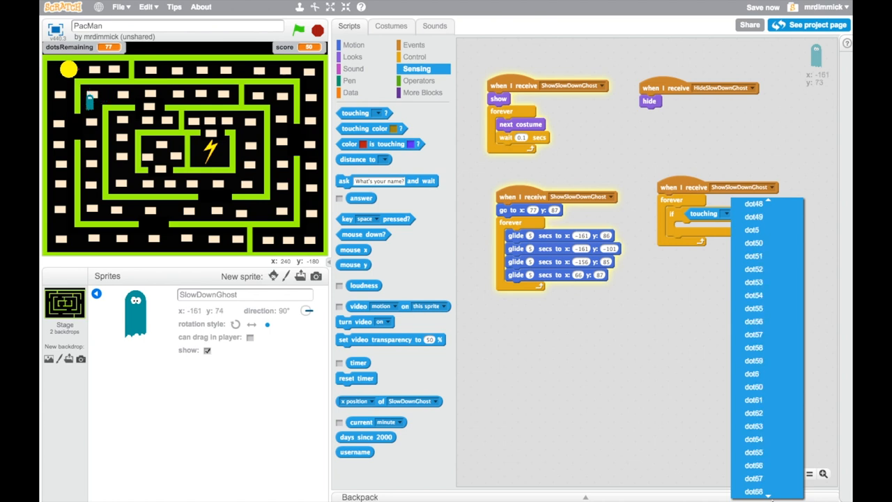
scroll("down", 3)
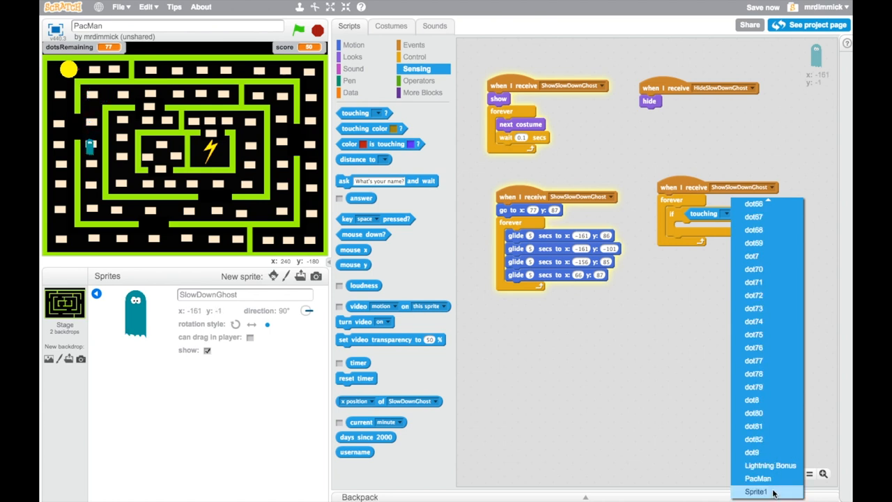
left_click(758, 478)
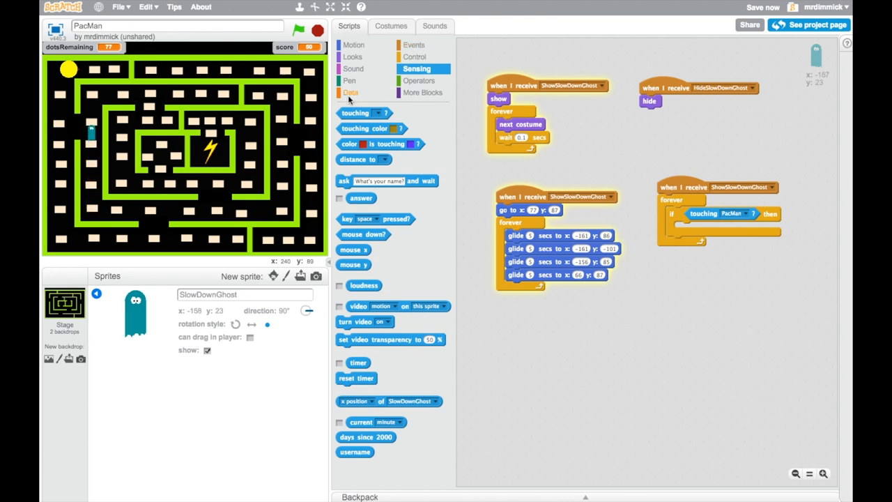
left_click(350, 92)
type("1")
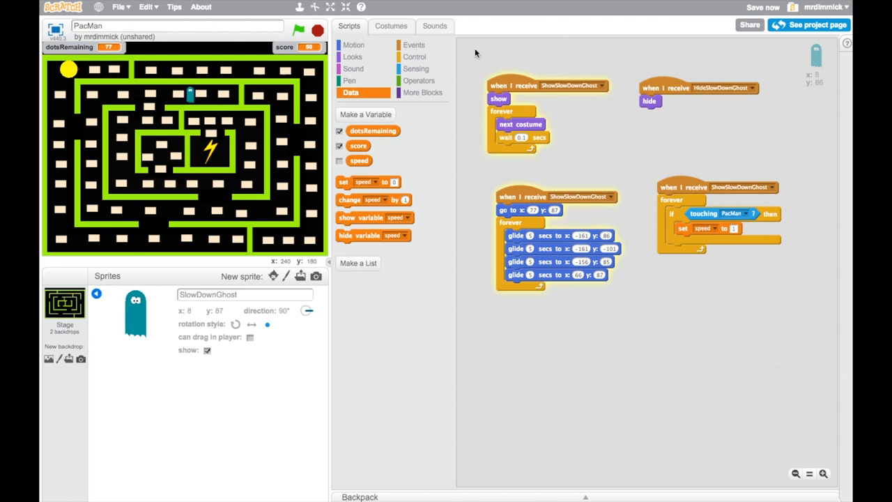
left_click(416, 56)
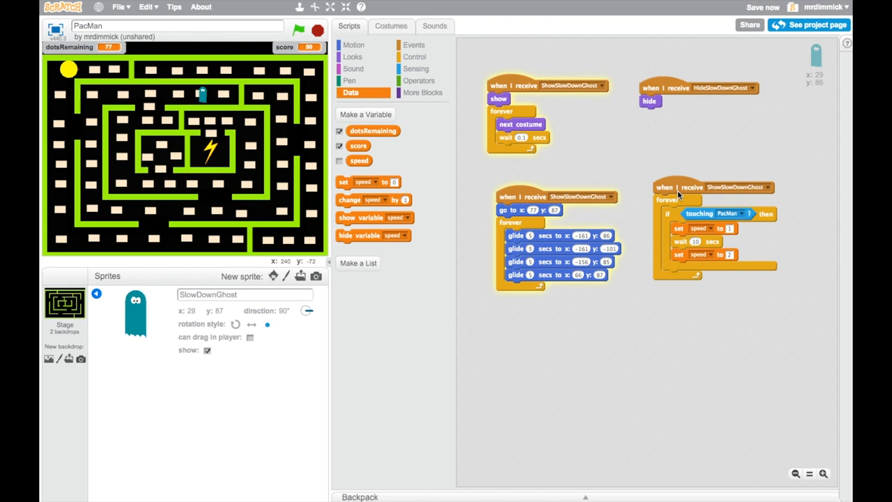
Wrap the slow-down blocks in an if testing not (speed = reduced value).
left_click(416, 55)
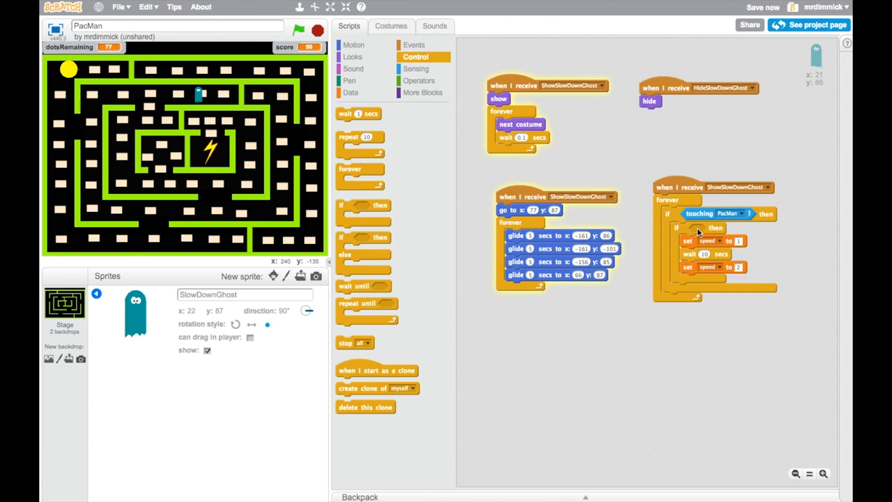
left_click(420, 80)
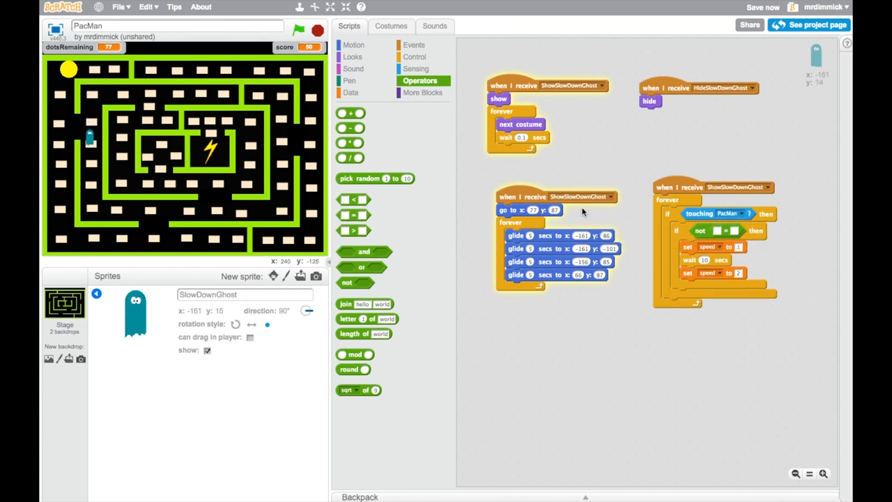
left_click(351, 92)
type("1")
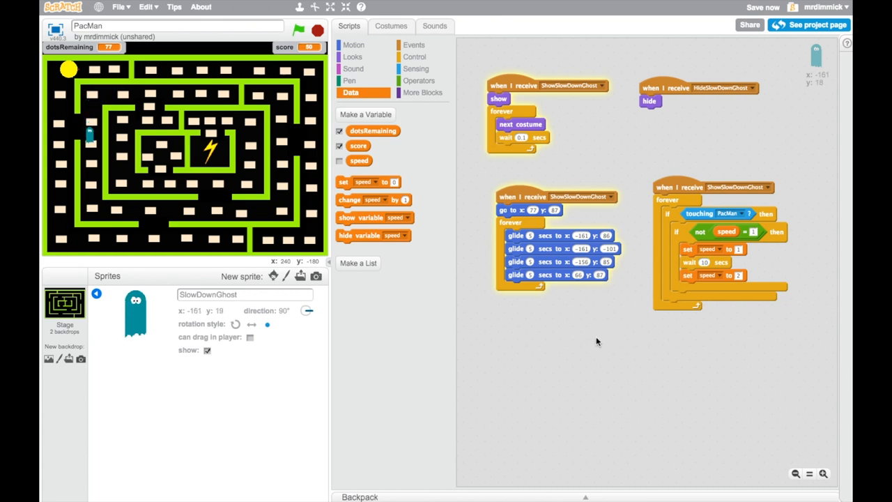
Run the game with the green flag to test, then view the Stage's scripts.
left_click(299, 30)
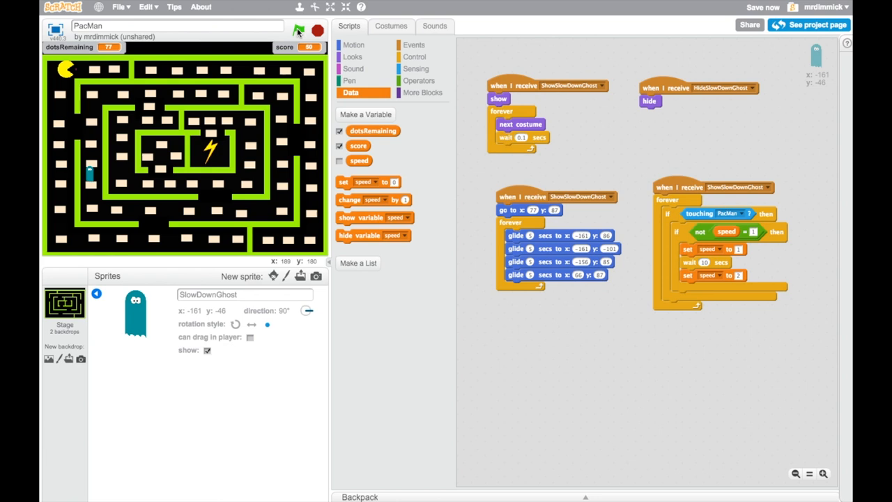
left_click(299, 30)
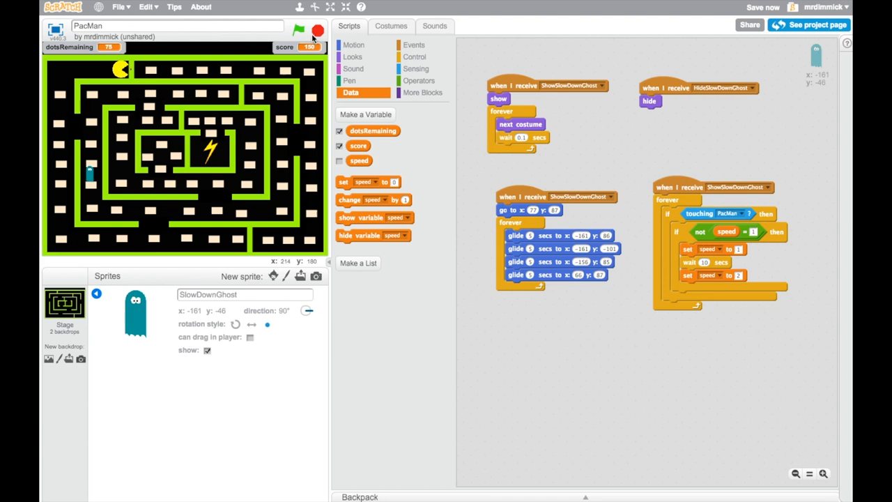
left_click(64, 307)
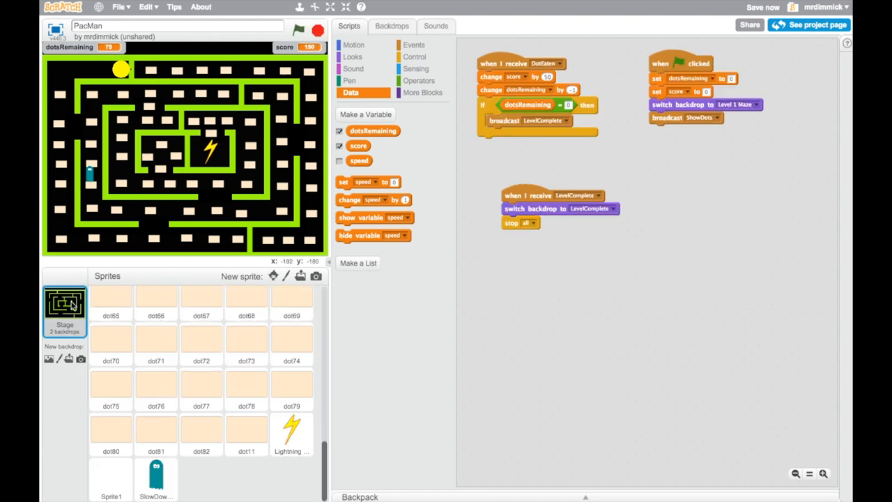
mouse_move(532, 193)
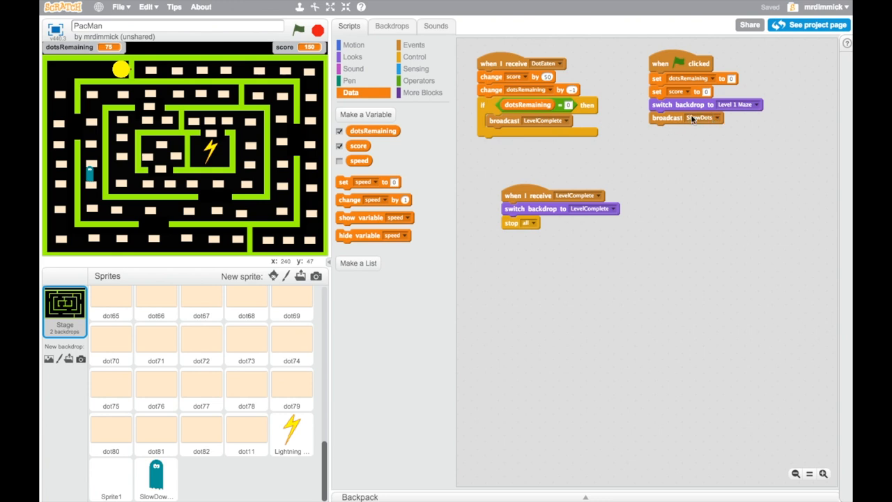
mouse_move(676, 131)
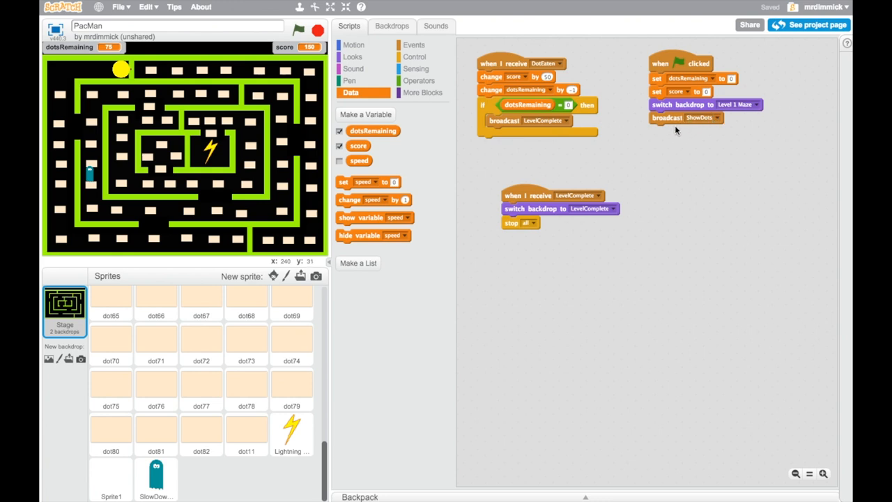
mouse_move(290, 135)
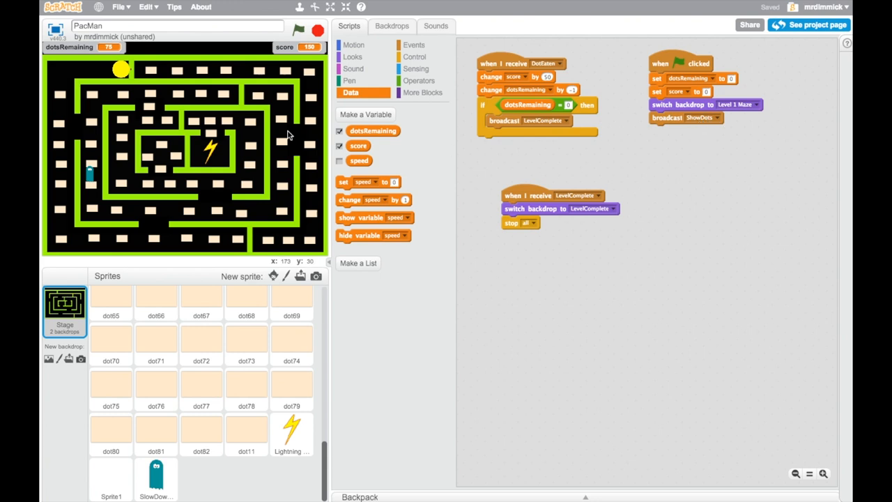
Give the ghost a ShowDots receiver script that broadcasts ShowSlowDownGhost.
left_click(156, 477)
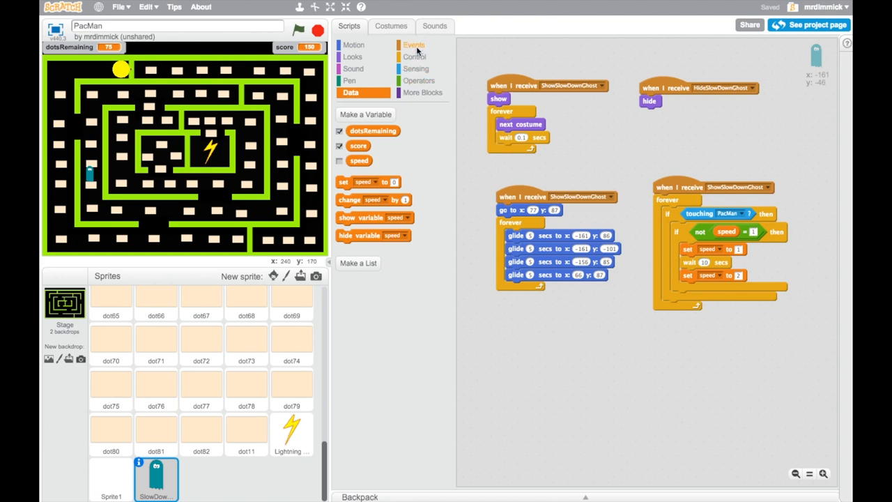
left_click(414, 44)
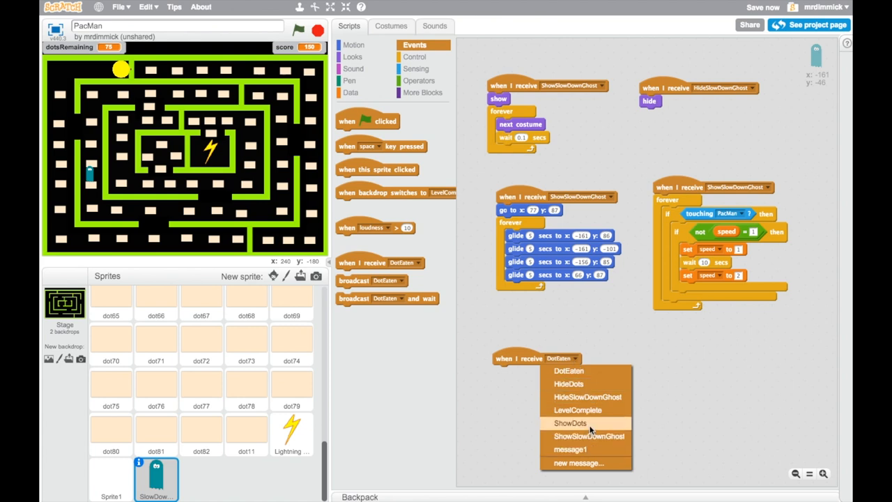
left_click(571, 424)
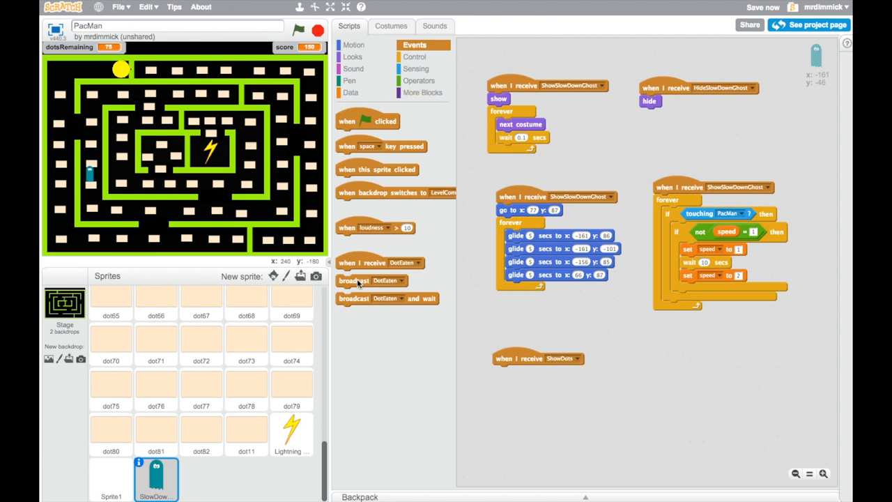
left_click(547, 371)
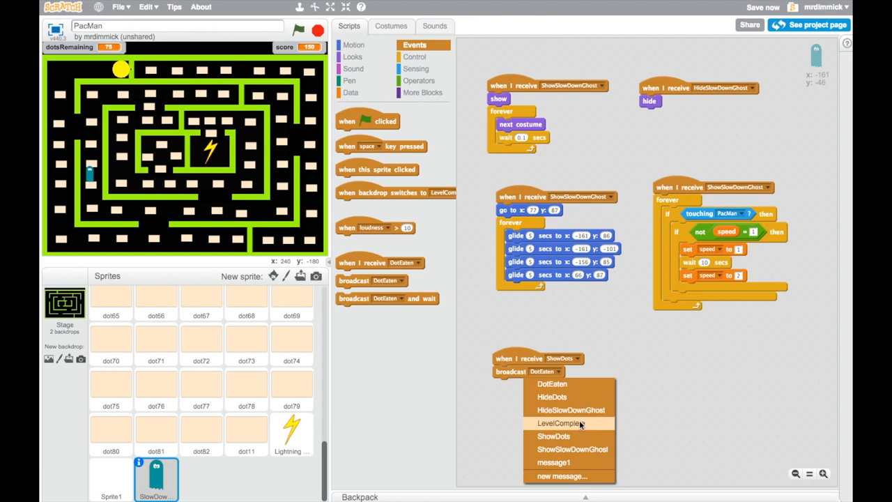
left_click(572, 449)
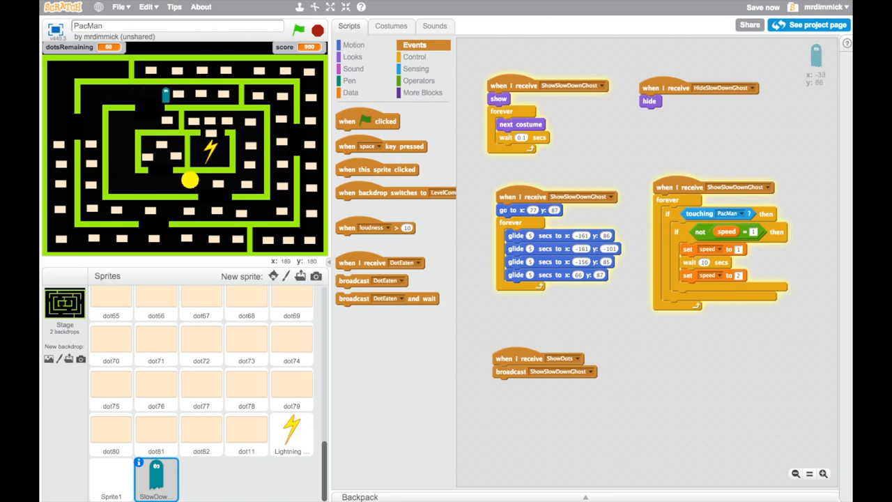
Test-run the game so the ghost glides through the maze while Pac-Man eats dots.
left_click(299, 30)
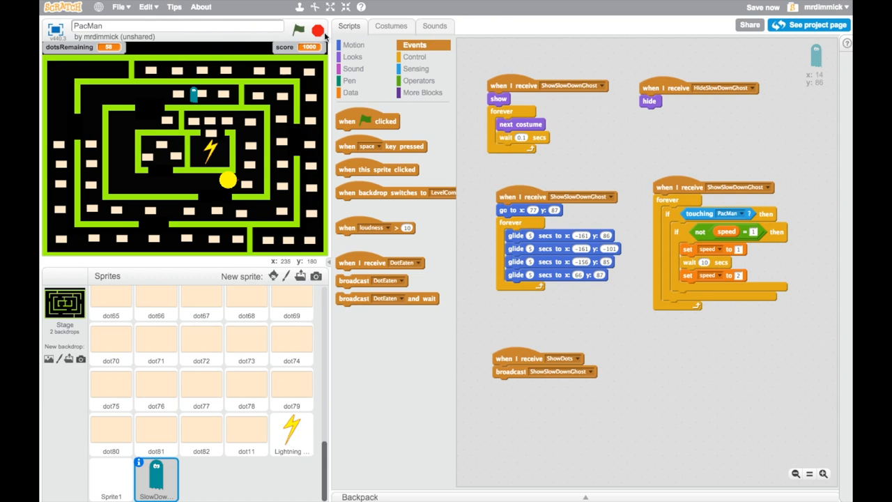
mouse_move(220, 53)
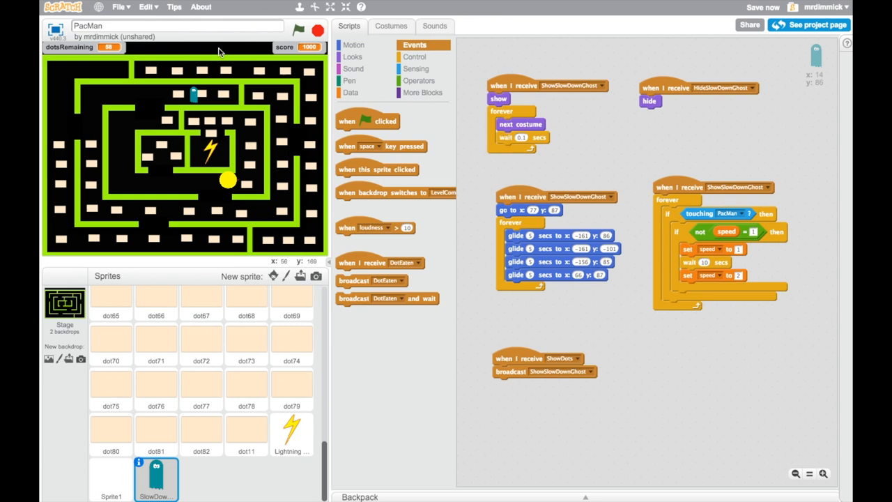
mouse_move(181, 56)
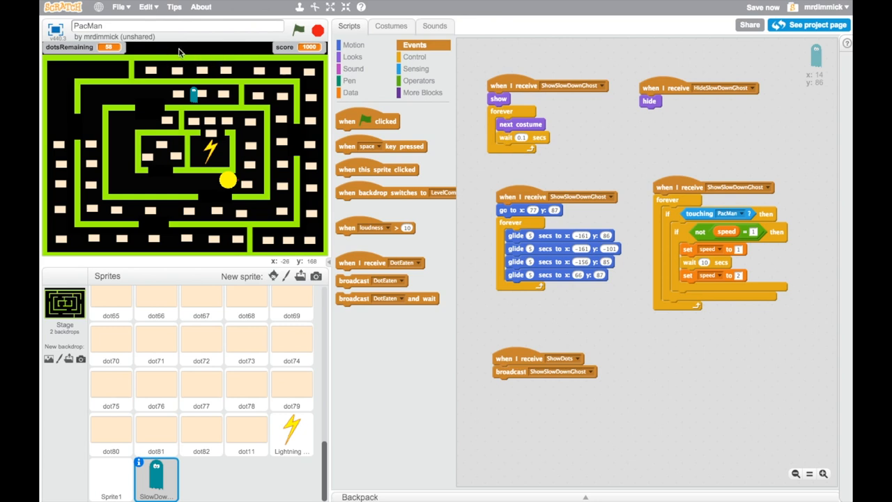
mouse_move(239, 53)
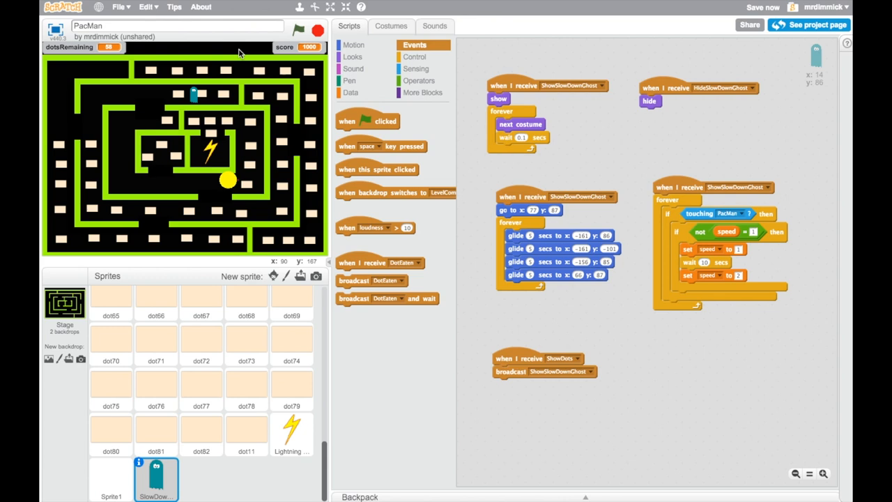
mouse_move(654, 167)
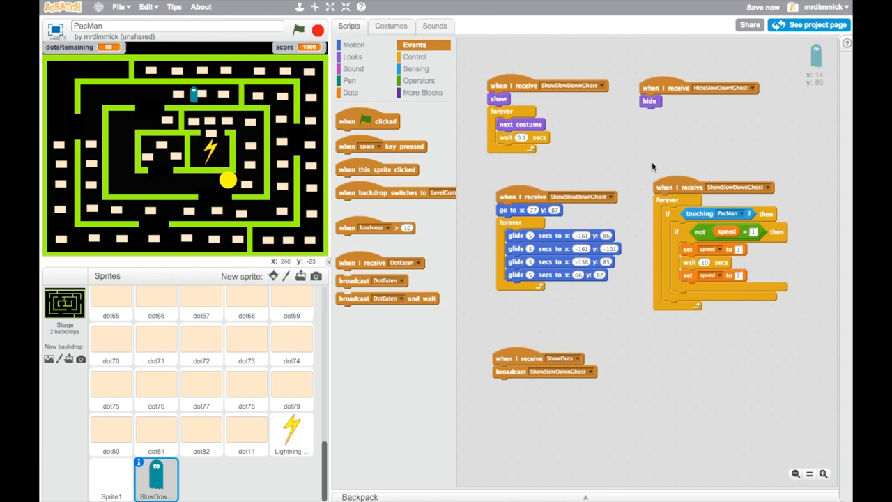
mouse_move(739, 329)
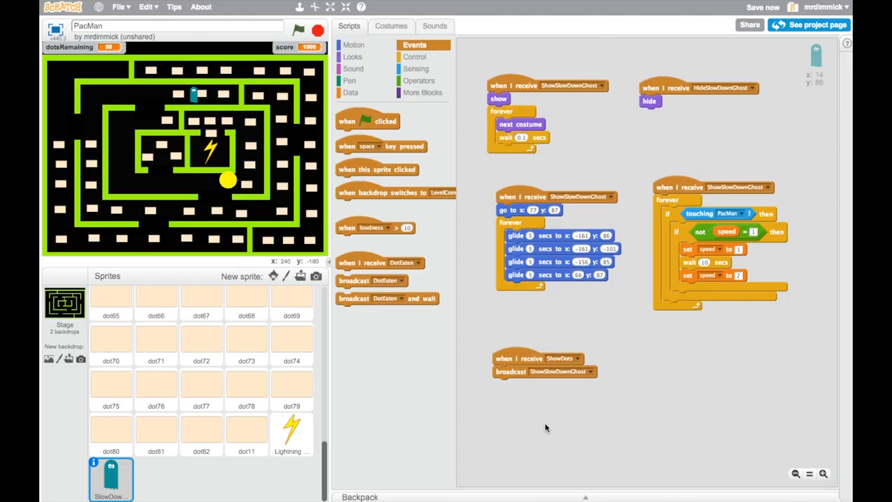
mouse_move(558, 431)
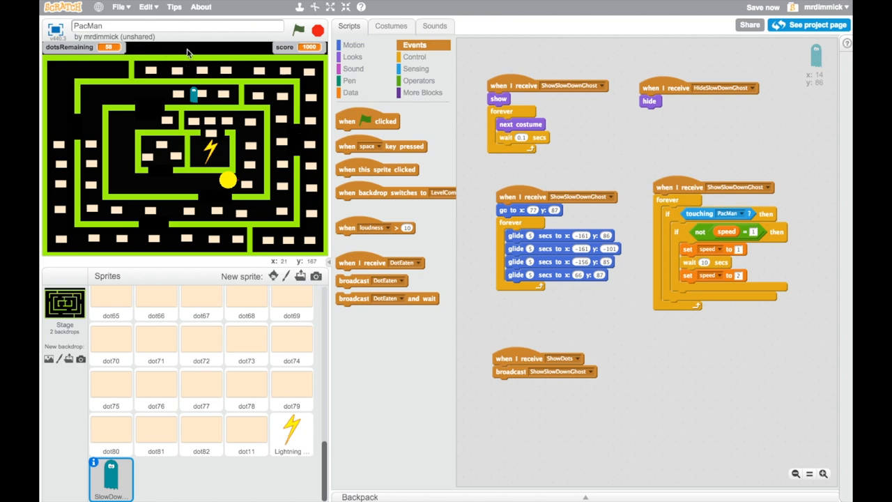
mouse_move(225, 56)
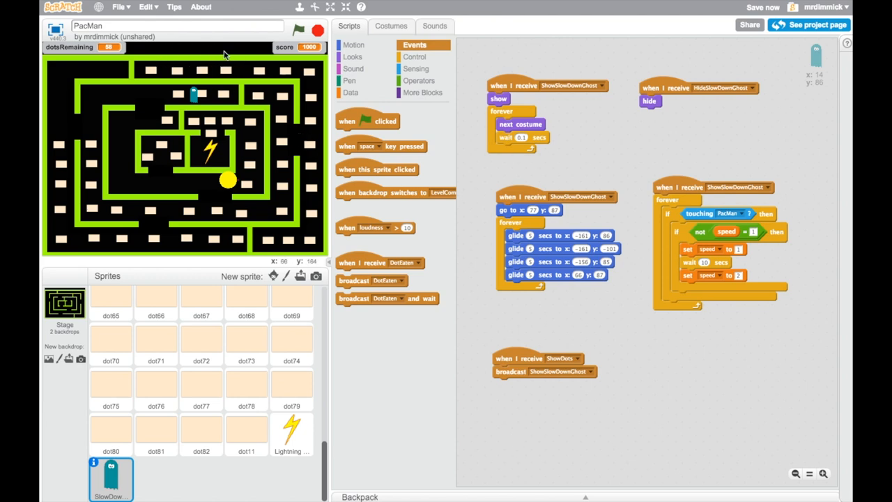
mouse_move(286, 279)
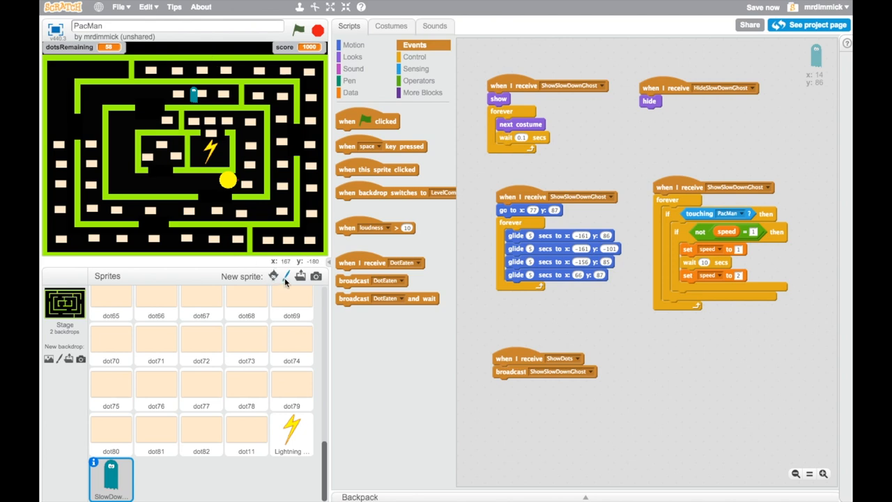
mouse_move(286, 276)
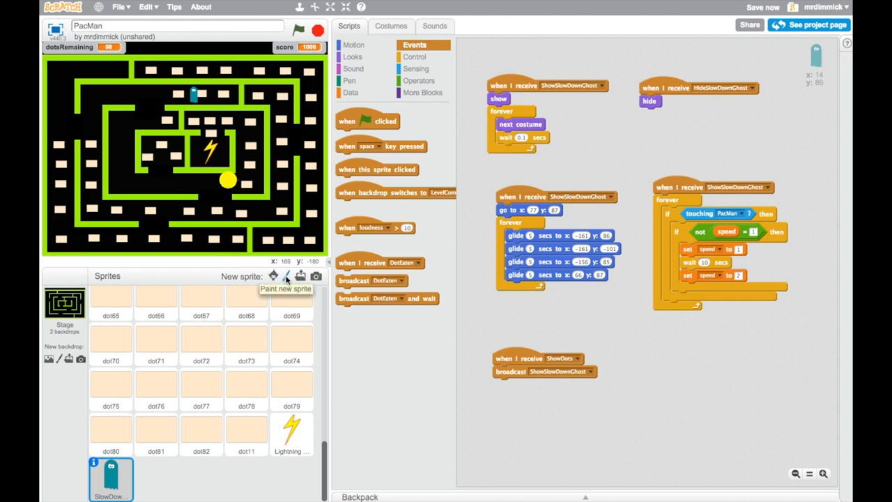
Start painting a new sprite with the Text tool using the Marker font in yellow.
left_click(288, 276)
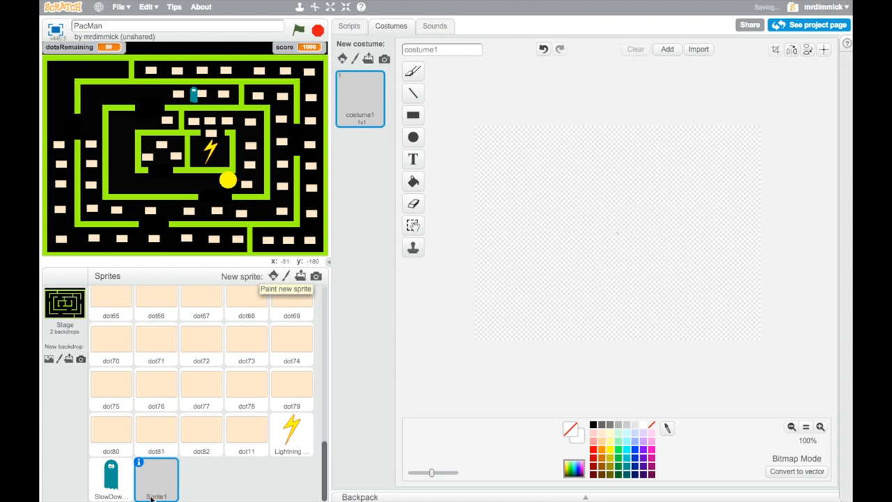
left_click(413, 159)
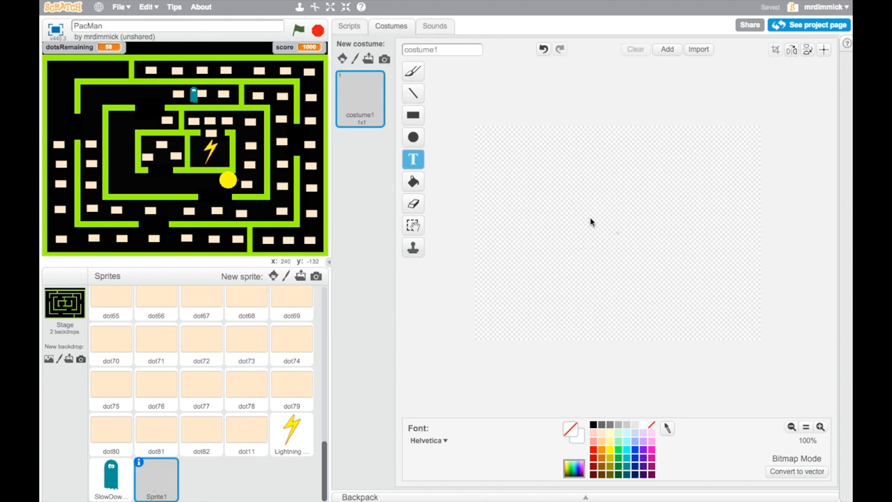
mouse_move(436, 424)
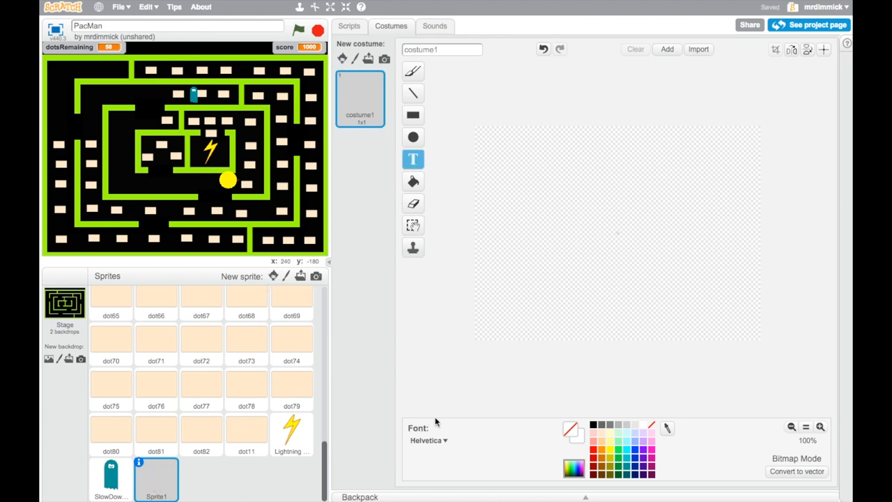
left_click(428, 440)
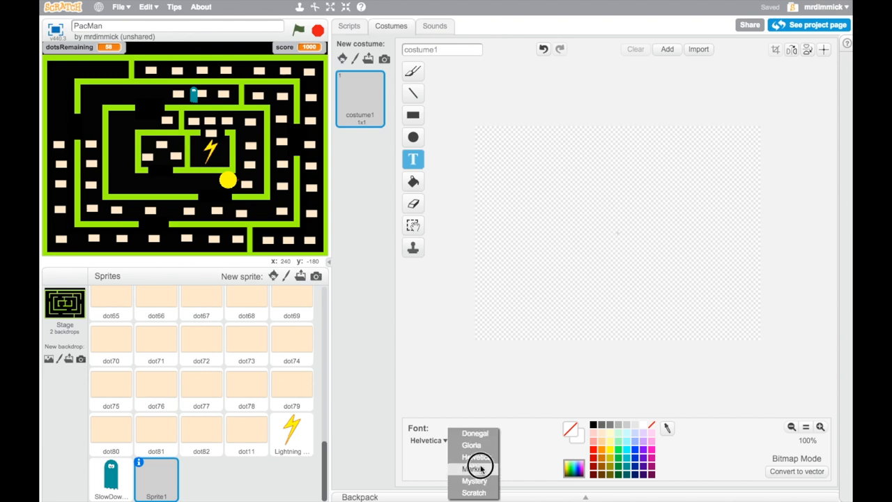
left_click(474, 469)
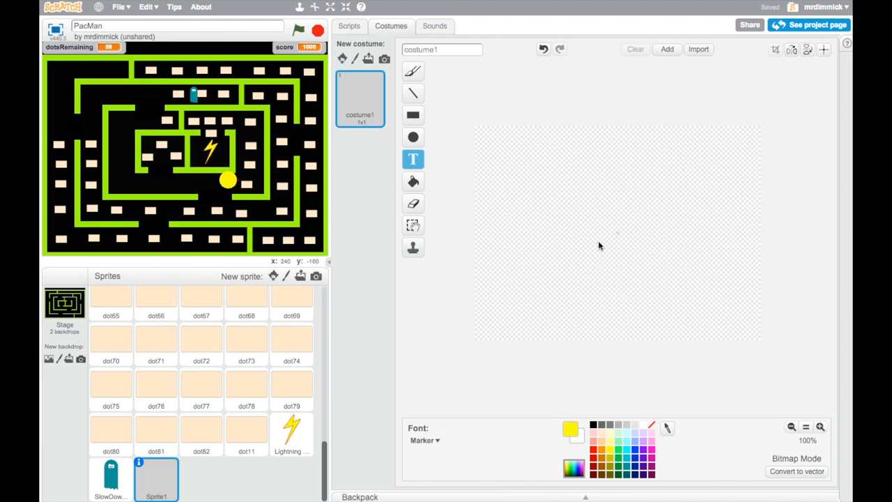
mouse_move(579, 240)
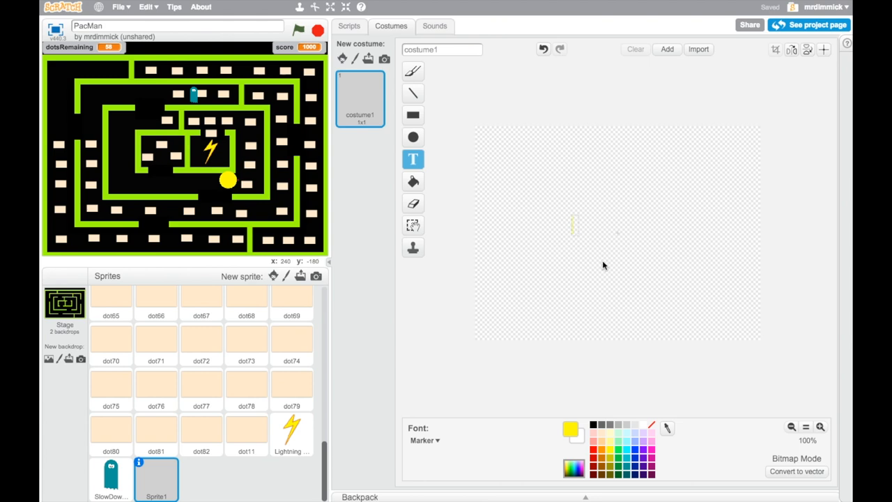
Write SLOW-MO on the costume and bring up its copy and delete options.
type("SLO")
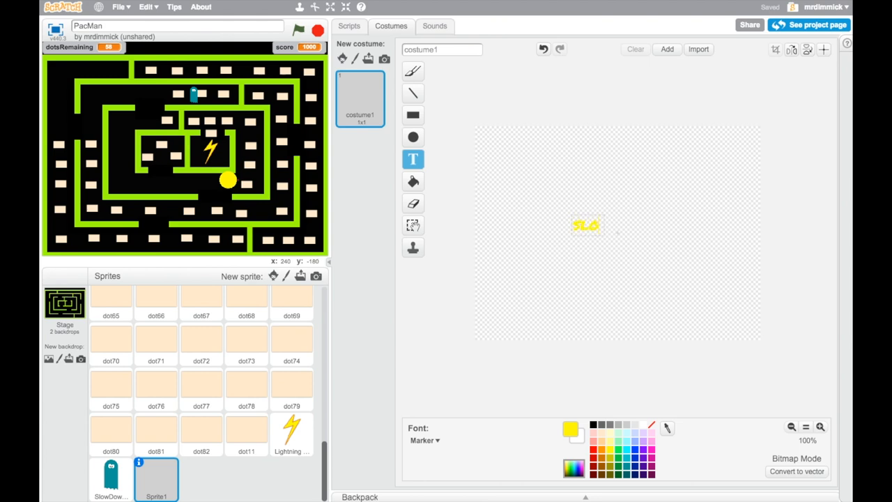
type("SLOW-MO")
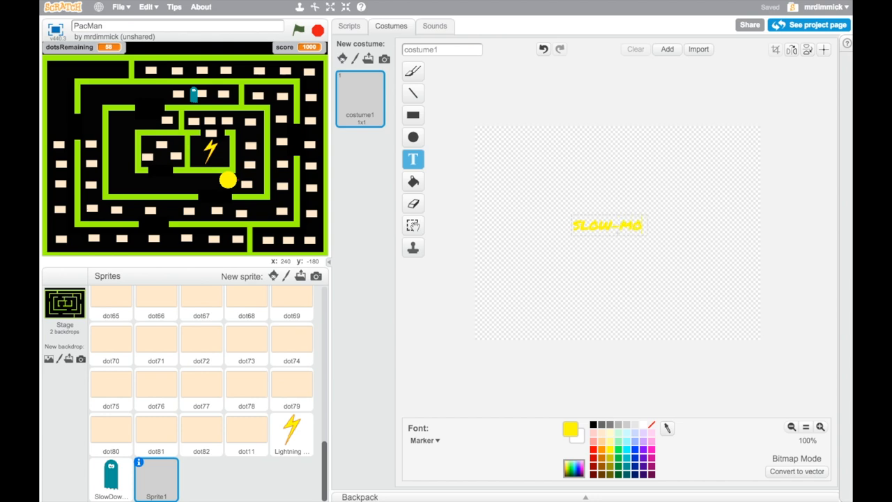
left_click(608, 226)
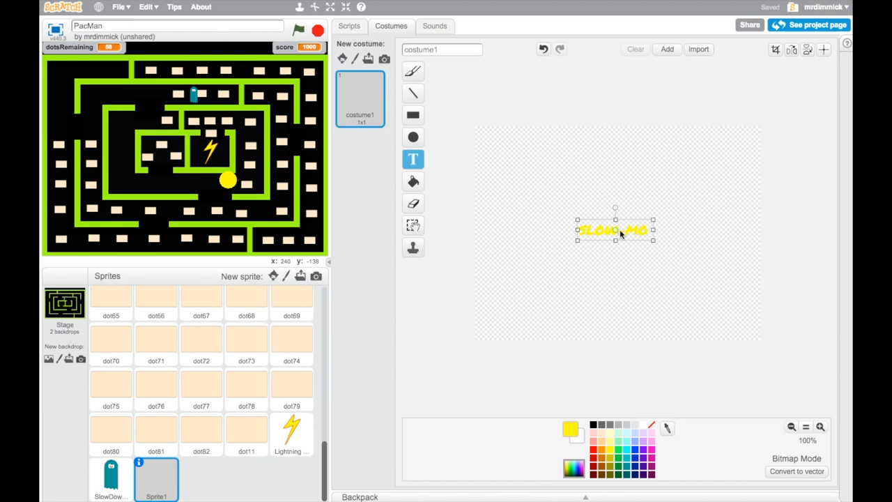
left_click(413, 114)
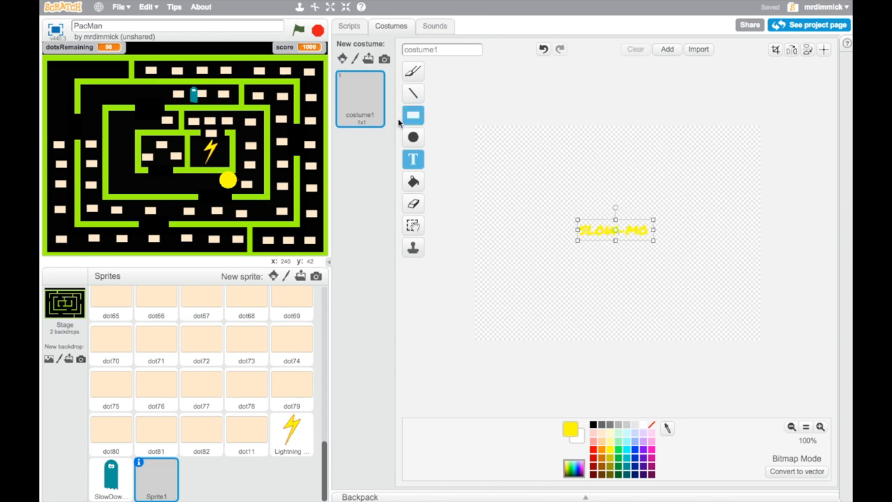
right_click(360, 98)
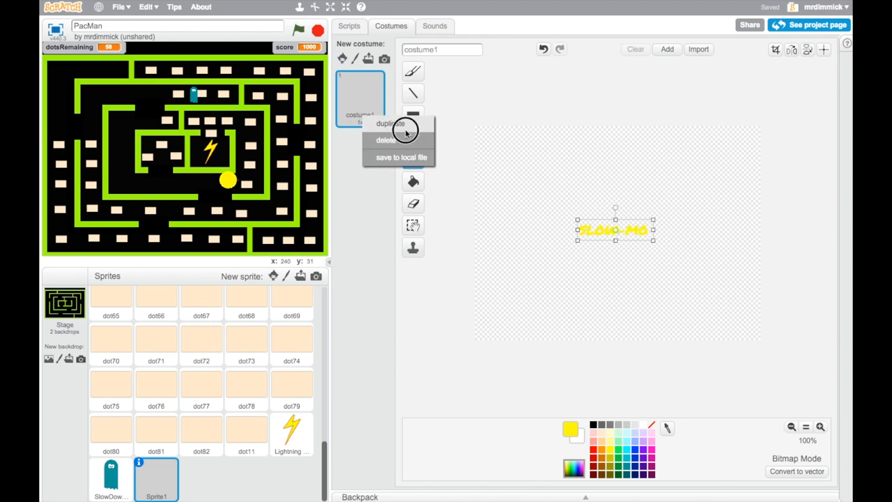
Duplicate the SLOW-MO costume and start recolouring costume2's letters red.
left_click(391, 123)
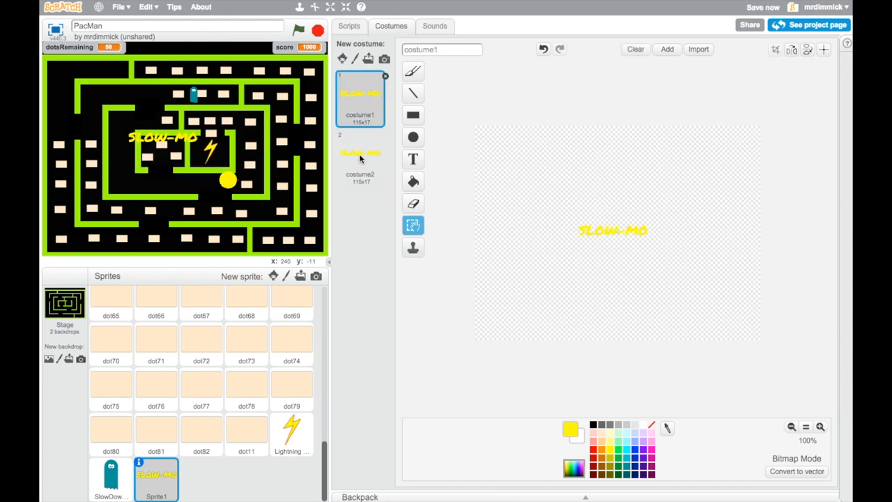
left_click(359, 156)
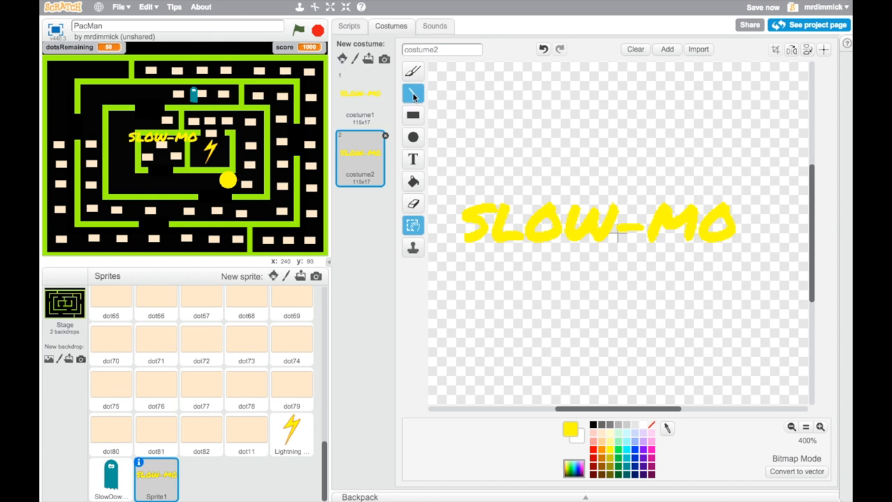
left_click(412, 181)
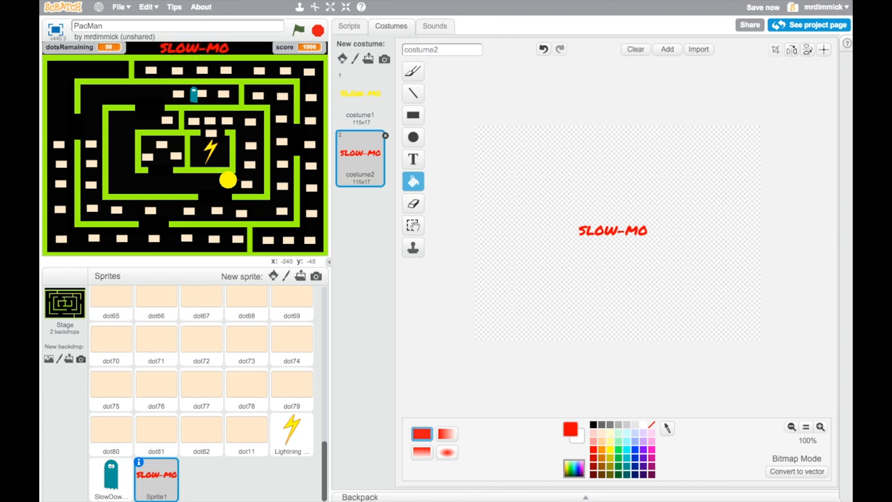
mouse_move(630, 266)
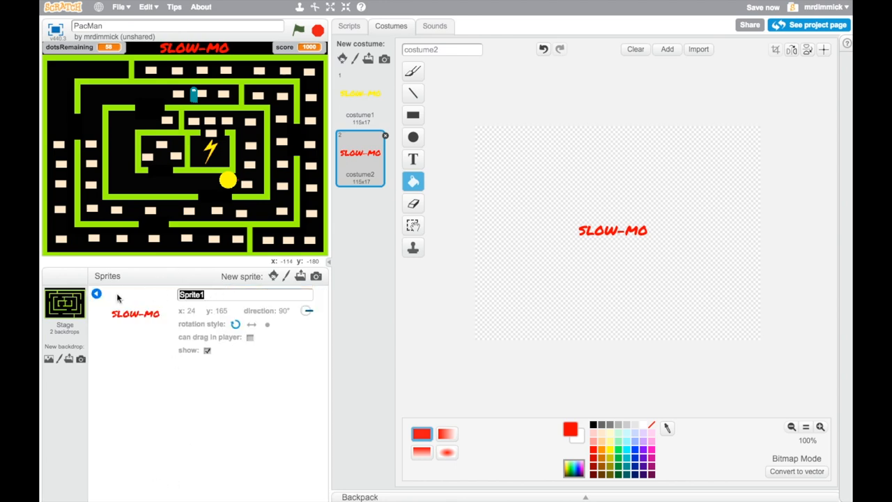
type("SlowMoS")
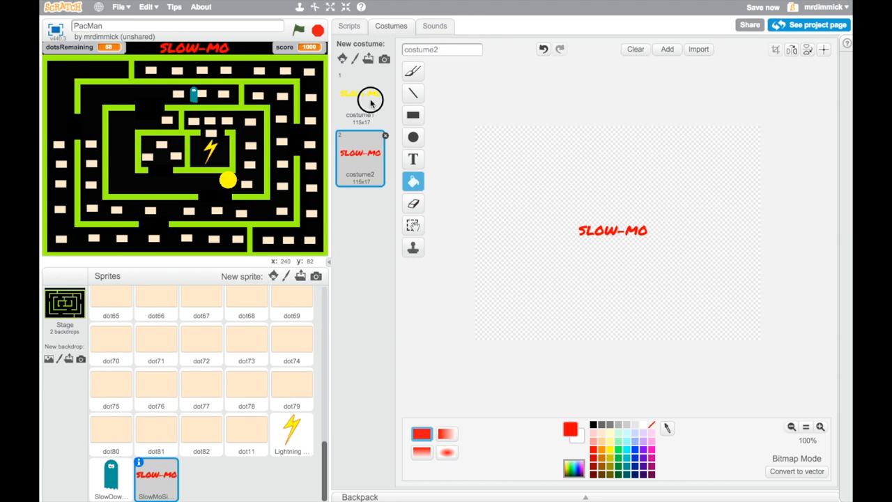
left_click(360, 97)
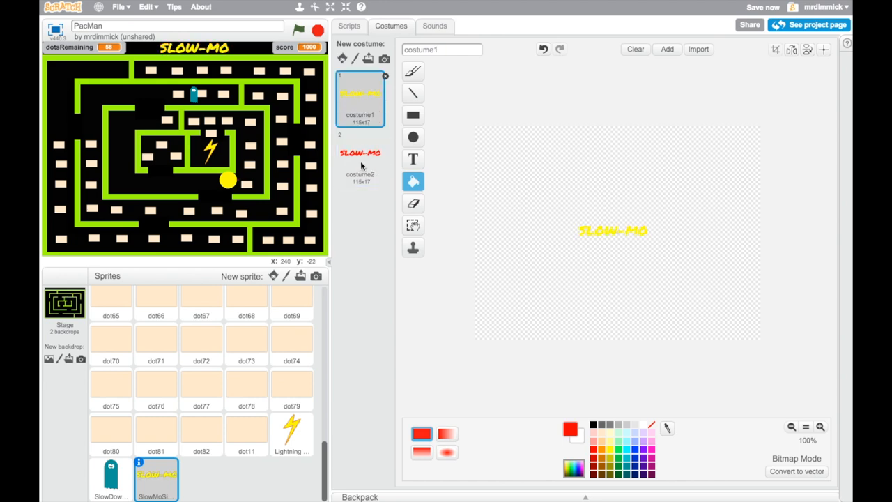
mouse_move(683, 237)
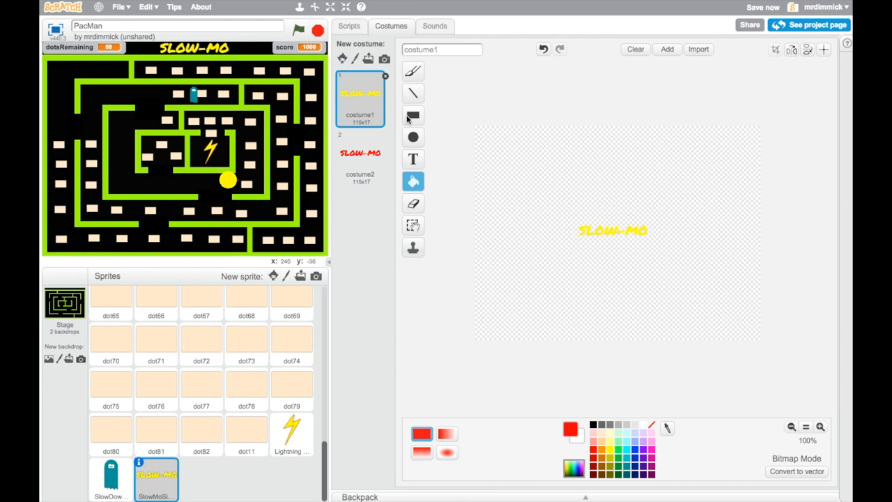
mouse_move(370, 170)
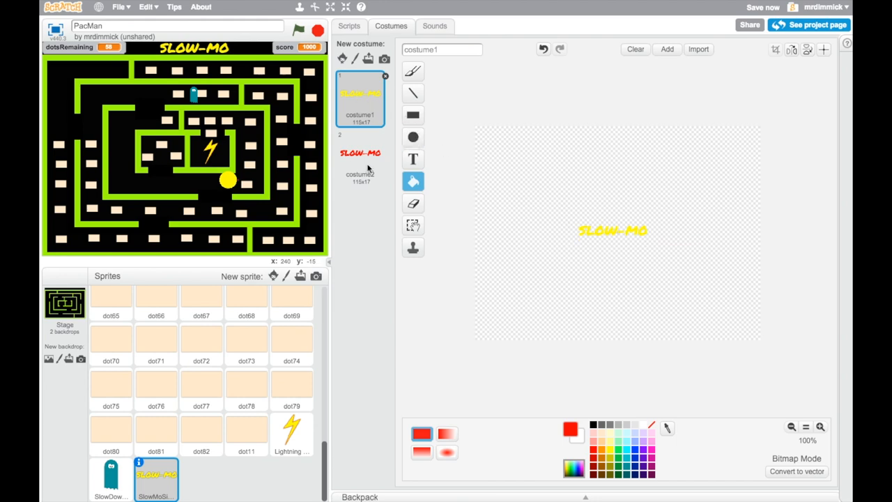
left_click(360, 158)
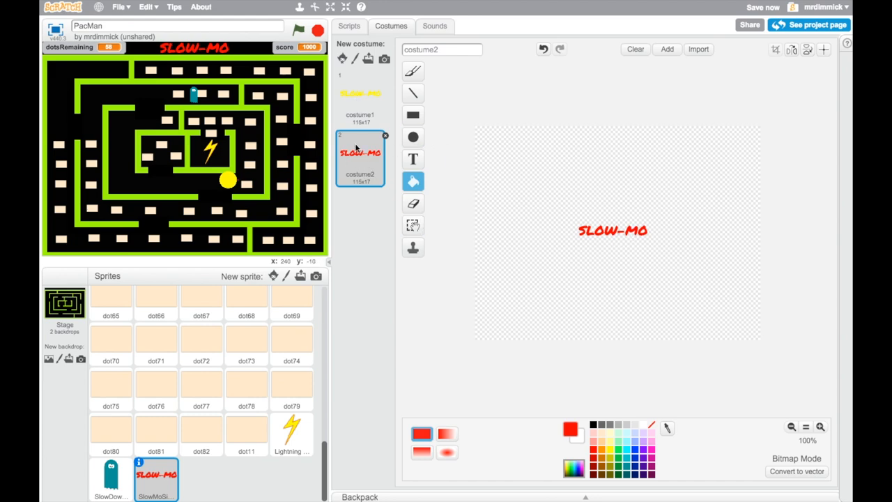
mouse_move(598, 237)
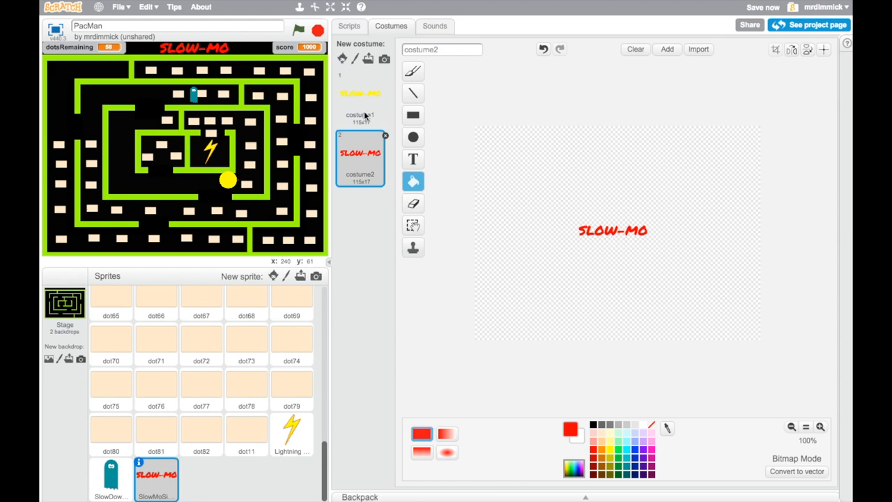
mouse_move(363, 111)
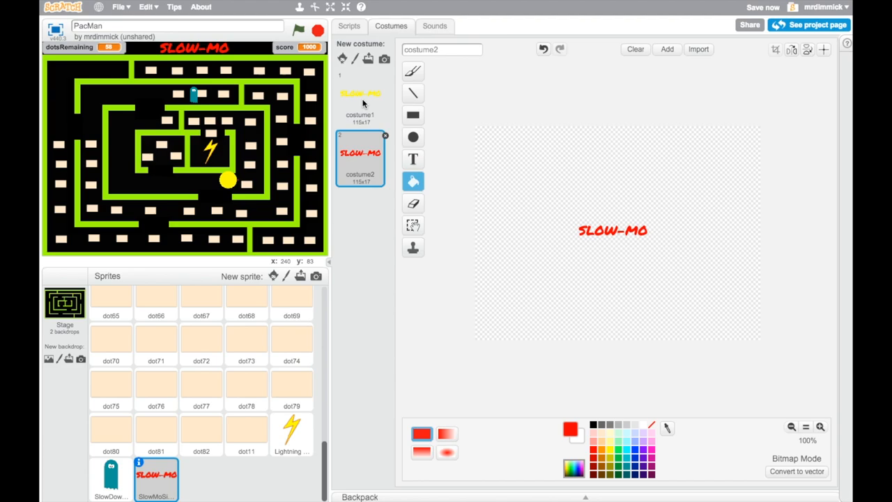
left_click(360, 97)
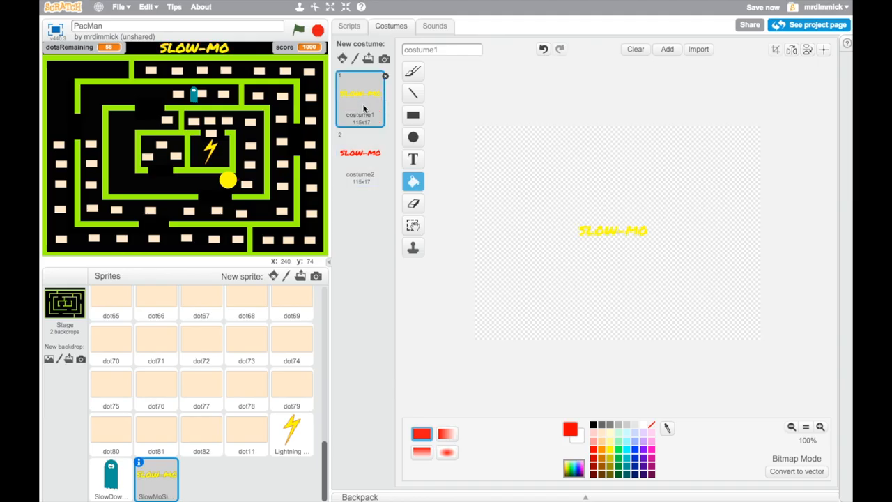
mouse_move(360, 109)
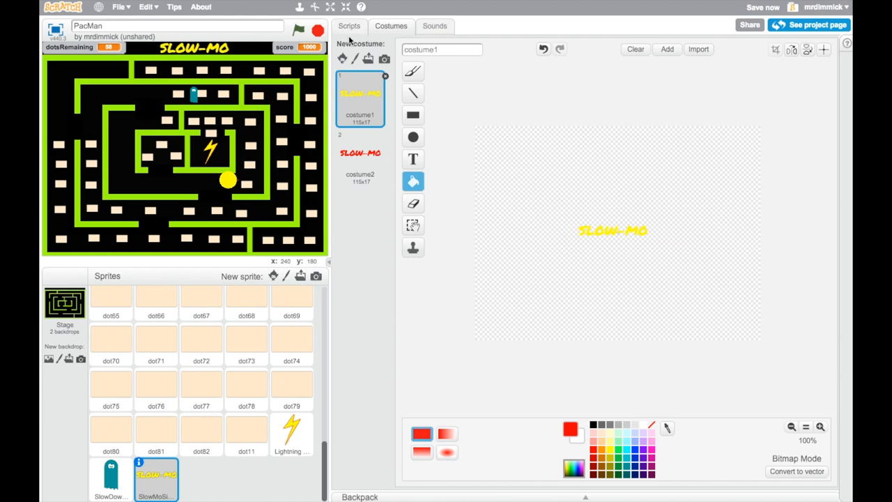
Give the sign a script that hides it when the green flag is clicked.
left_click(349, 25)
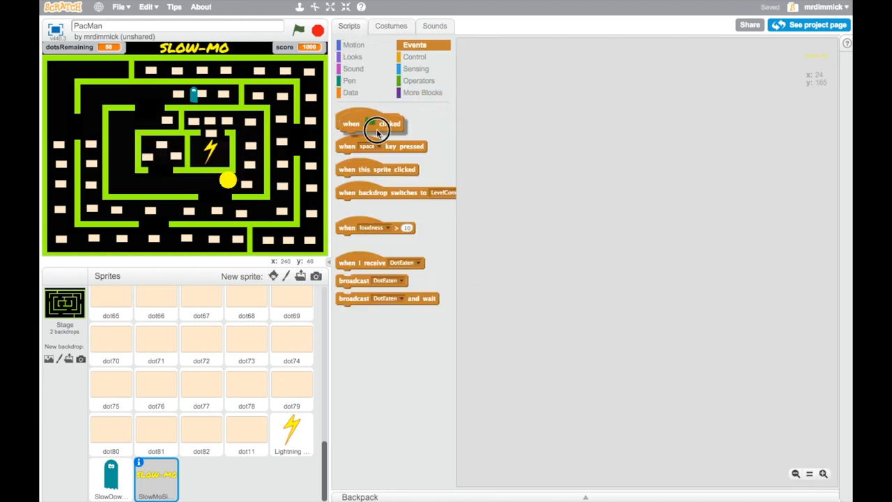
left_click_drag(377, 123, 507, 65)
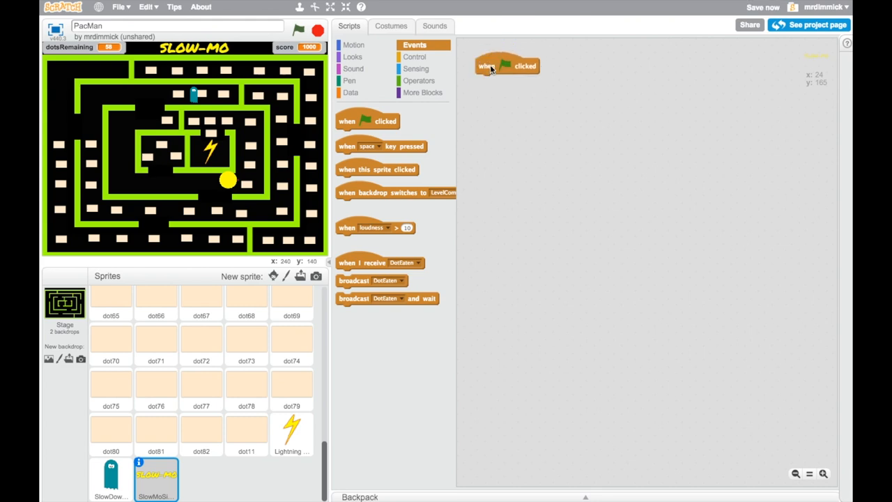
mouse_move(497, 64)
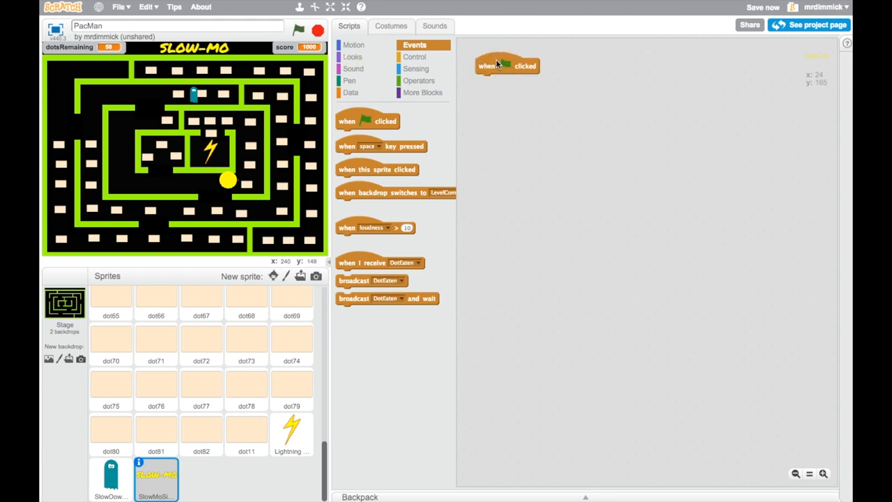
left_click(354, 56)
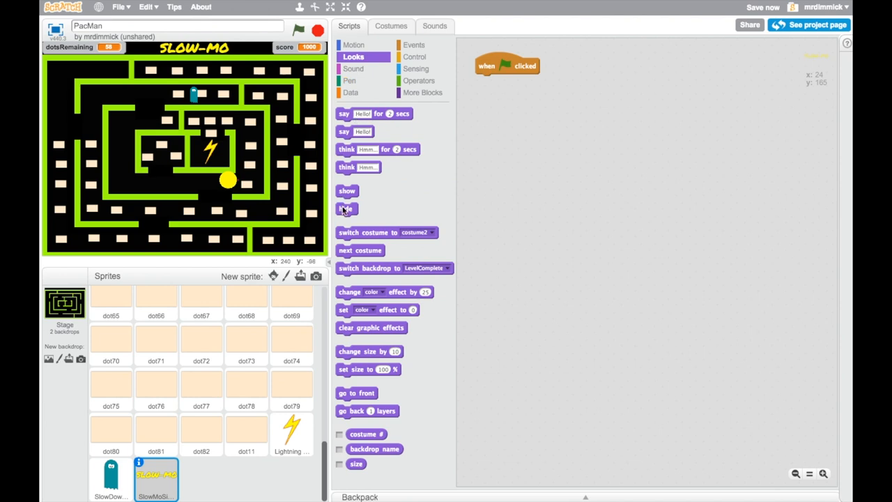
left_click_drag(347, 210, 485, 81)
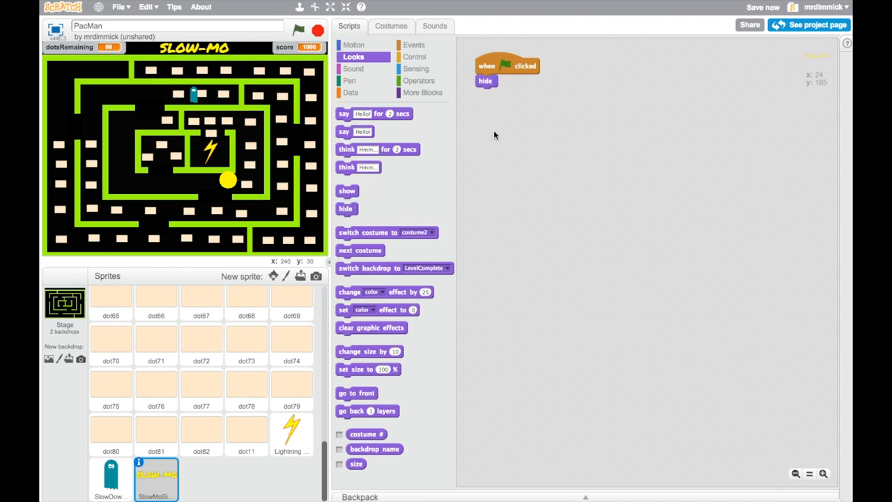
mouse_move(504, 158)
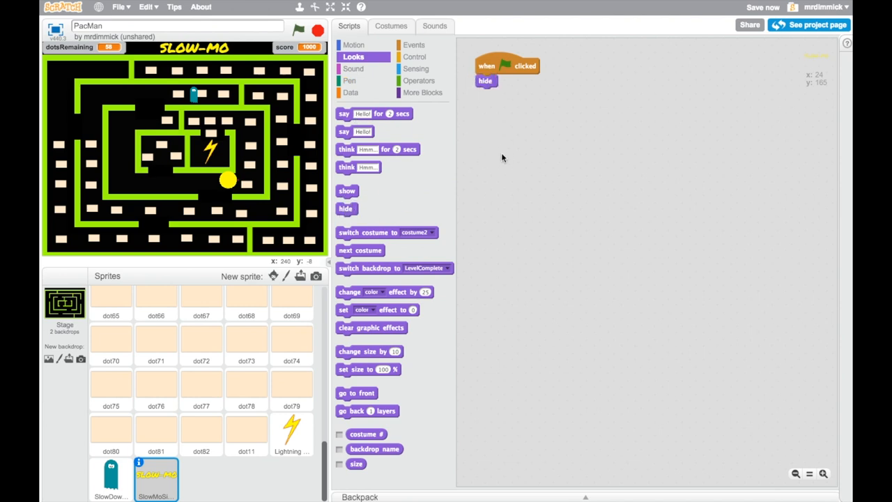
Add a 'when I receive ShowSlowMoSign' script that shows the sign.
left_click(414, 45)
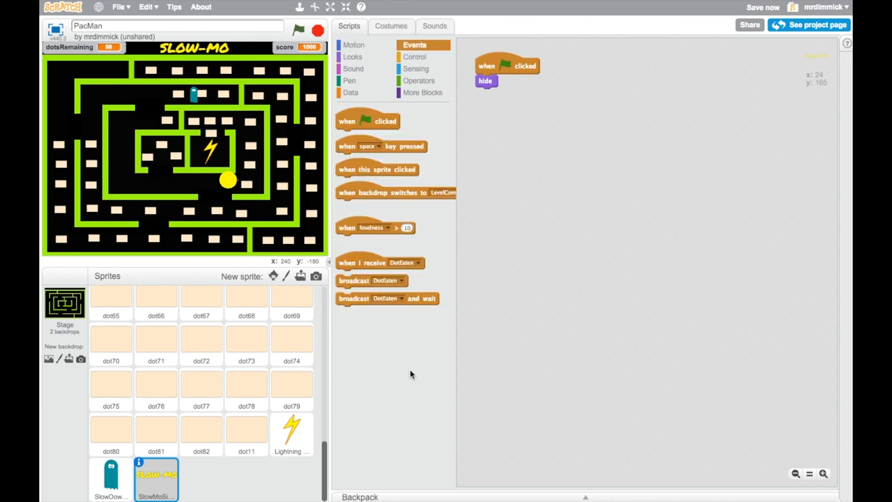
left_click_drag(380, 262, 519, 129)
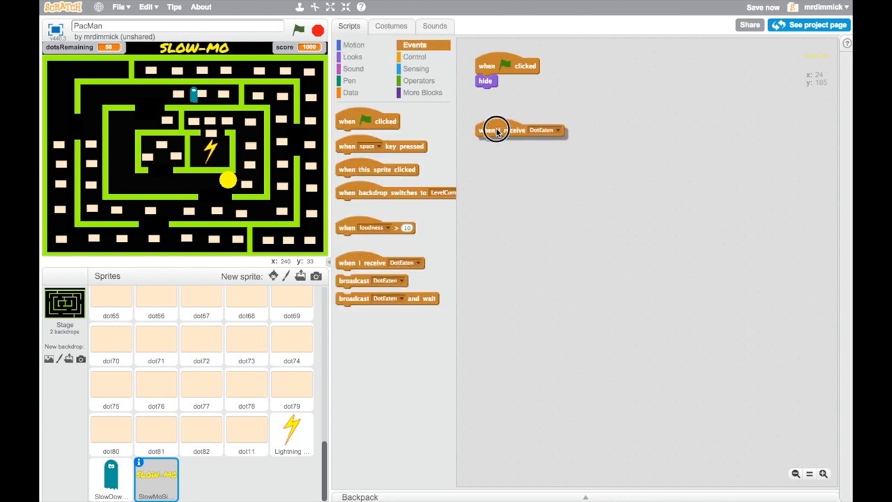
left_click(557, 129)
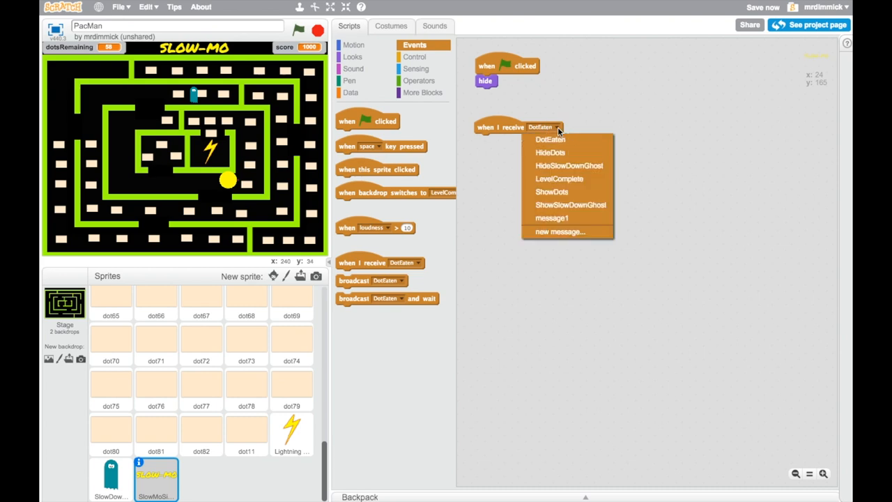
left_click(559, 231)
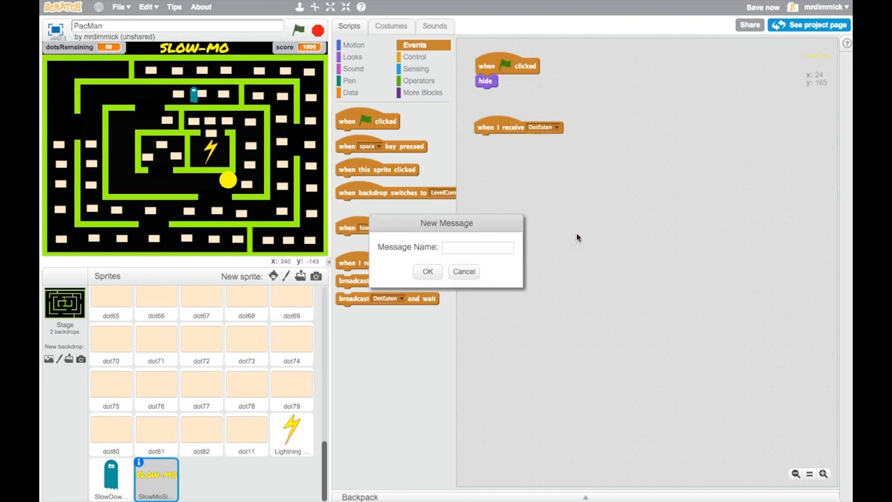
type("ShowS")
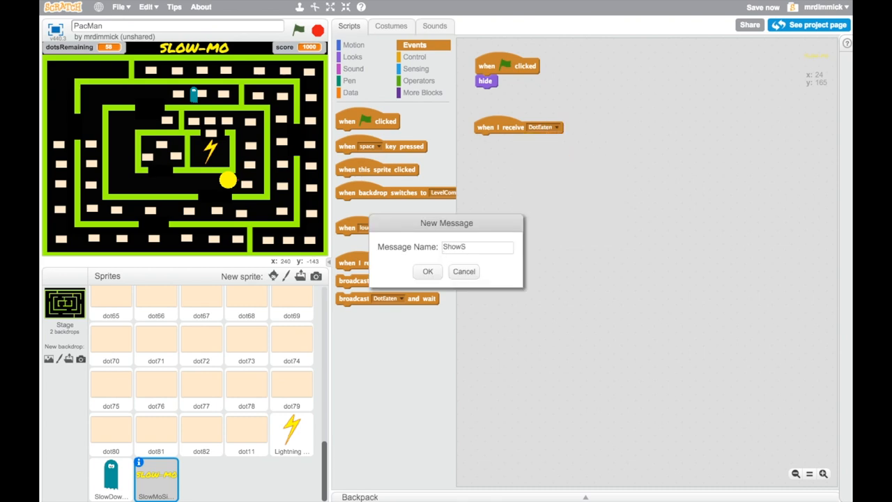
left_click(427, 271)
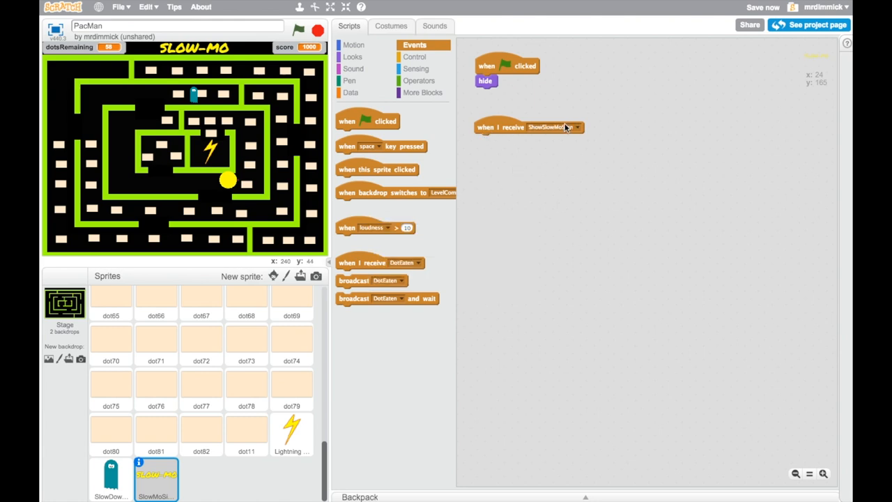
left_click(353, 56)
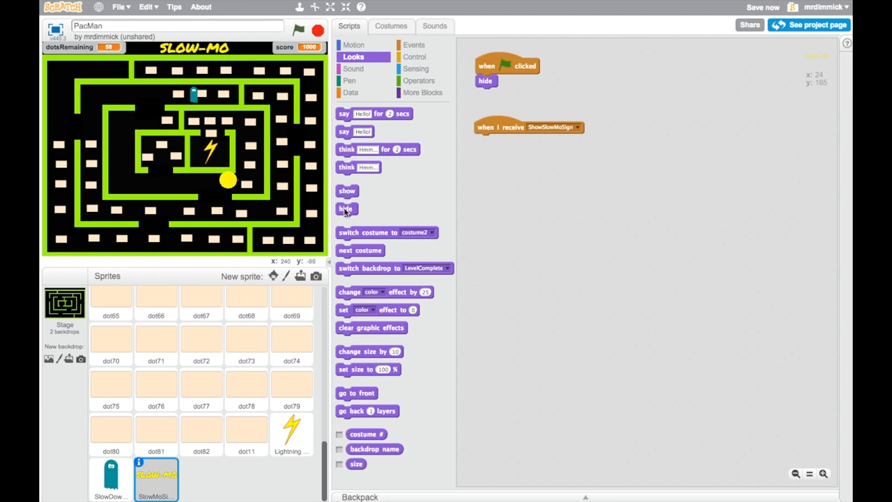
left_click_drag(348, 189, 485, 139)
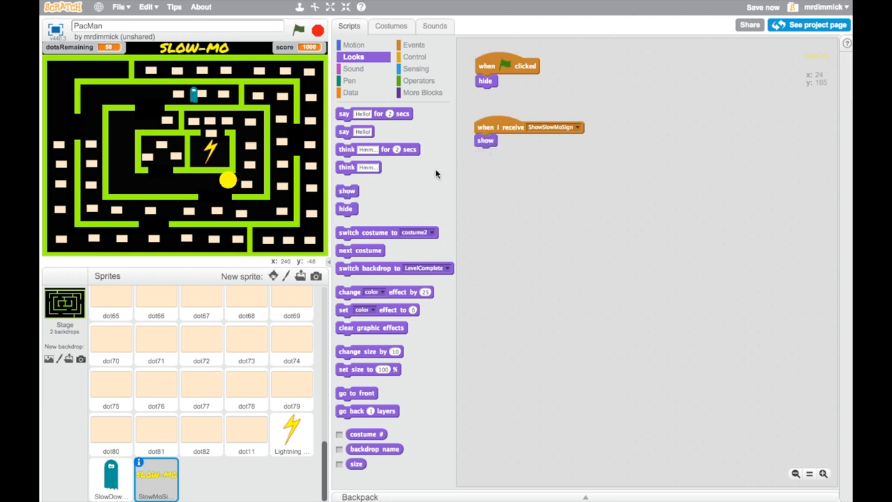
Make the shown sign loop forever through next costume with a short wait.
left_click(416, 56)
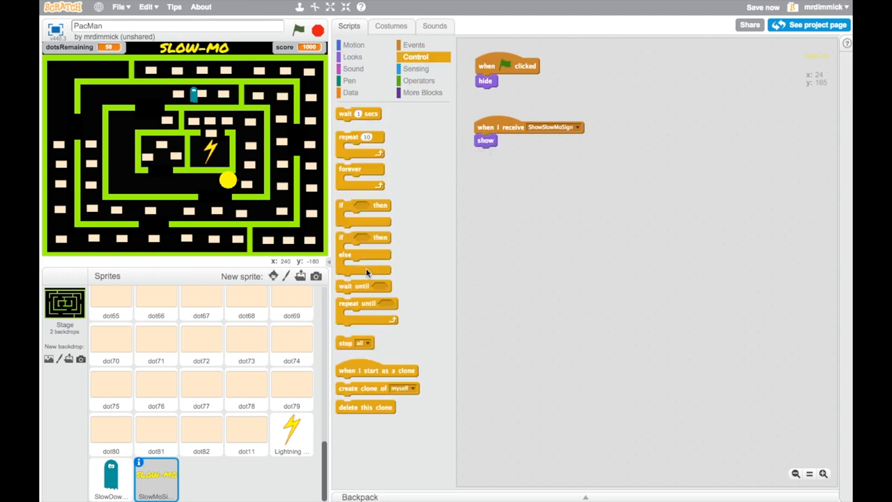
left_click_drag(360, 169, 488, 152)
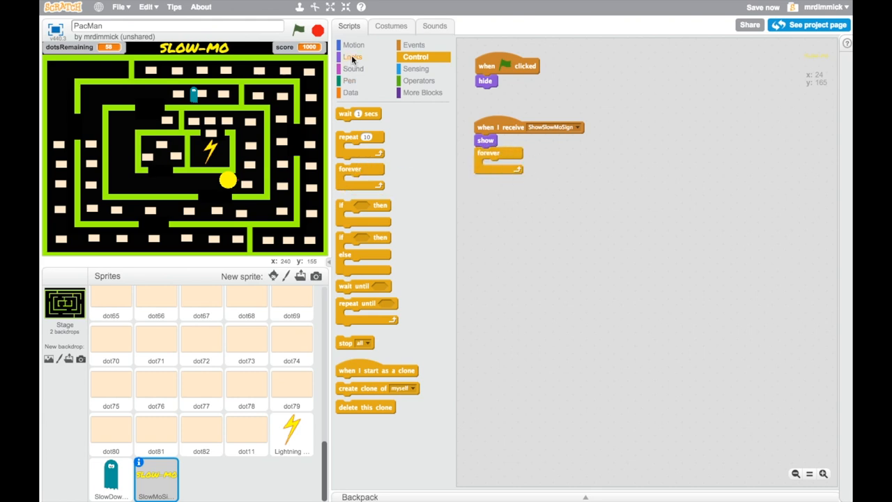
left_click(353, 56)
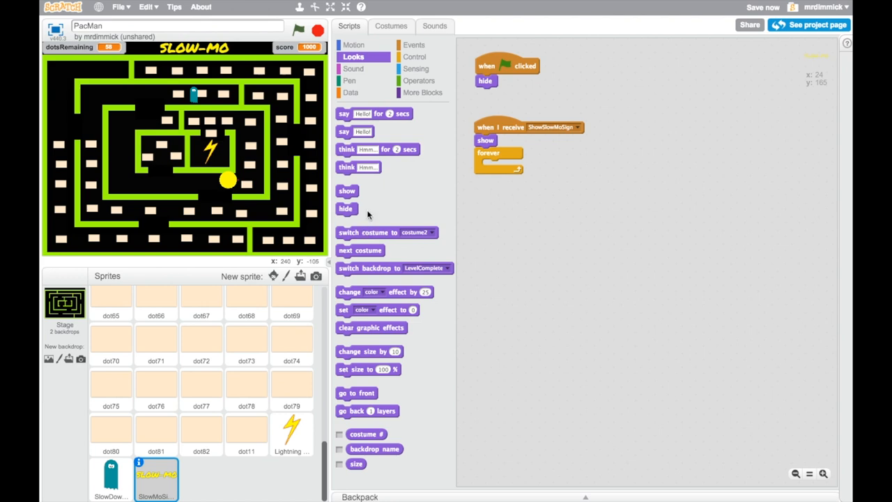
left_click_drag(359, 251, 499, 166)
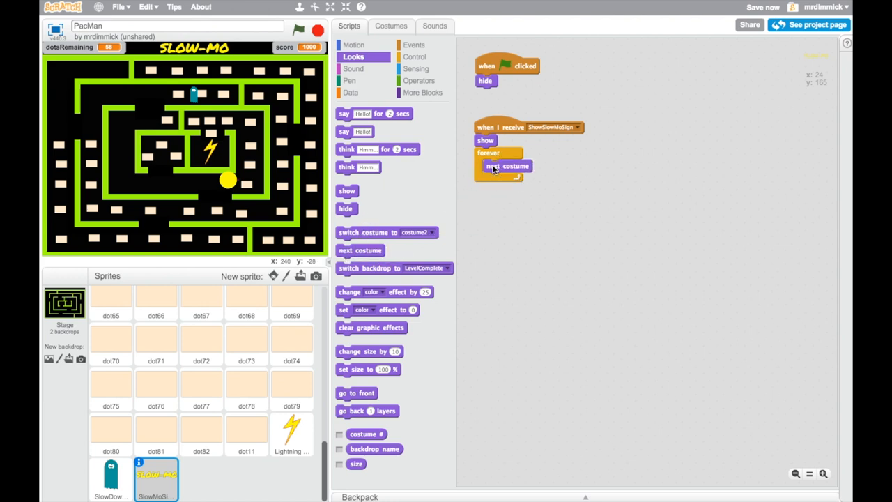
left_click(415, 56)
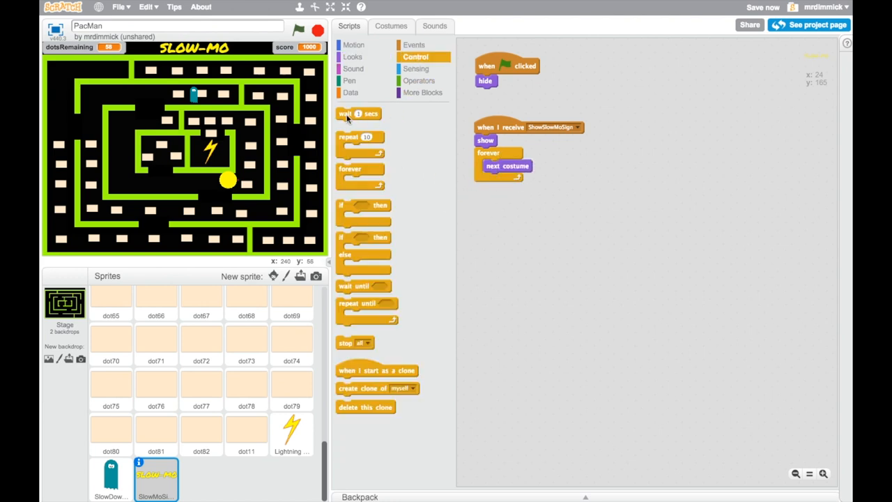
left_click_drag(359, 115, 502, 179)
type("0.1")
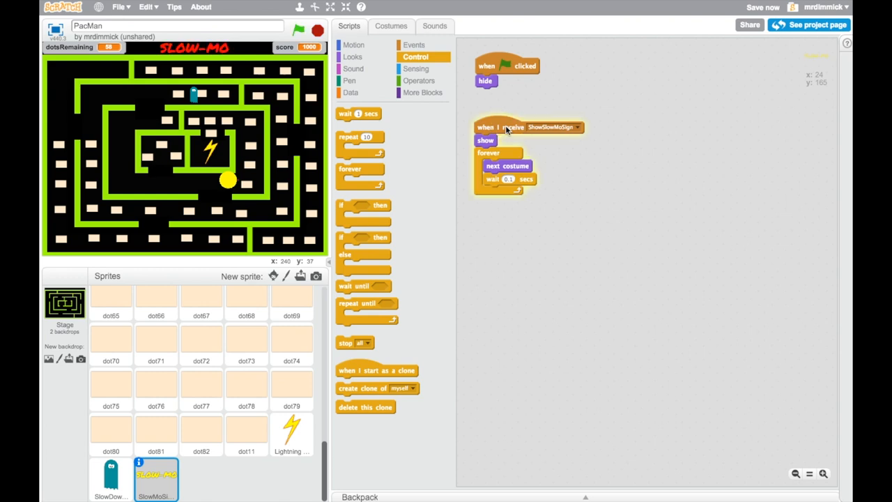
mouse_move(578, 181)
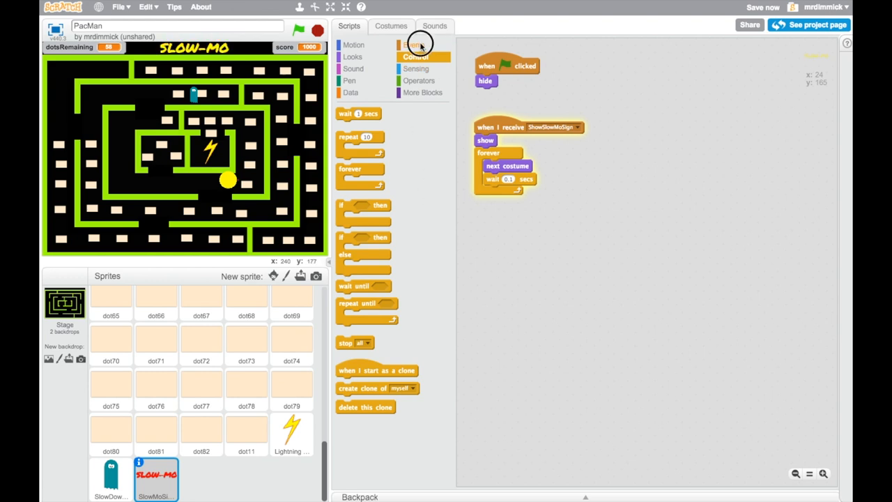
Add a 'when I receive HideSlowMoSign' script that hides the sign.
left_click(416, 45)
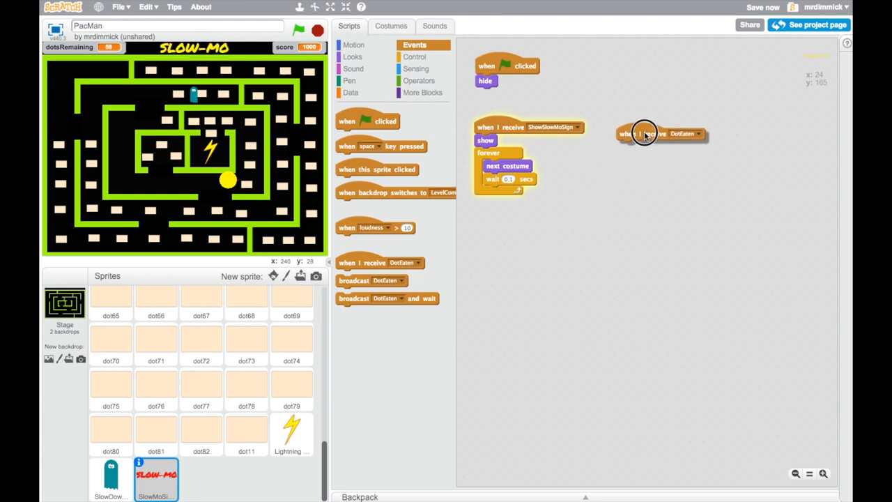
left_click(697, 134)
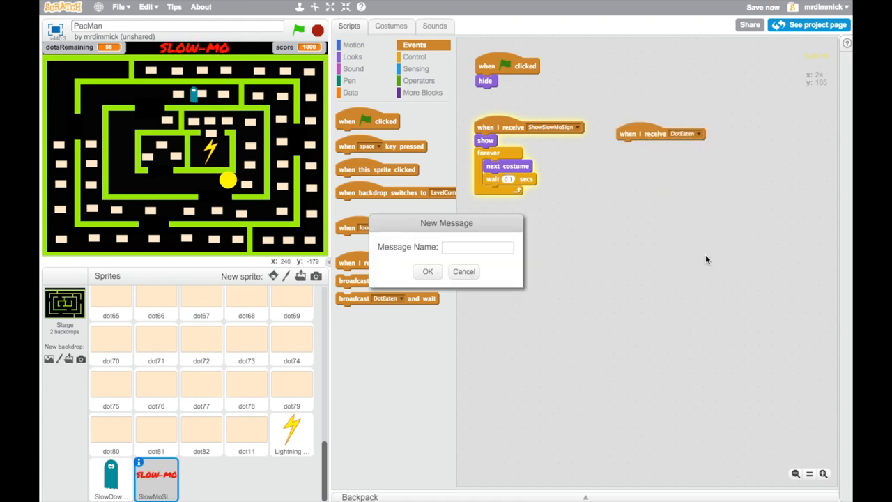
type("HideS")
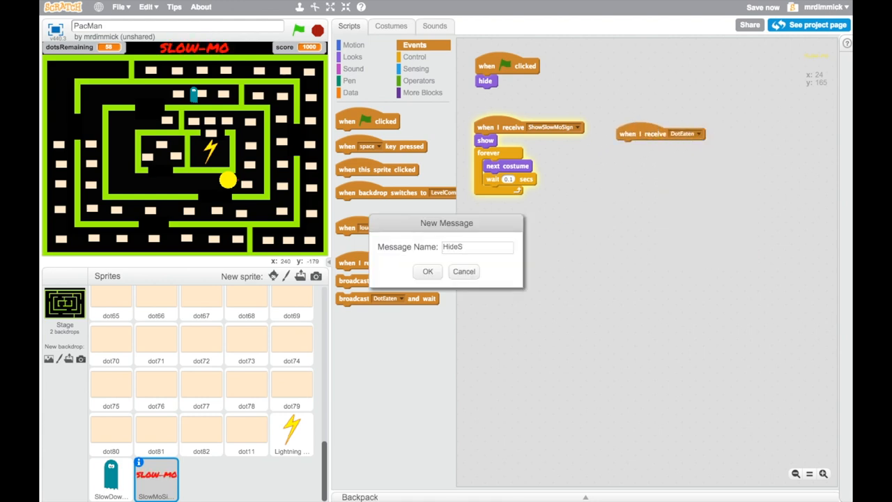
left_click(426, 271)
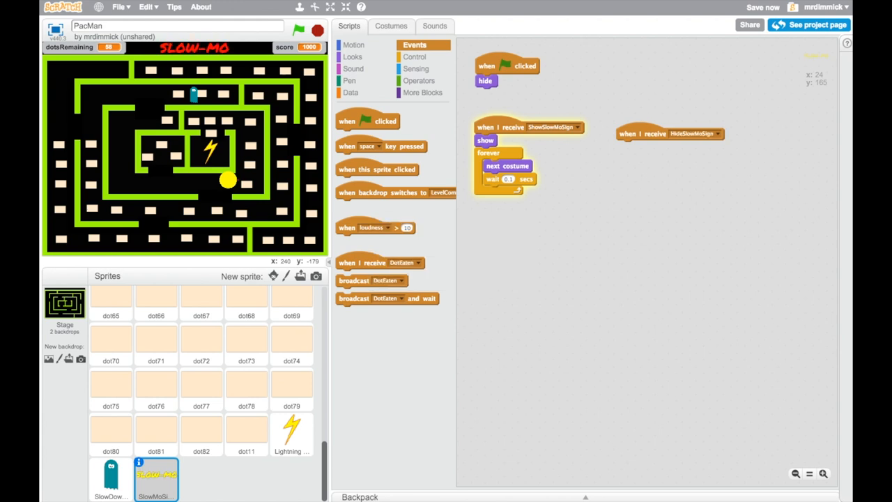
left_click(353, 55)
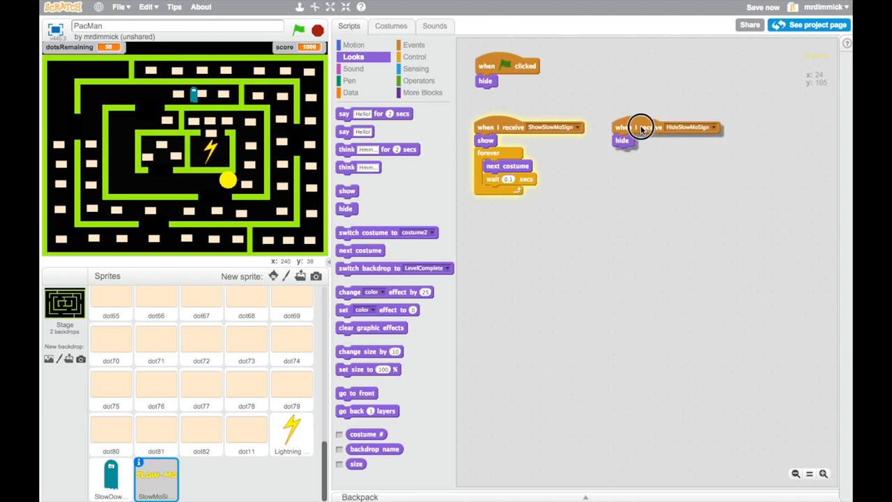
mouse_move(509, 127)
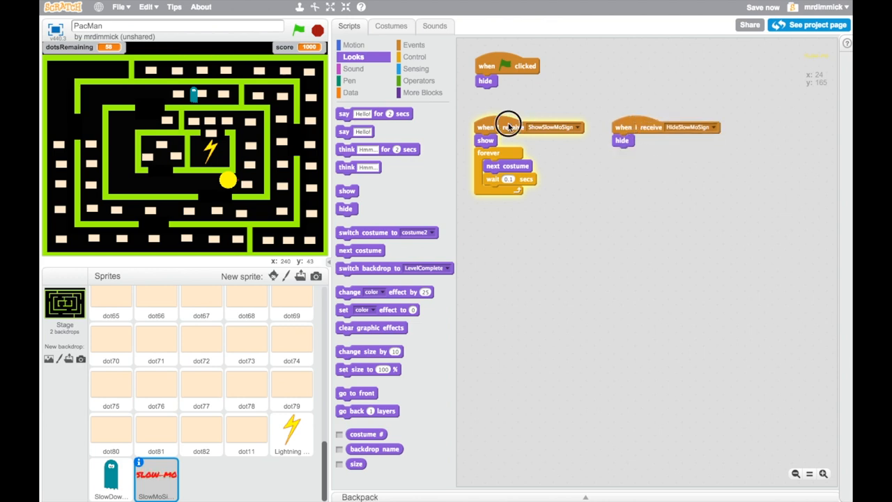
left_click(509, 127)
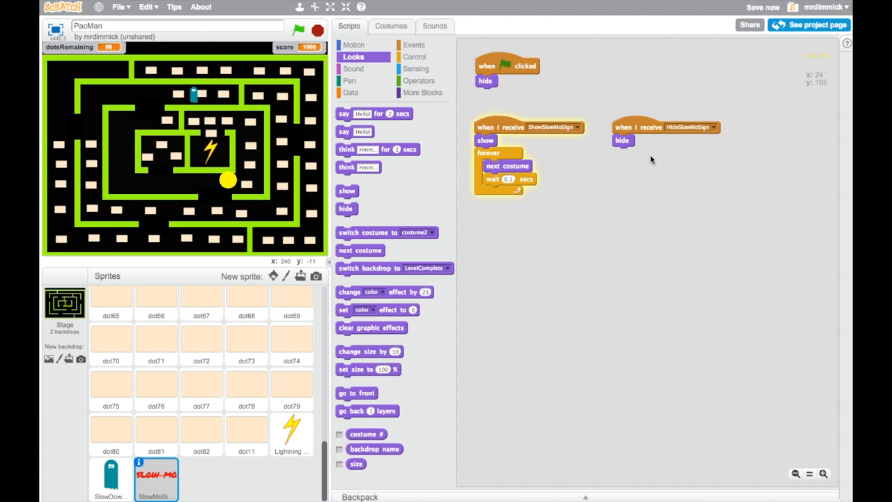
mouse_move(602, 204)
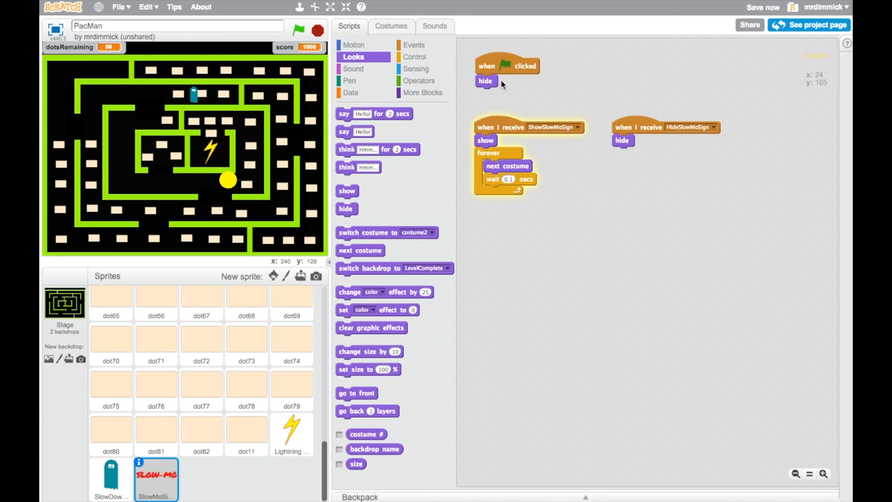
mouse_move(574, 132)
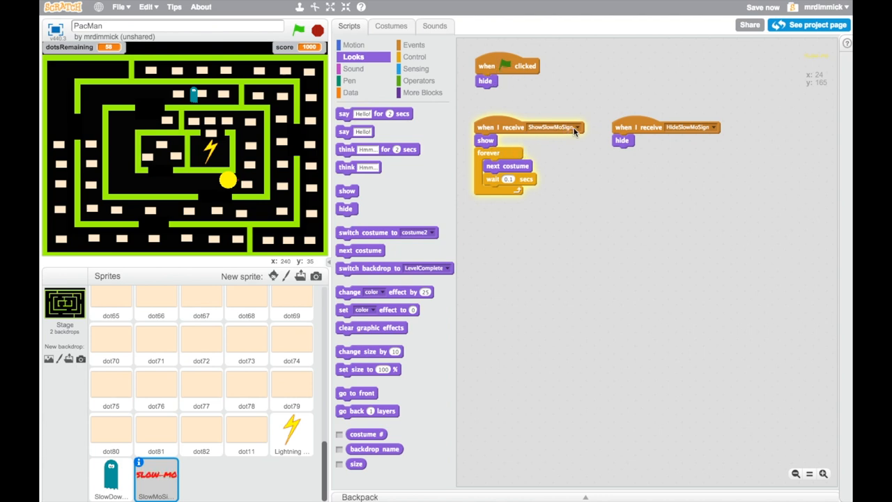
mouse_move(533, 202)
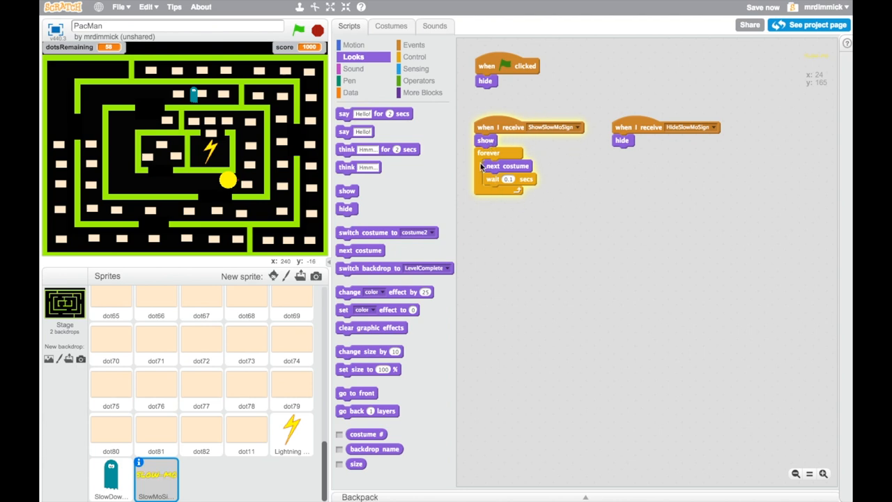
mouse_move(647, 168)
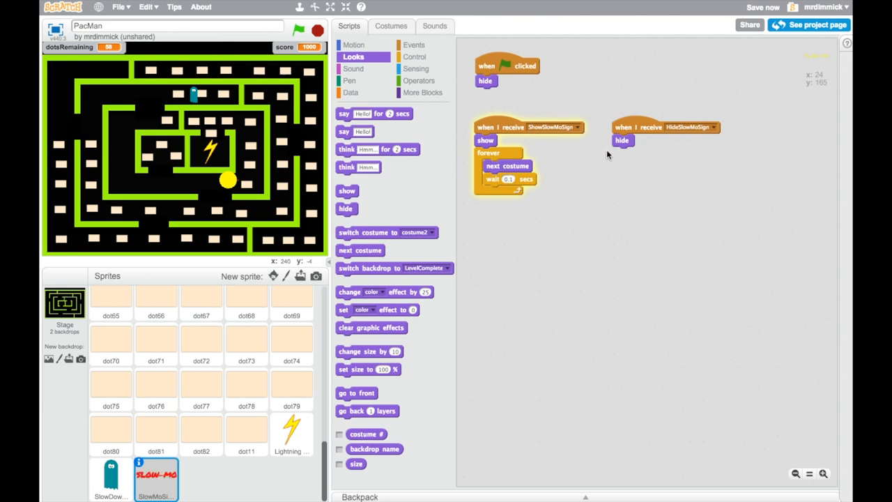
mouse_move(650, 134)
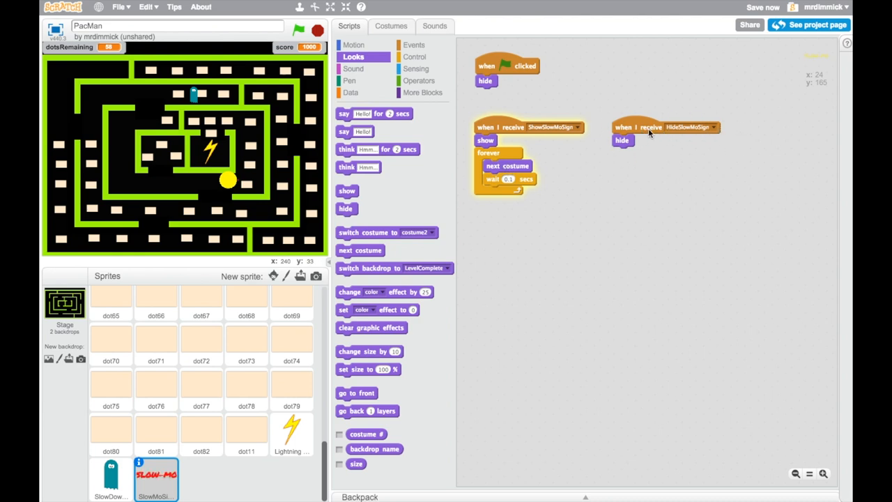
mouse_move(626, 159)
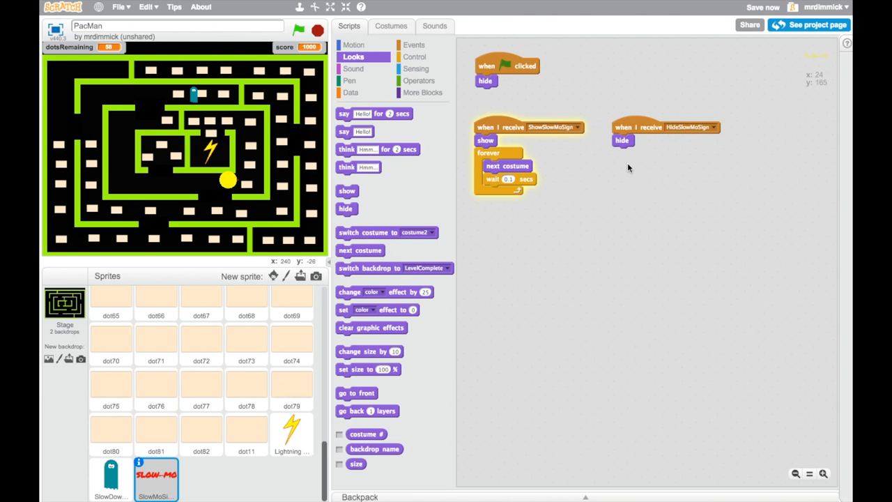
mouse_move(348, 398)
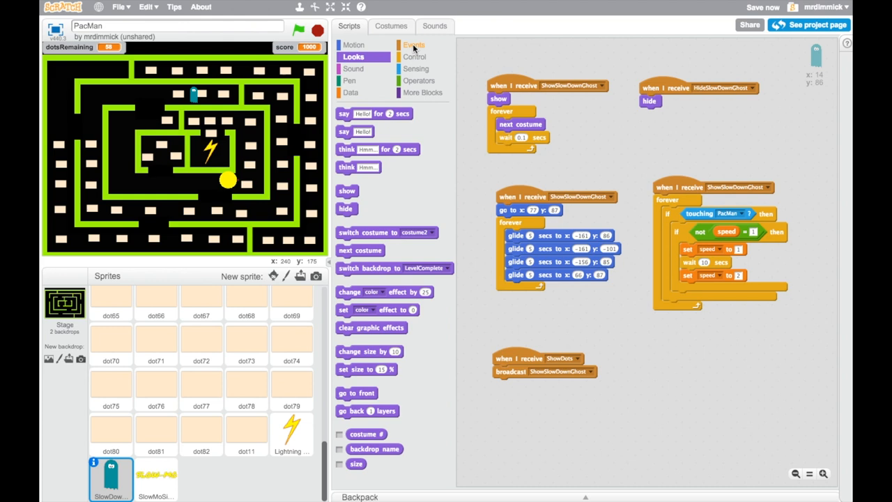
Set the ghost's two broadcasts to ShowSlowMoSign before slowing and HideSlowMoSign after.
left_click(414, 44)
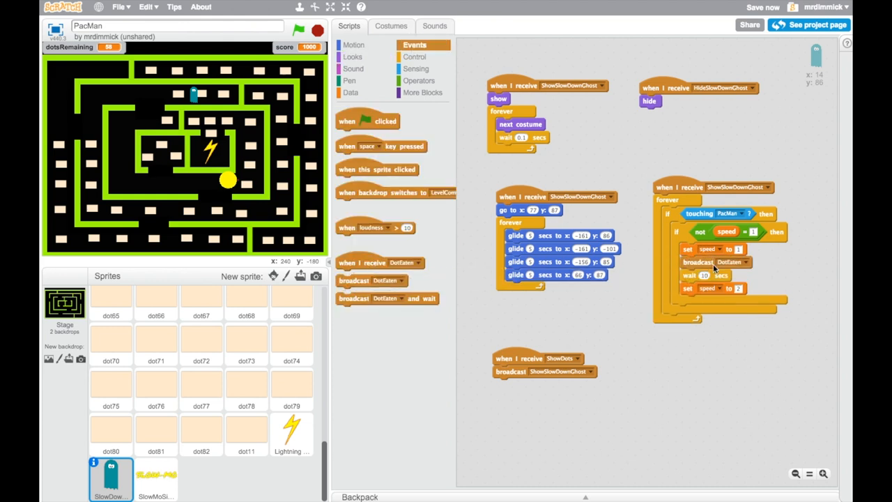
left_click(752, 262)
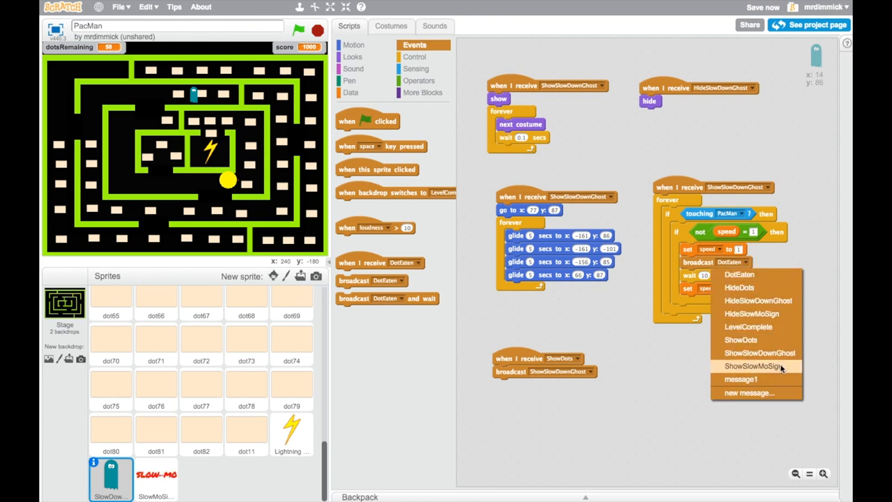
left_click(753, 365)
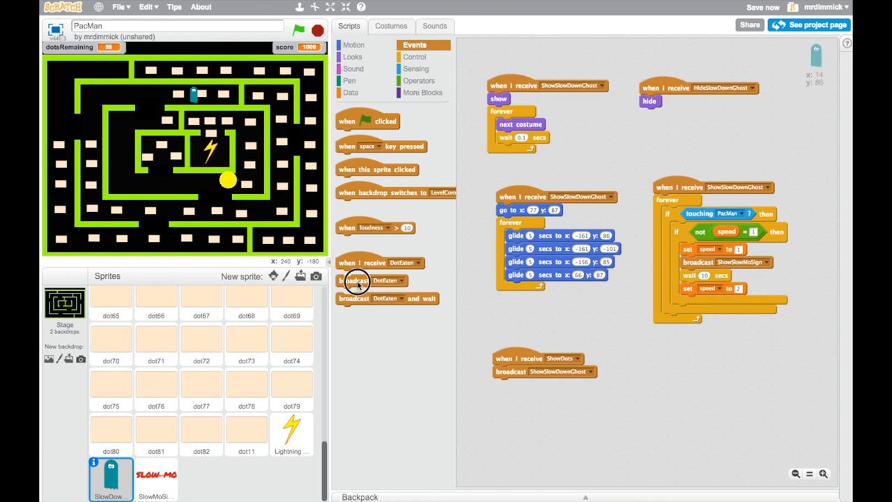
left_click(732, 302)
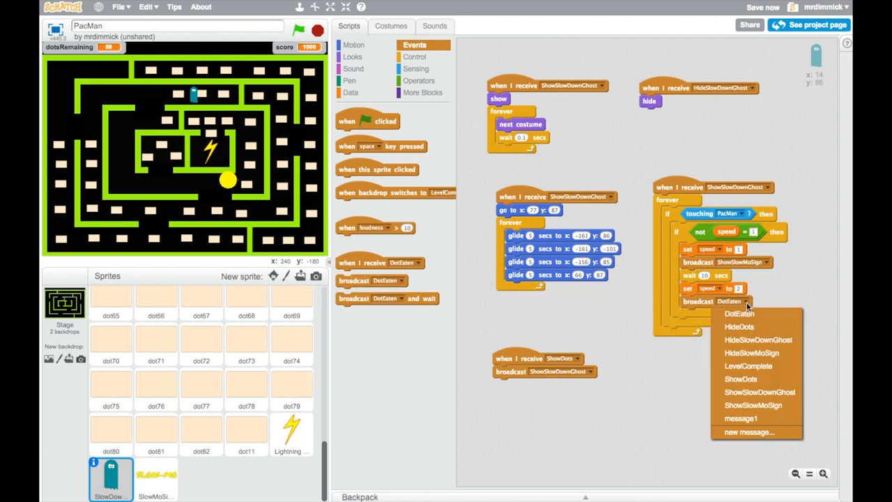
left_click(758, 340)
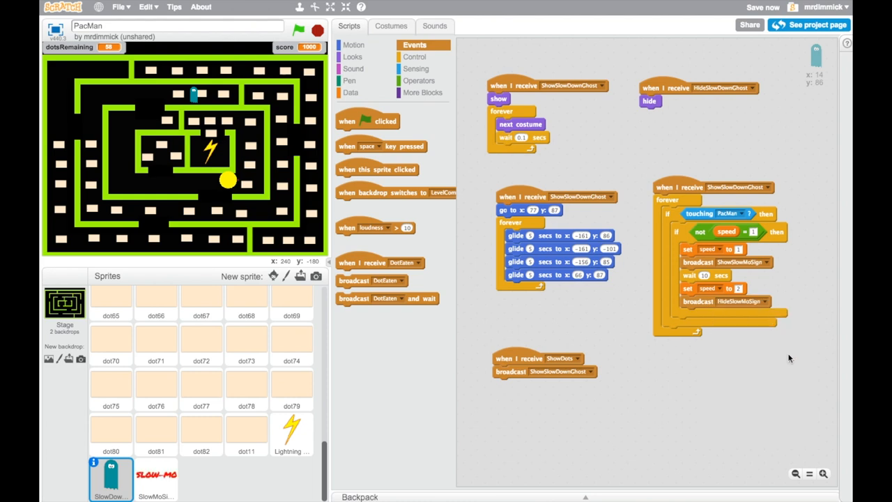
mouse_move(732, 388)
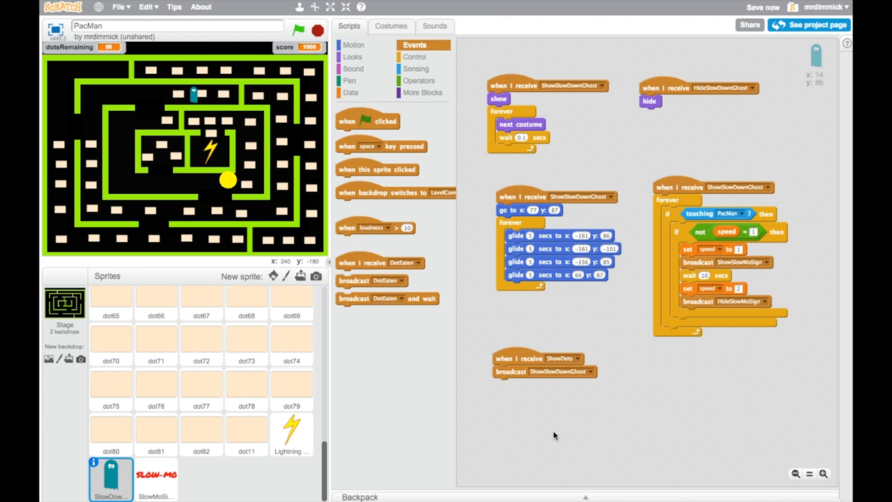
left_click(299, 31)
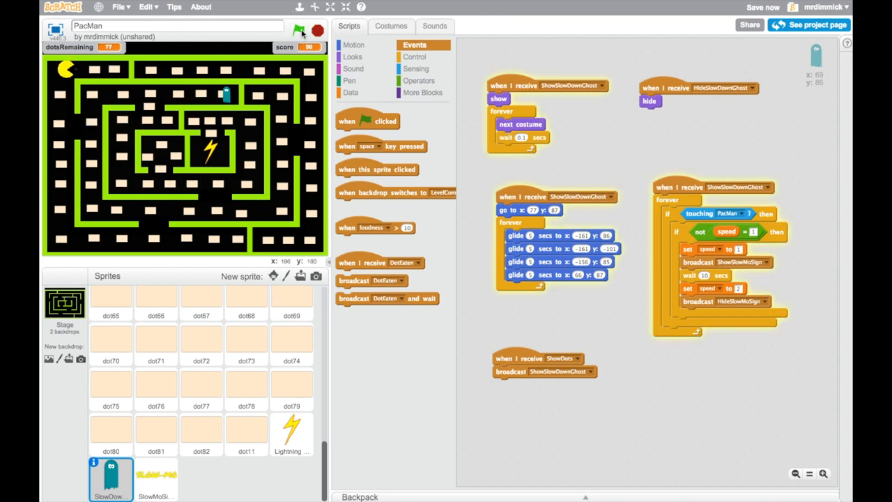
left_click(298, 31)
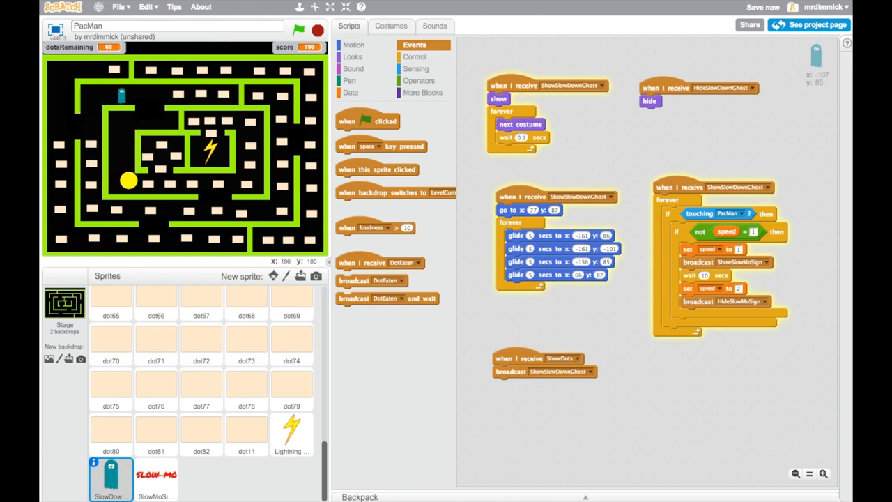
left_click(317, 31)
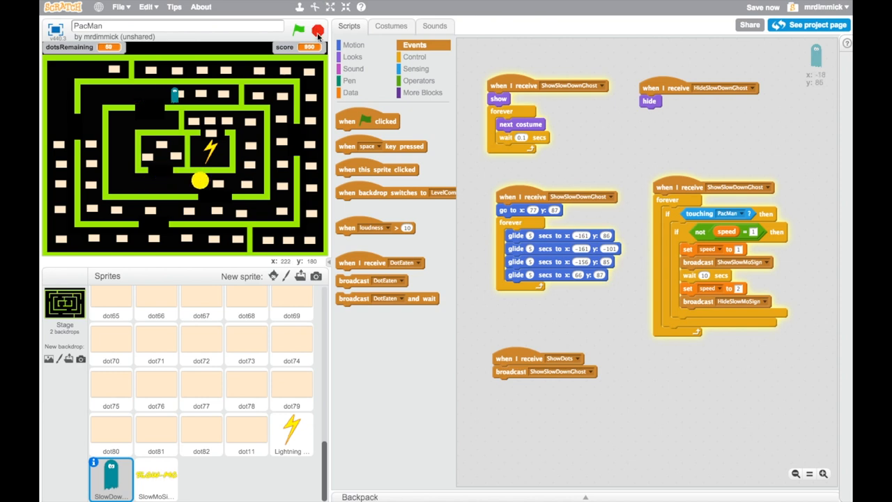
left_click(299, 31)
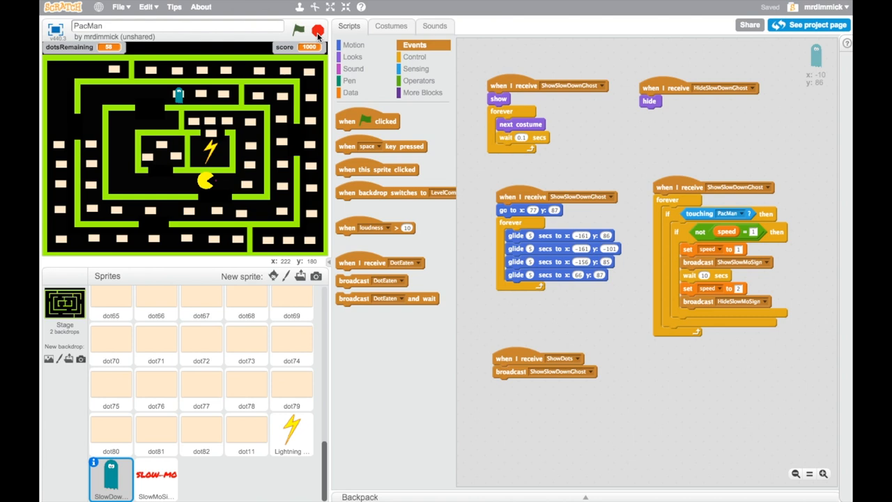
right_click(178, 95)
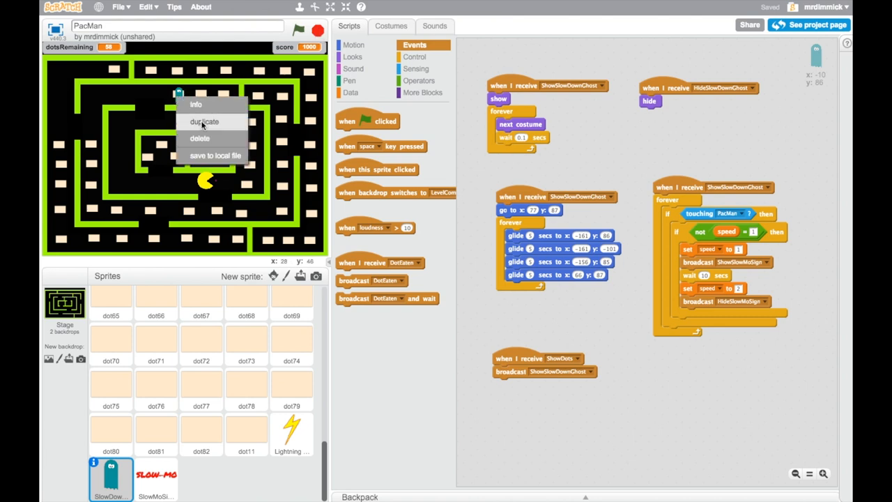
mouse_move(290, 78)
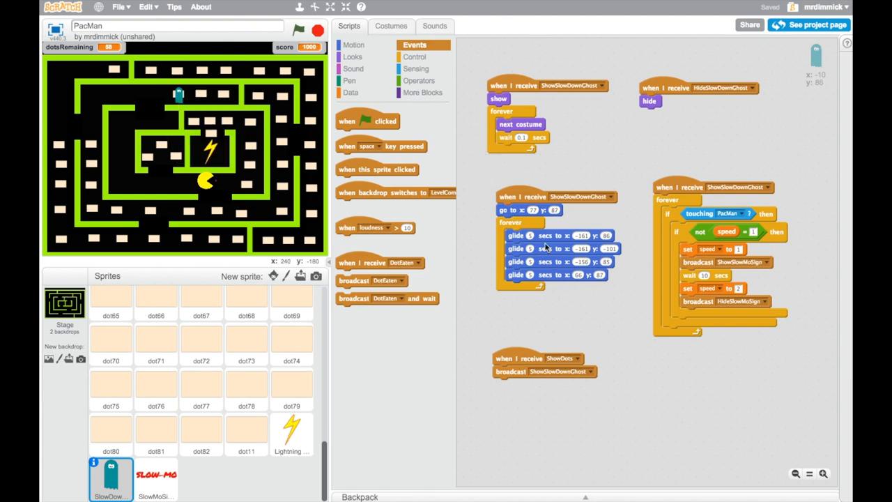
mouse_move(547, 212)
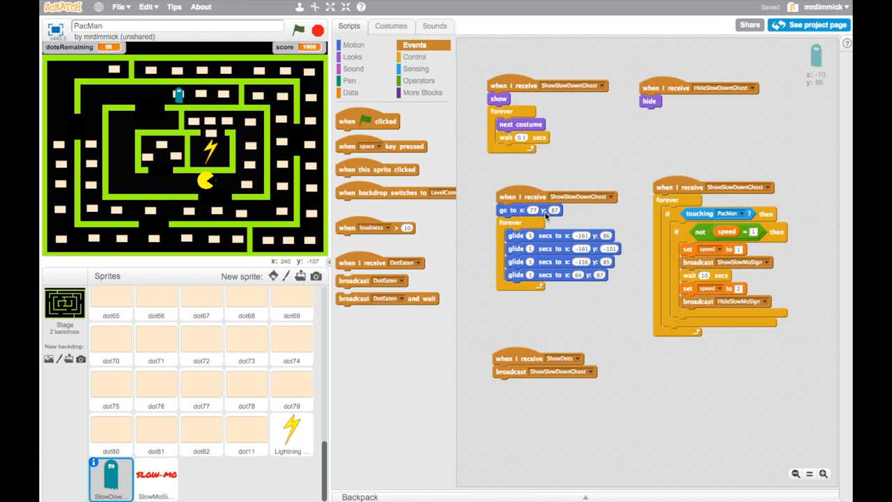